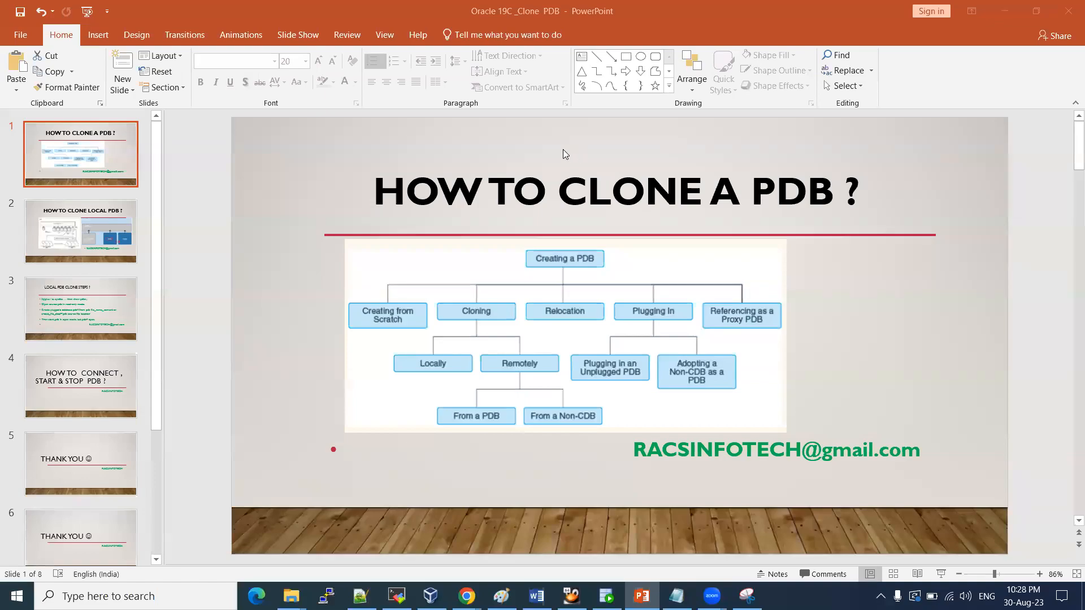
pyautogui.moveTo(307, 151)
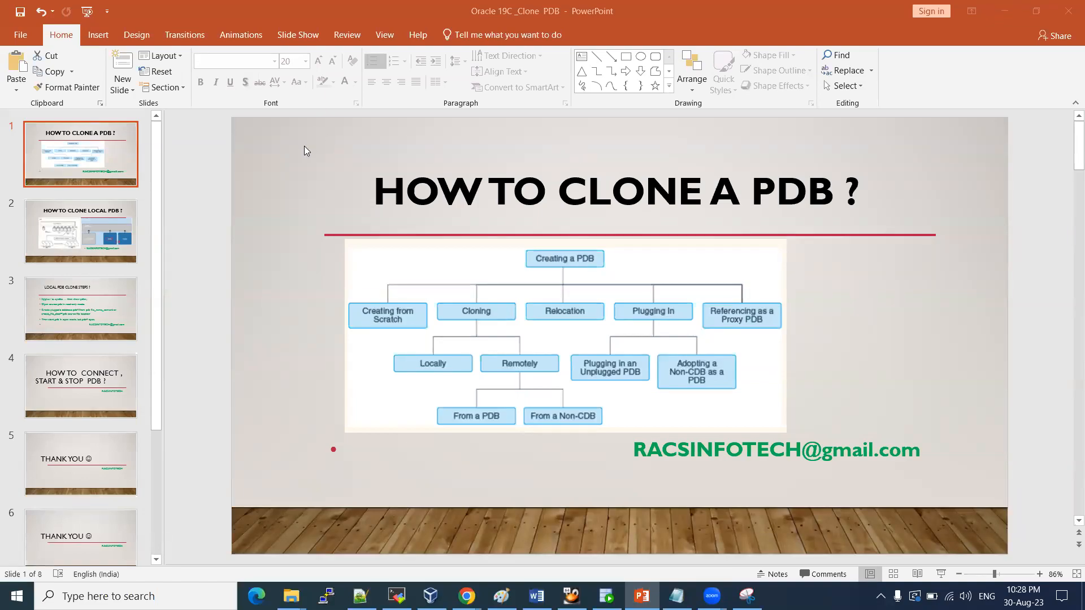
pyautogui.moveTo(412, 227)
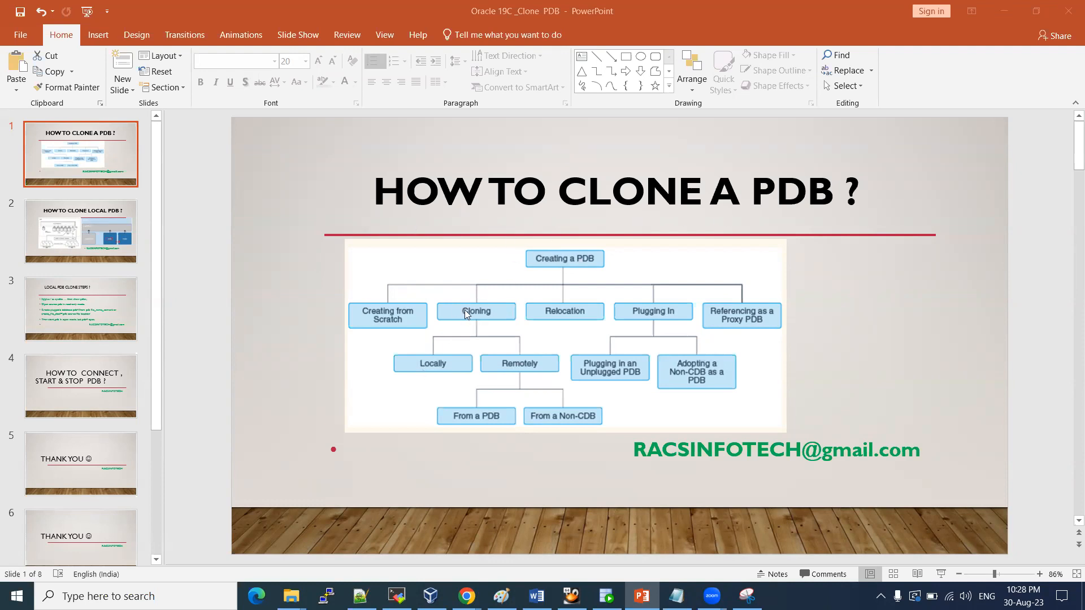
pyautogui.moveTo(496, 226)
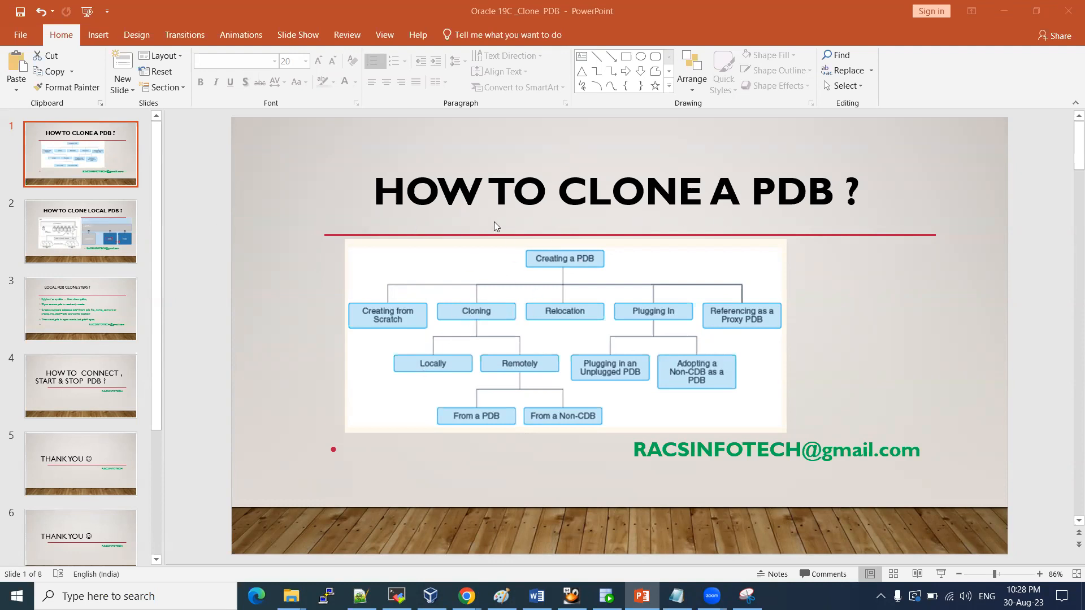
pyautogui.moveTo(438, 335)
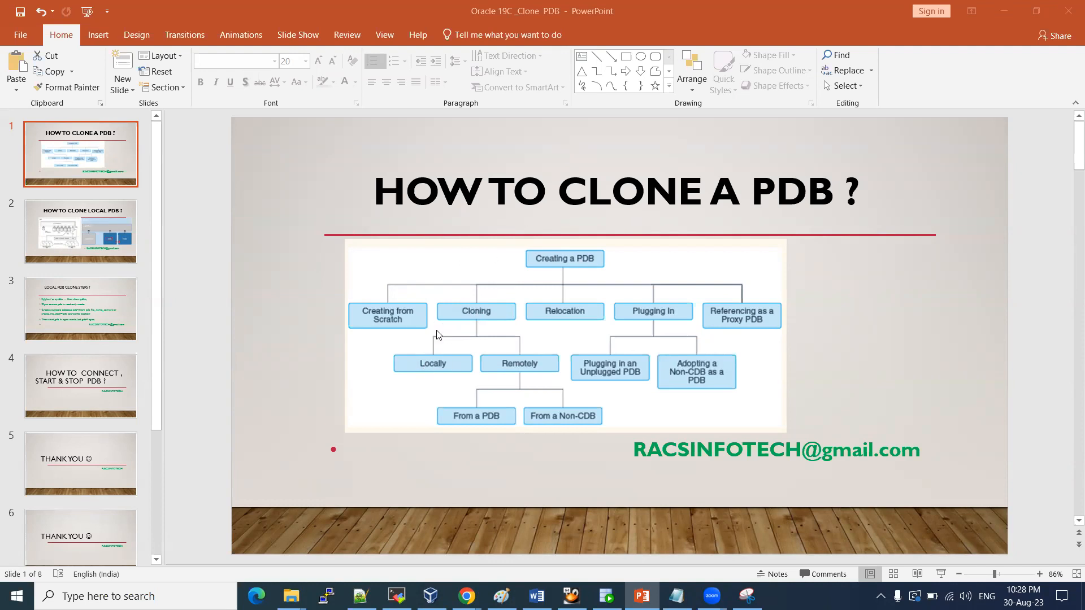
pyautogui.moveTo(490, 311)
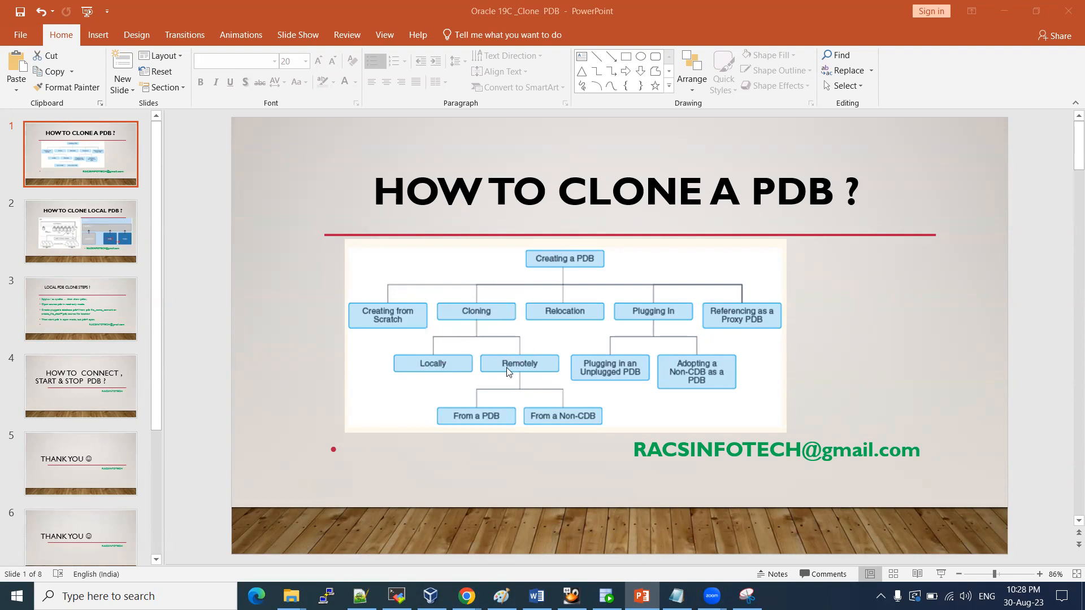
pyautogui.moveTo(440, 337)
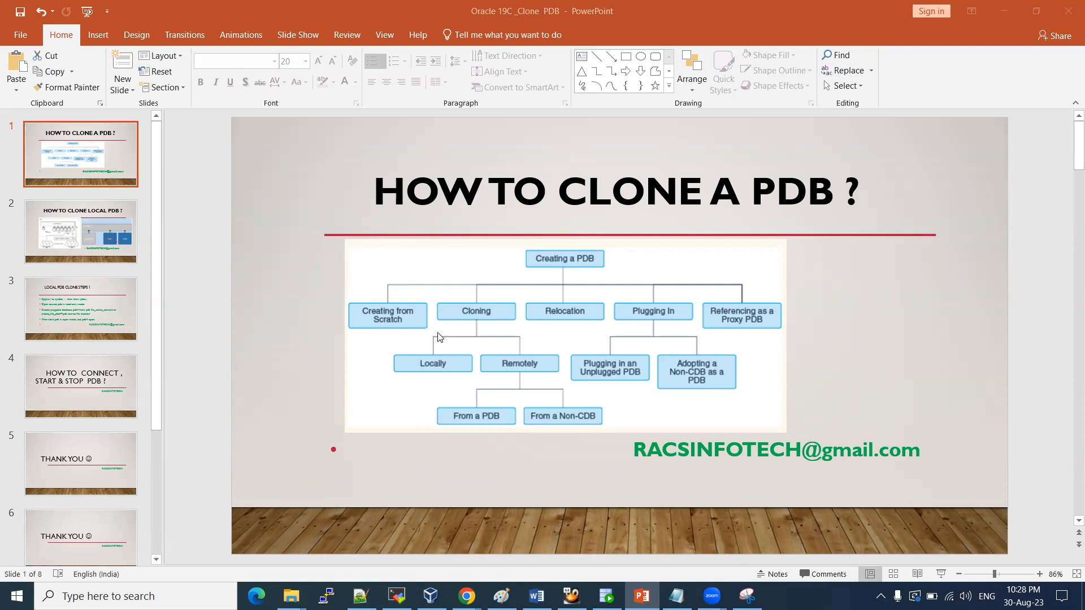
pyautogui.moveTo(413, 373)
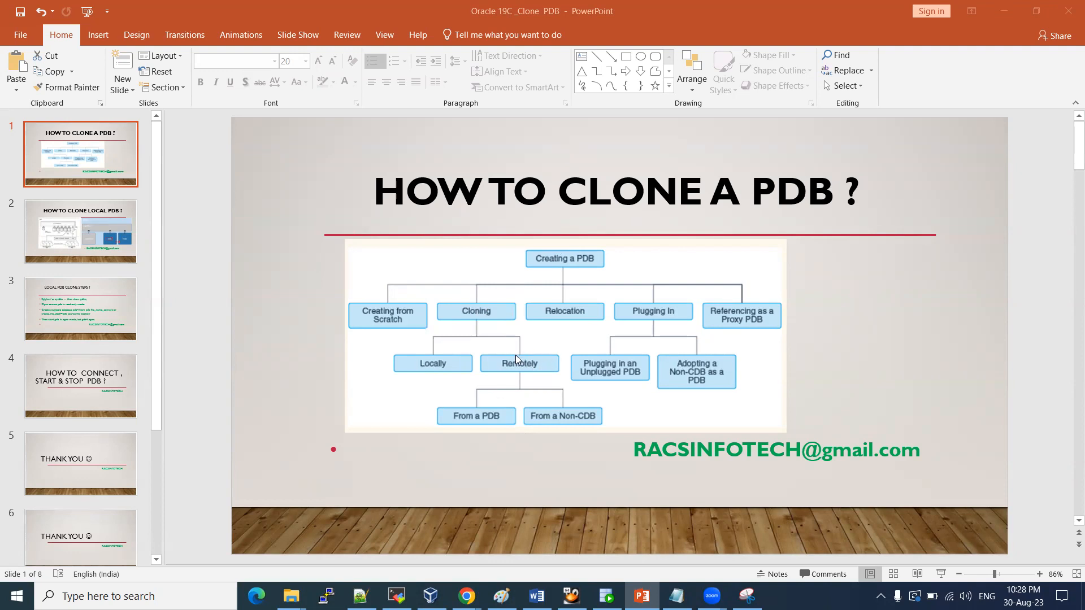
pyautogui.moveTo(485, 330)
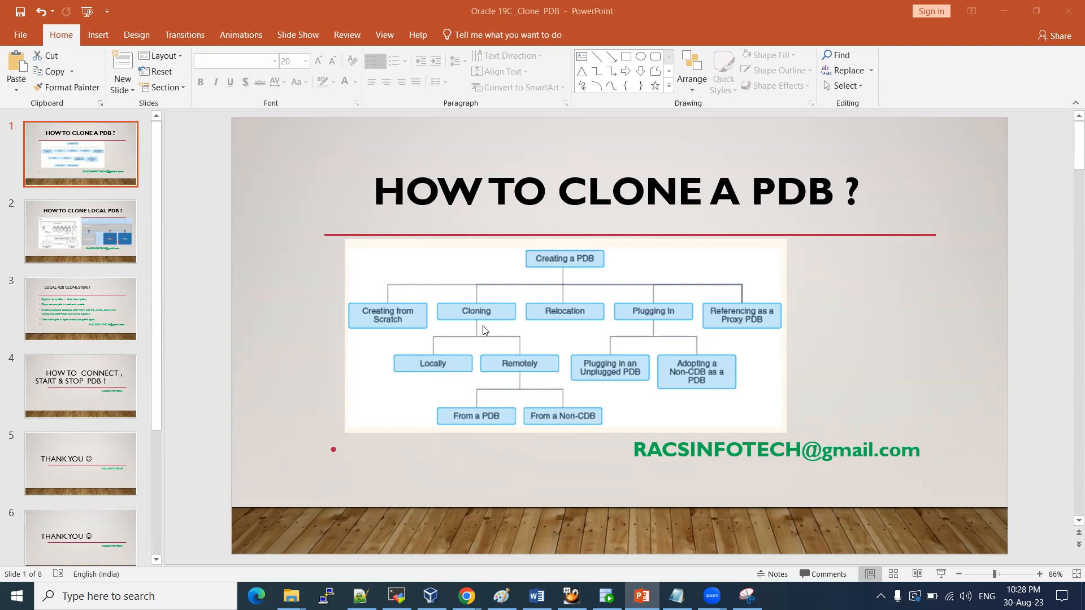
pyautogui.moveTo(481, 360)
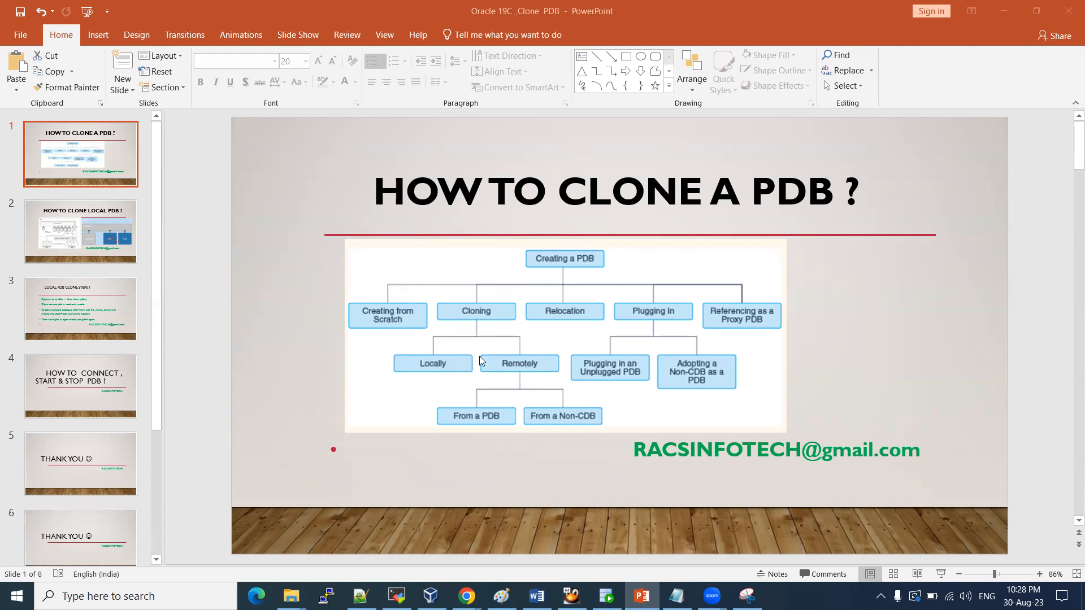
pyautogui.moveTo(494, 369)
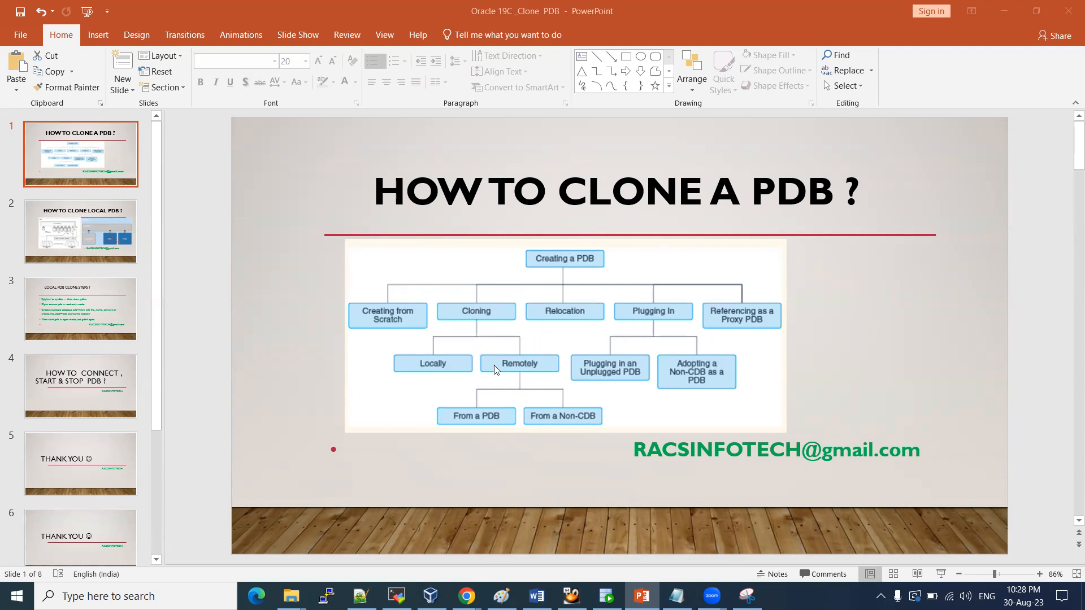
pyautogui.moveTo(449, 354)
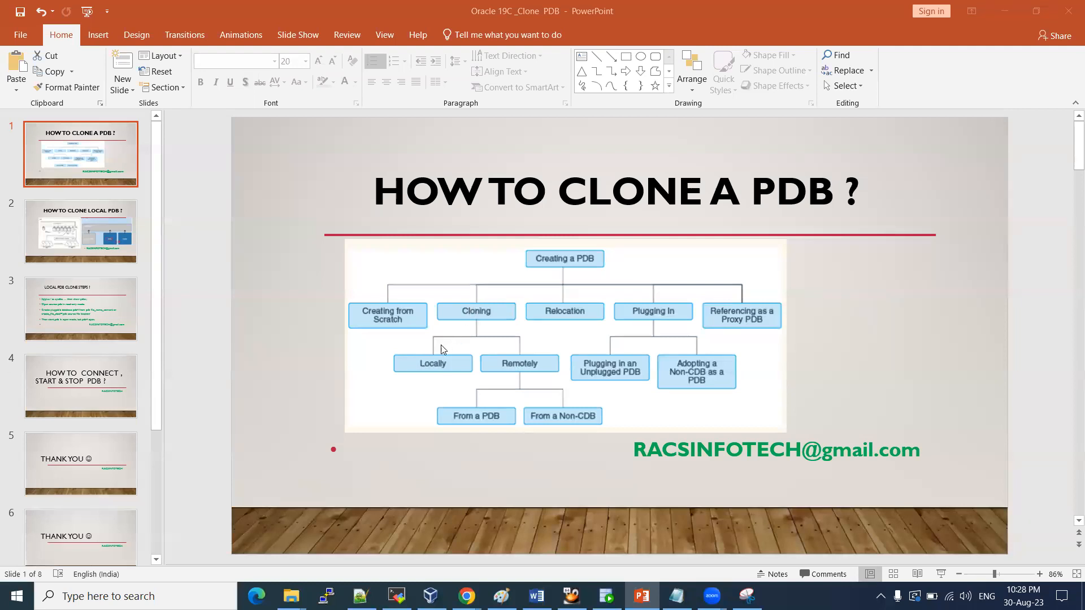
pyautogui.moveTo(96, 227)
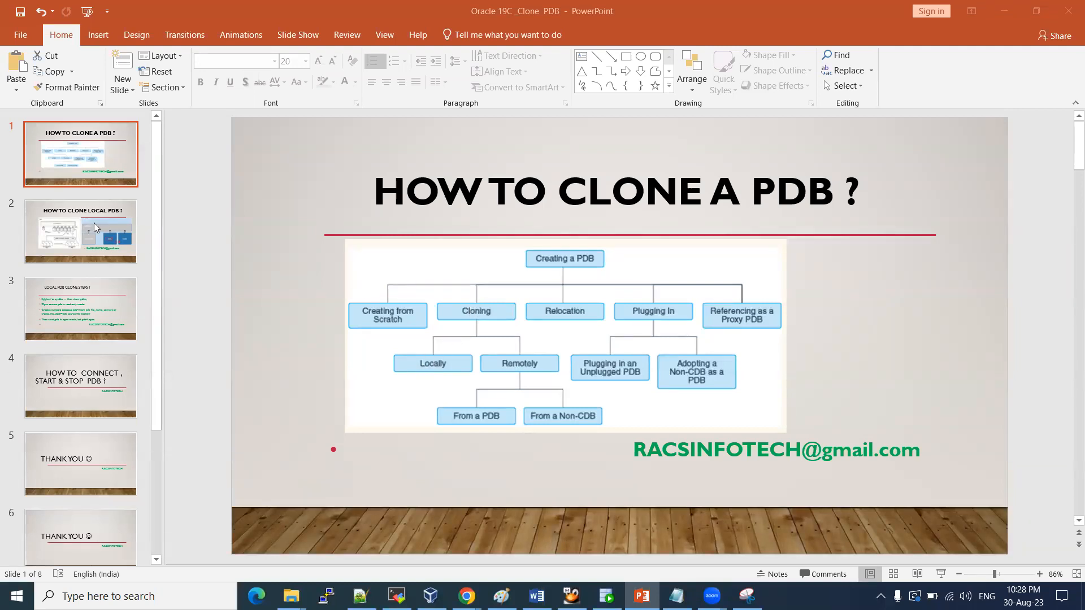
# - Show the 'How to Clone Local PDB?' slide, glance at the YouTube playlists, then return
pyautogui.click(80, 231)
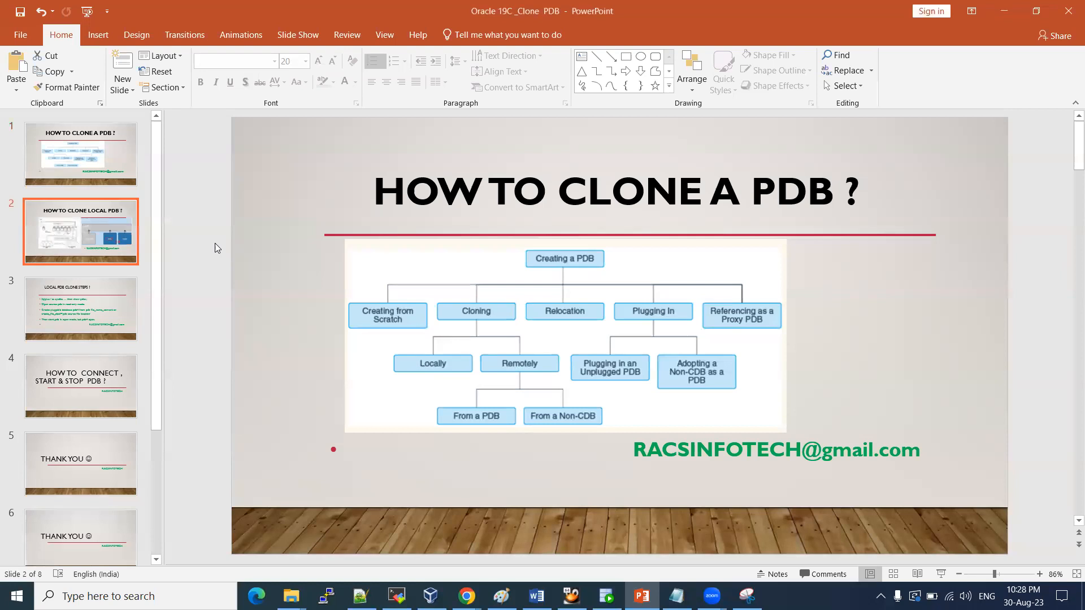
pyautogui.click(80, 231)
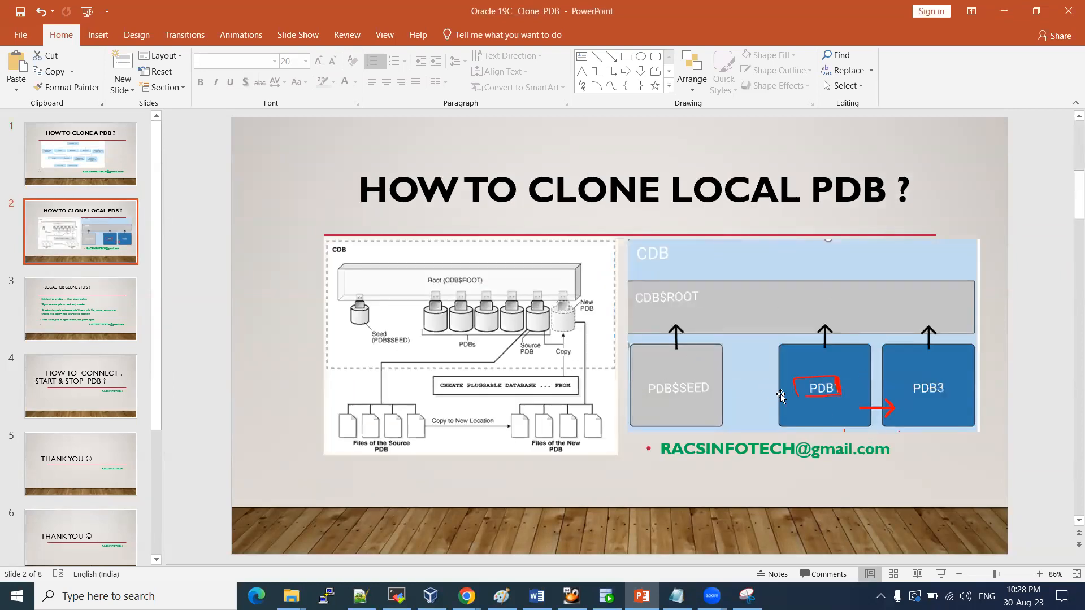
pyautogui.moveTo(814, 389)
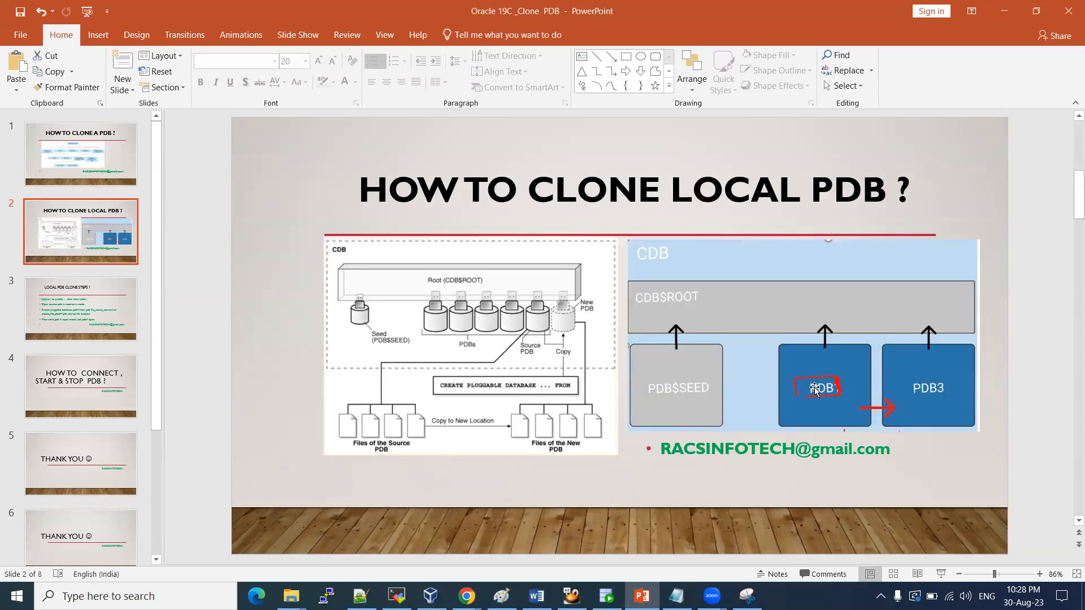
pyautogui.moveTo(928, 406)
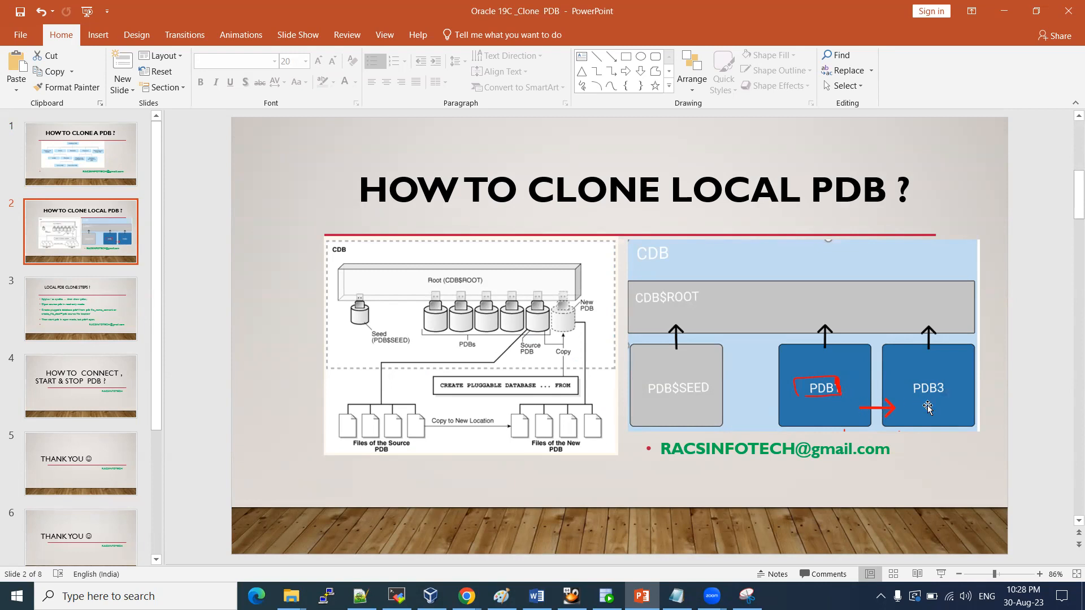
pyautogui.moveTo(701, 375)
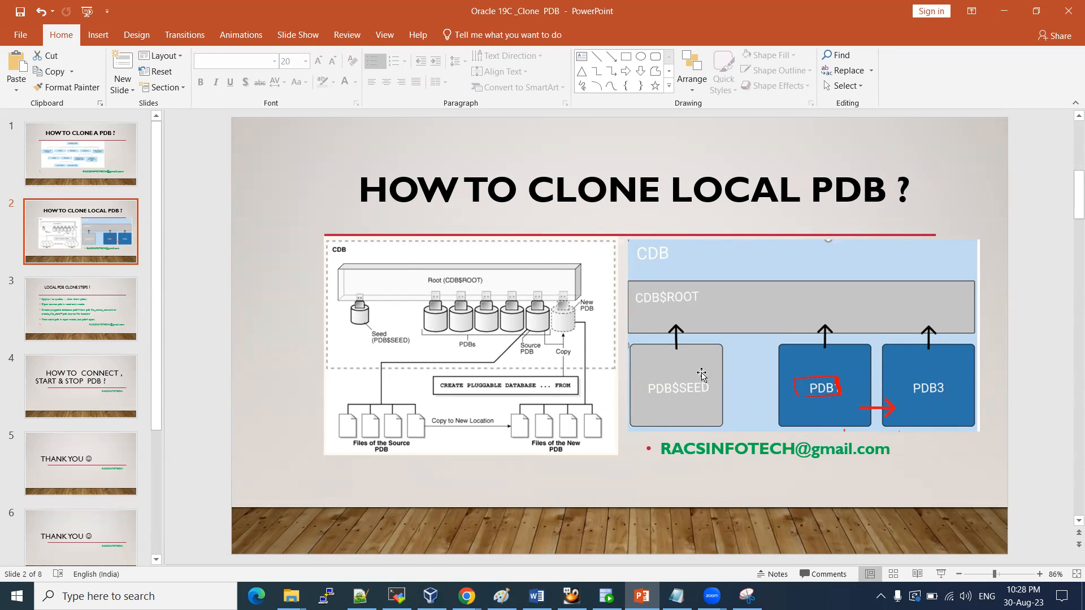
pyautogui.moveTo(660, 334)
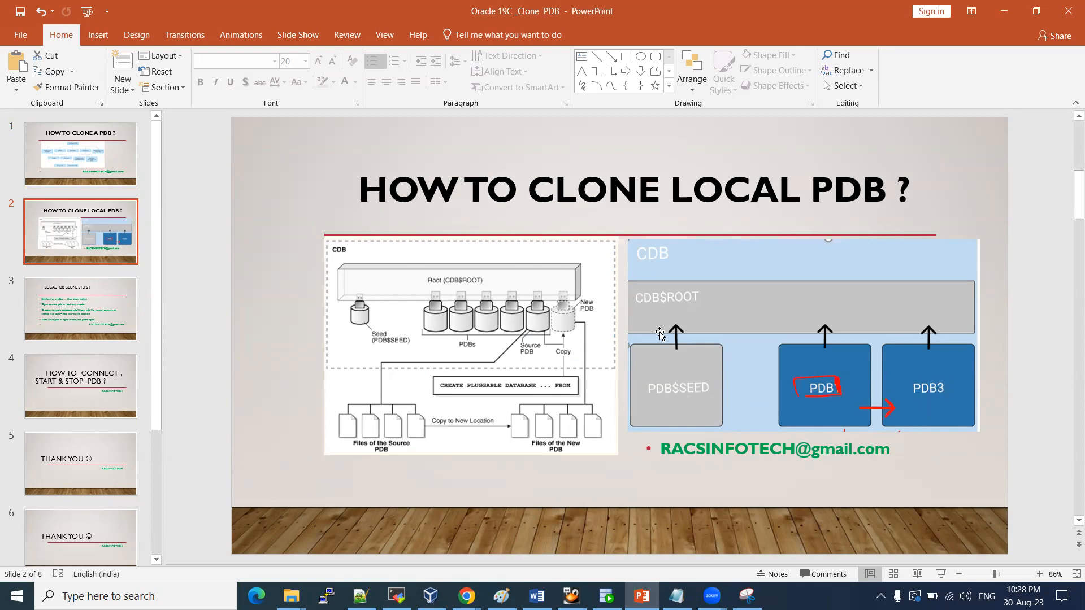
pyautogui.moveTo(676, 372)
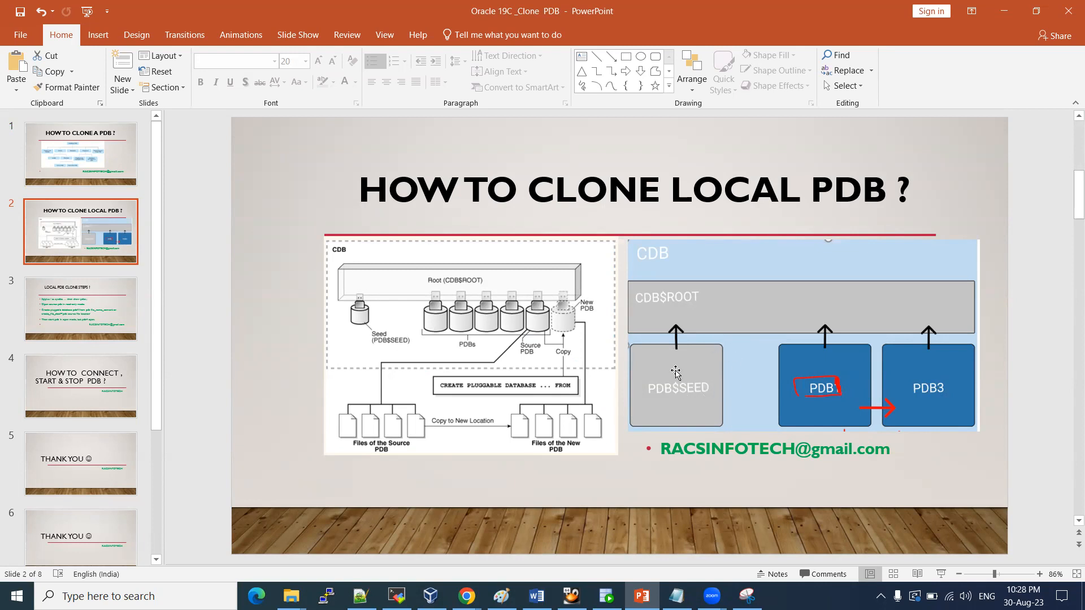
pyautogui.moveTo(679, 388)
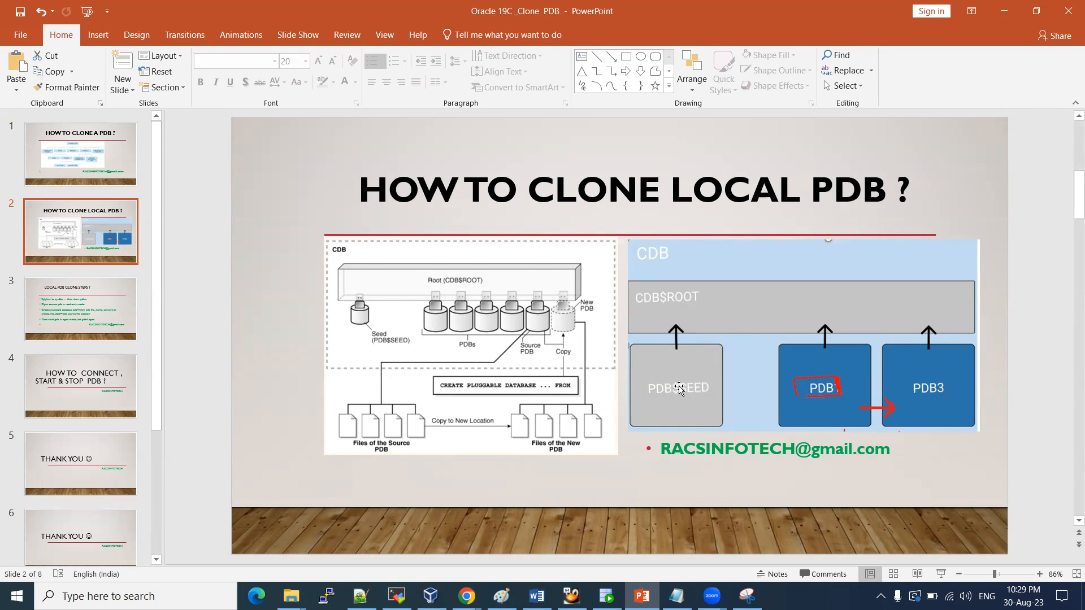
pyautogui.moveTo(705, 320)
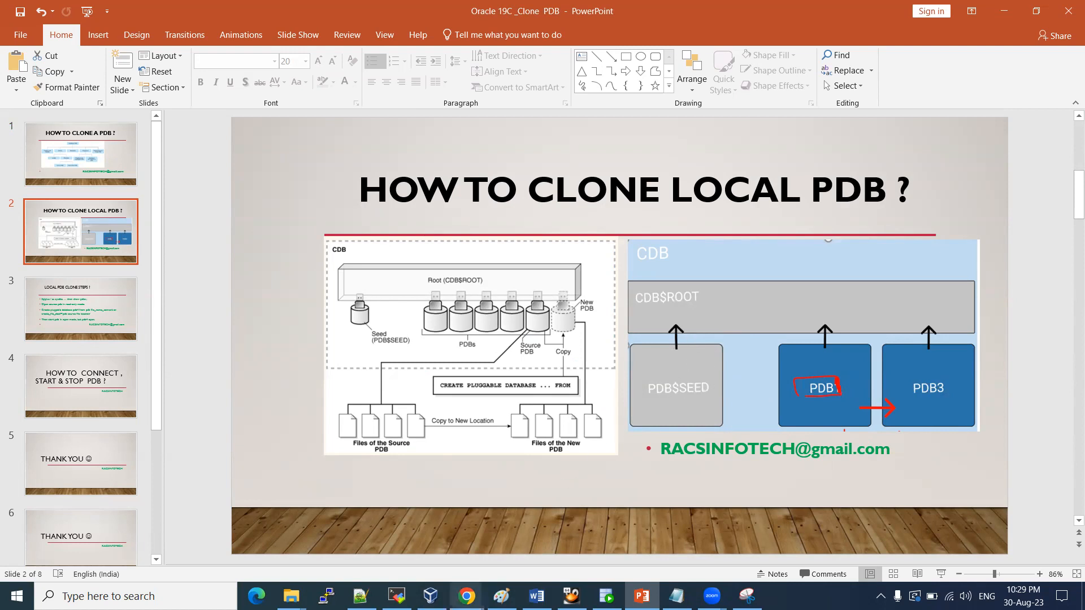
pyautogui.click(466, 595)
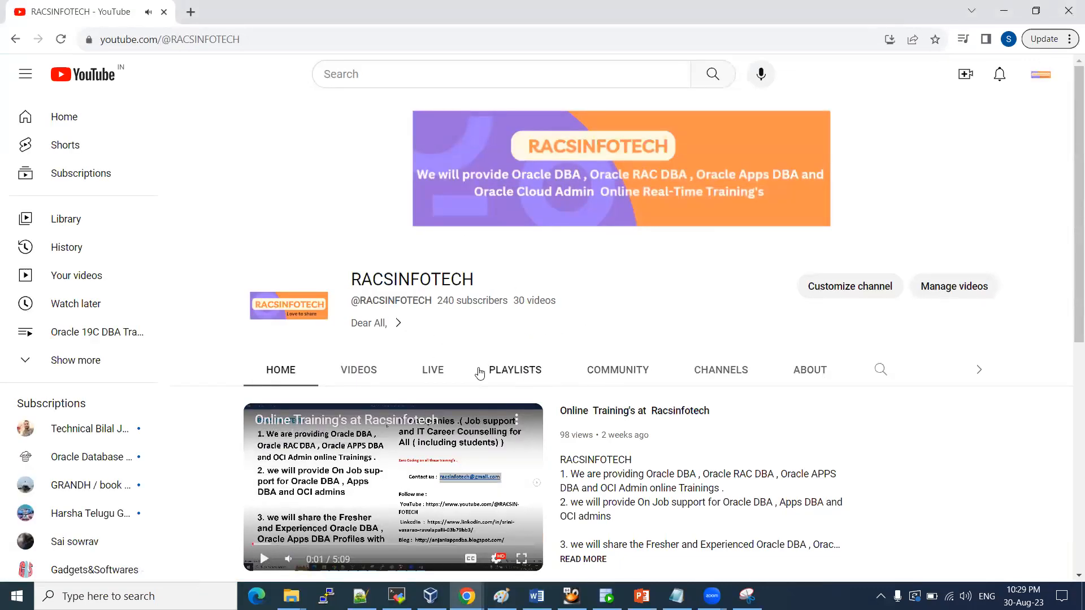
pyautogui.click(515, 370)
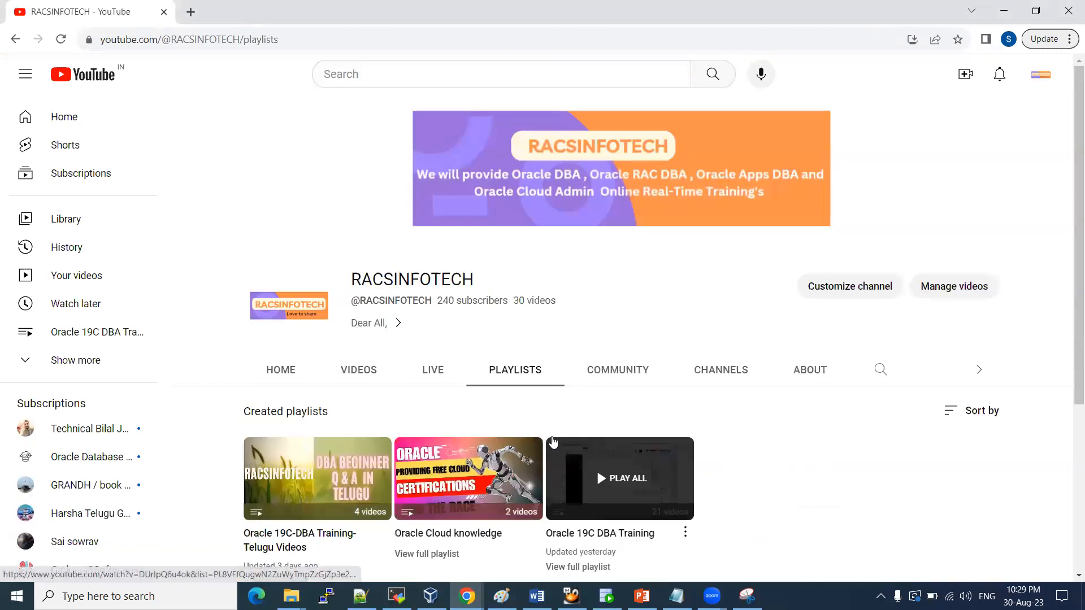
pyautogui.scroll(-3)
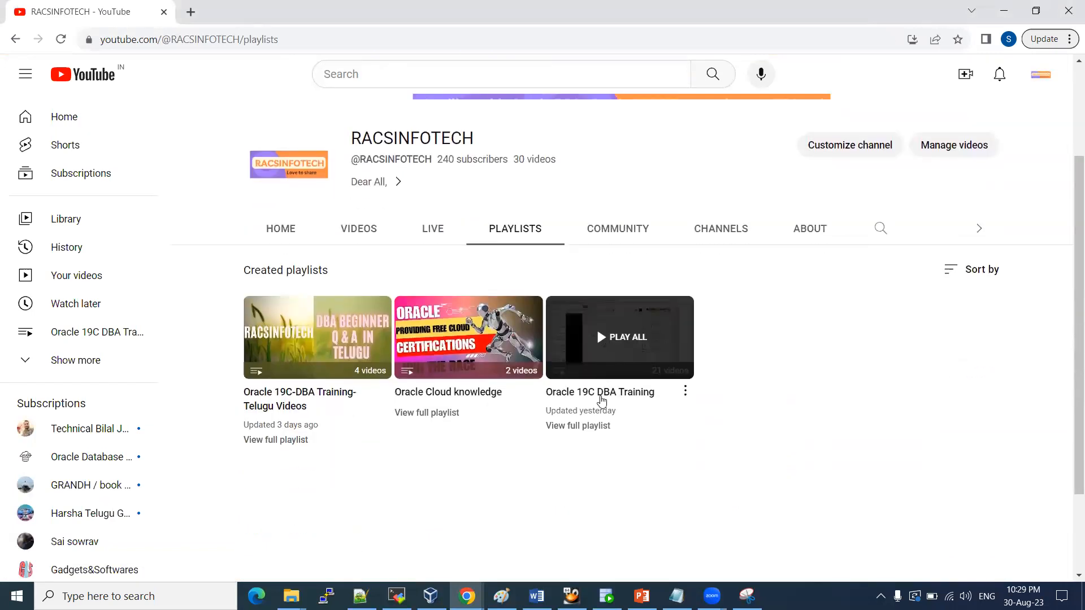
pyautogui.click(642, 596)
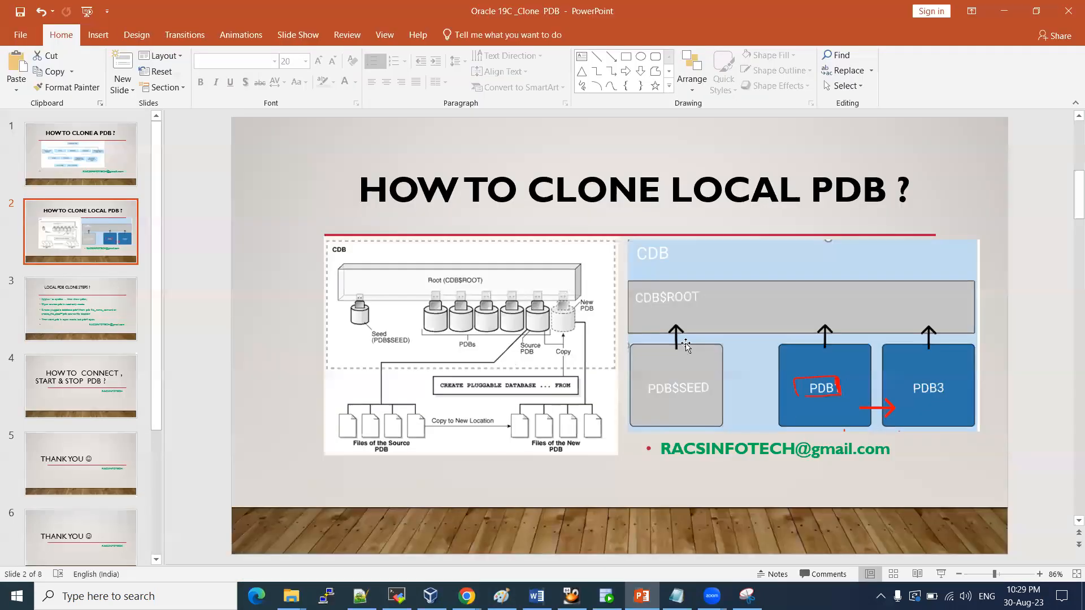
# - Show slide 3, 'Local PDB Clone Steps?', listing the local clone commands
pyautogui.click(80, 312)
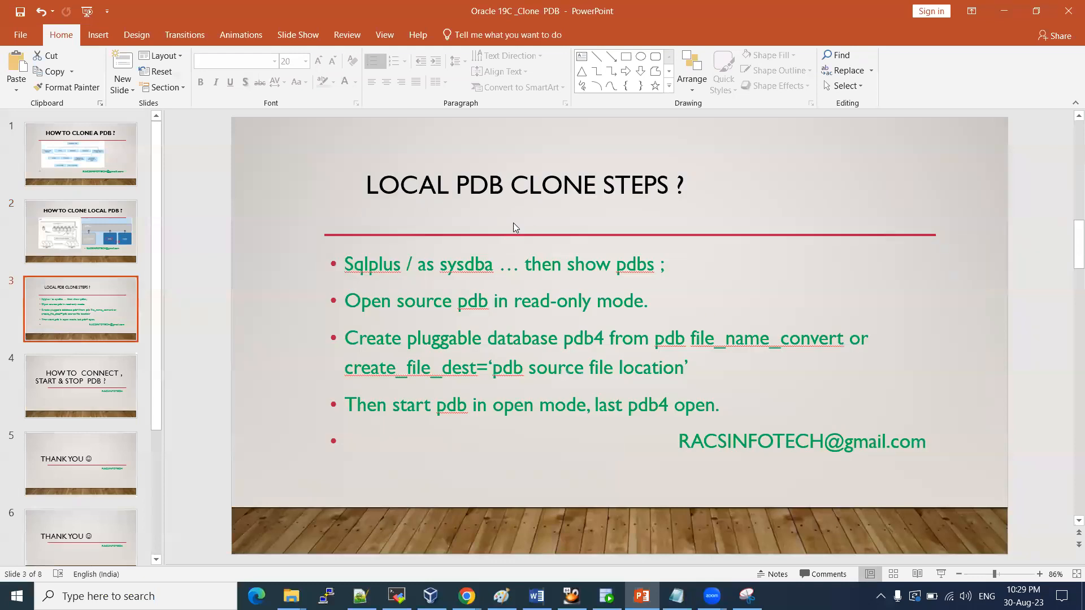
pyautogui.moveTo(468, 231)
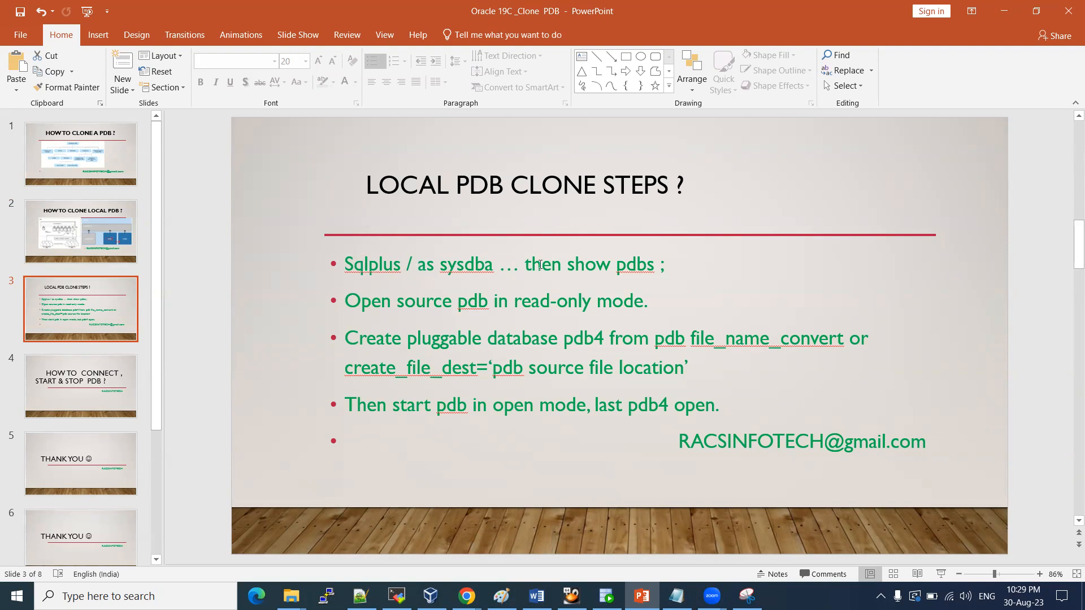
pyautogui.moveTo(651, 248)
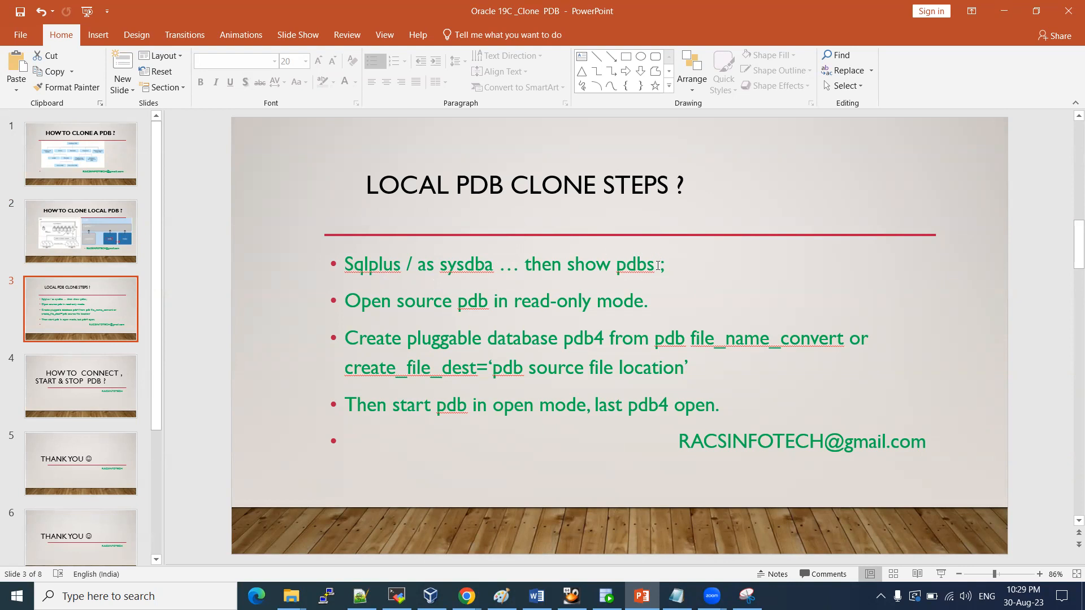
pyautogui.moveTo(397, 300); pyautogui.dragTo(595, 300)
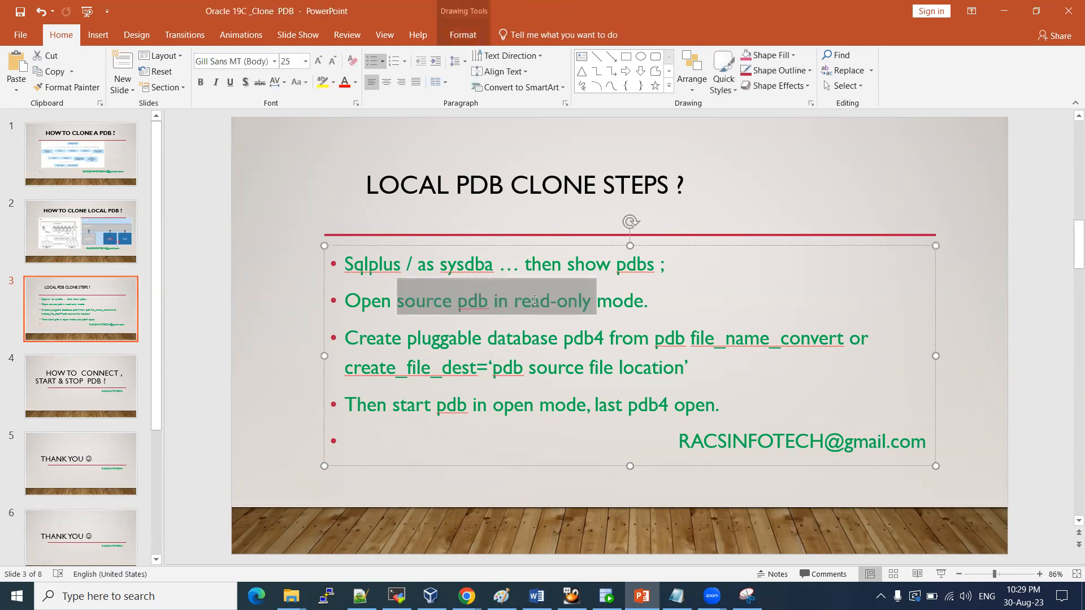
pyautogui.moveTo(483, 307)
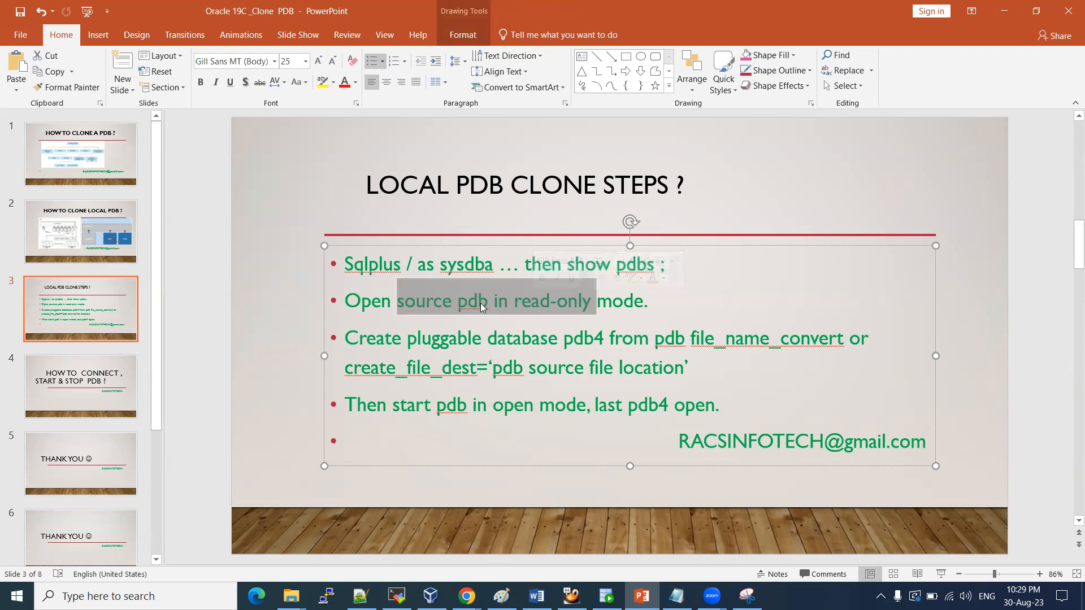
pyautogui.click(479, 301)
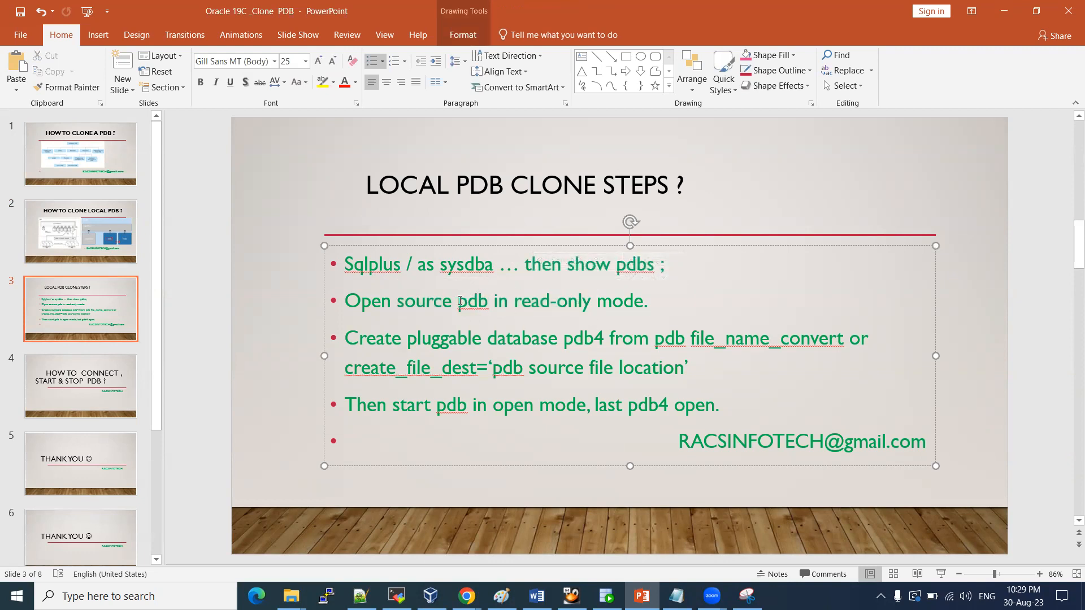
pyautogui.doubleClick(473, 301)
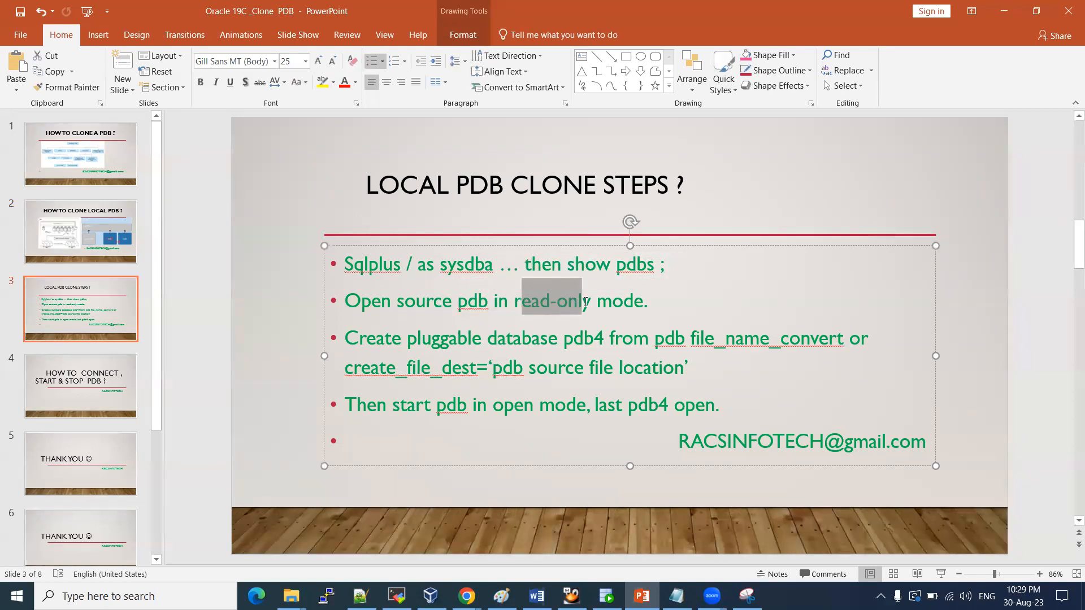
pyautogui.moveTo(496, 312)
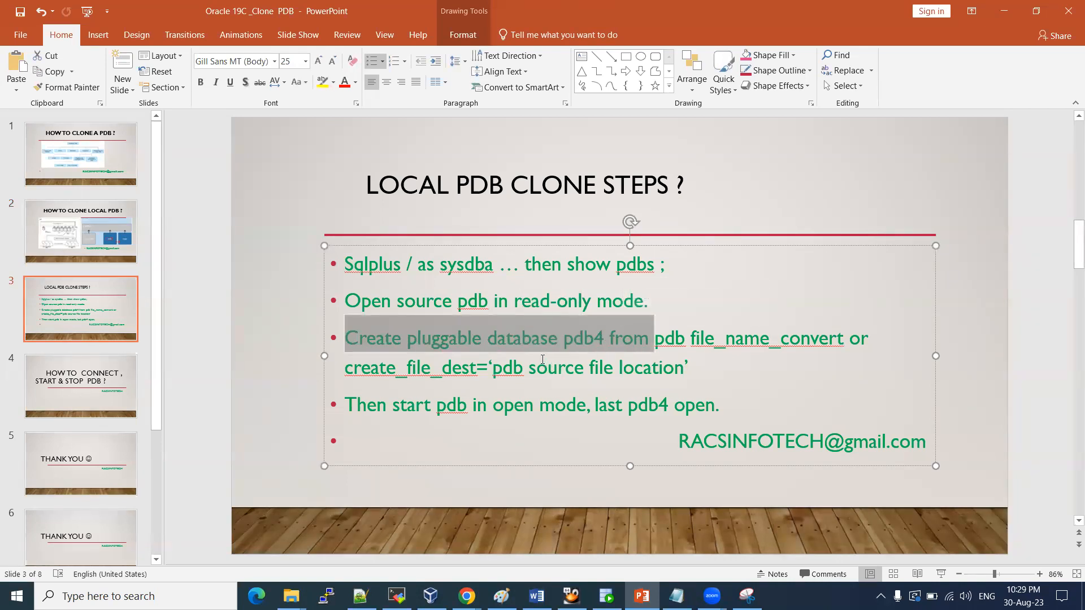
pyautogui.click(498, 301)
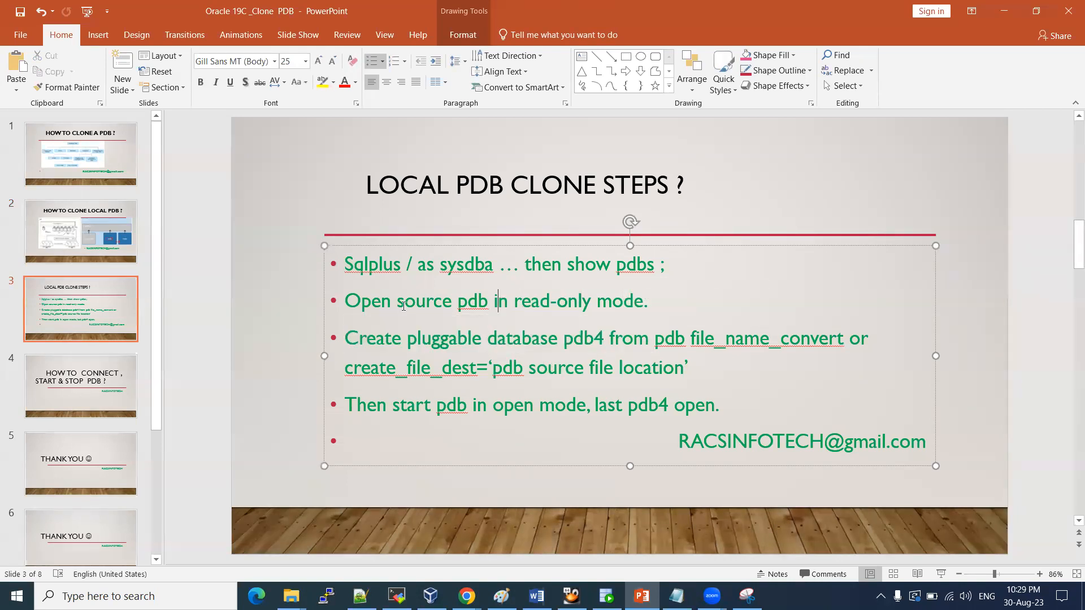
pyautogui.moveTo(397, 300); pyautogui.dragTo(591, 300)
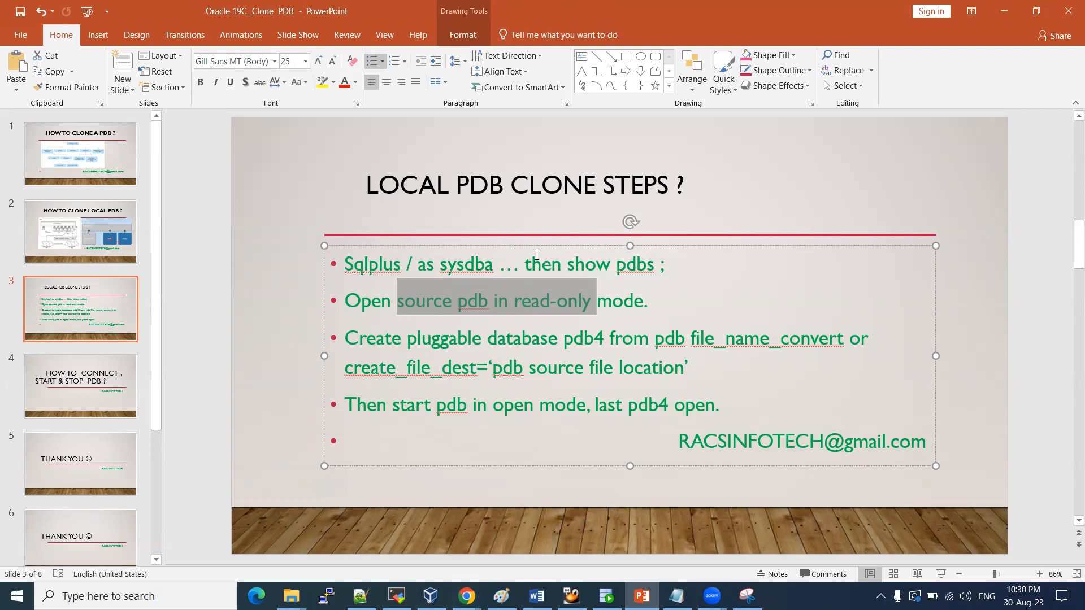
pyautogui.click(471, 301)
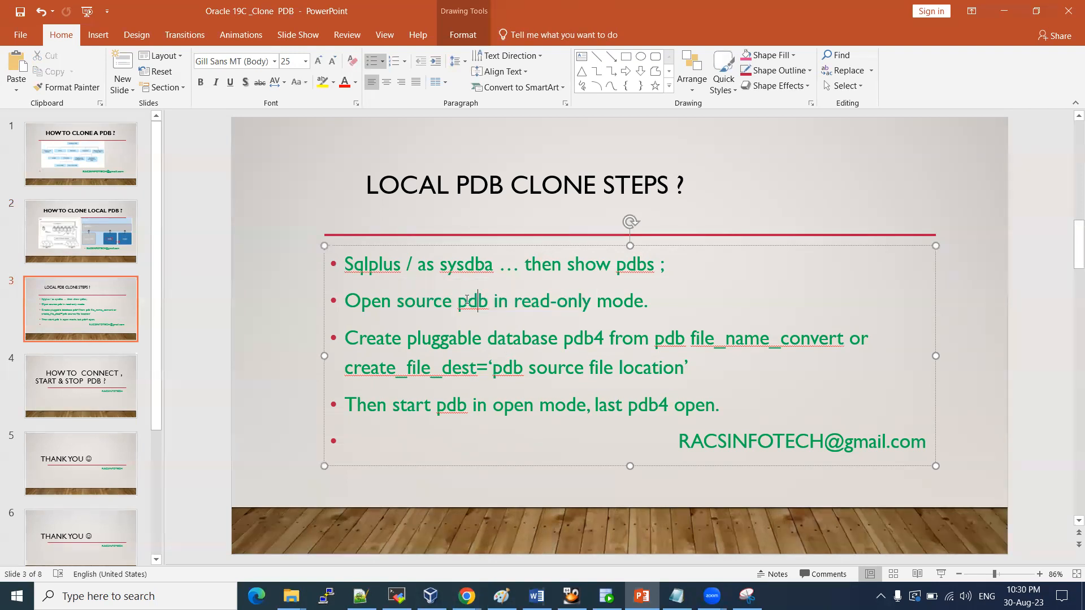
pyautogui.doubleClick(472, 301)
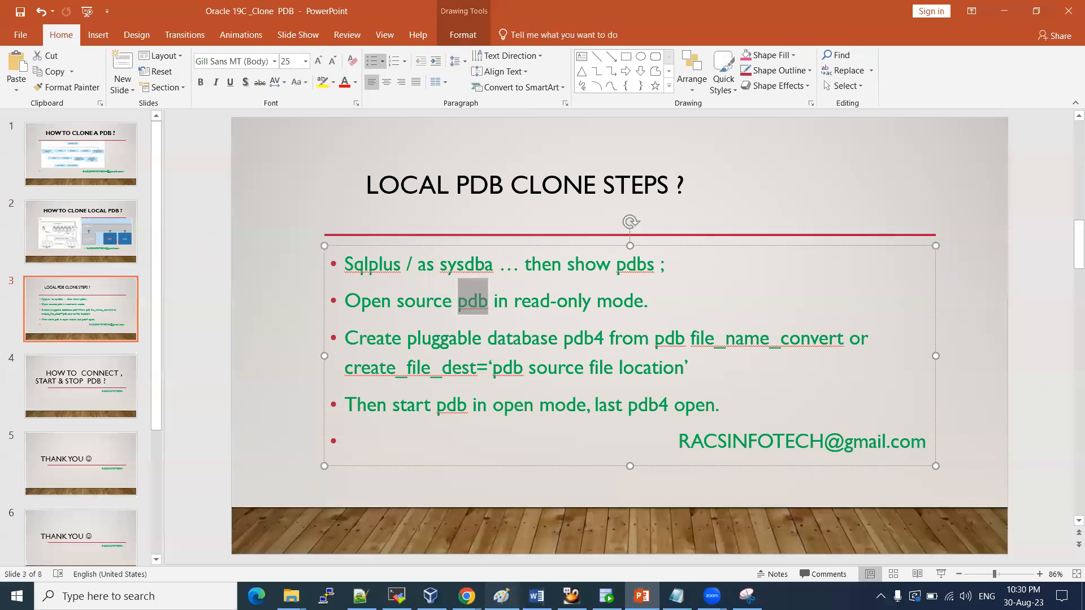
# - Sketch a labelled PROD cylinder with a PDB circle, arrows and a second DEV box
pyautogui.click(503, 595)
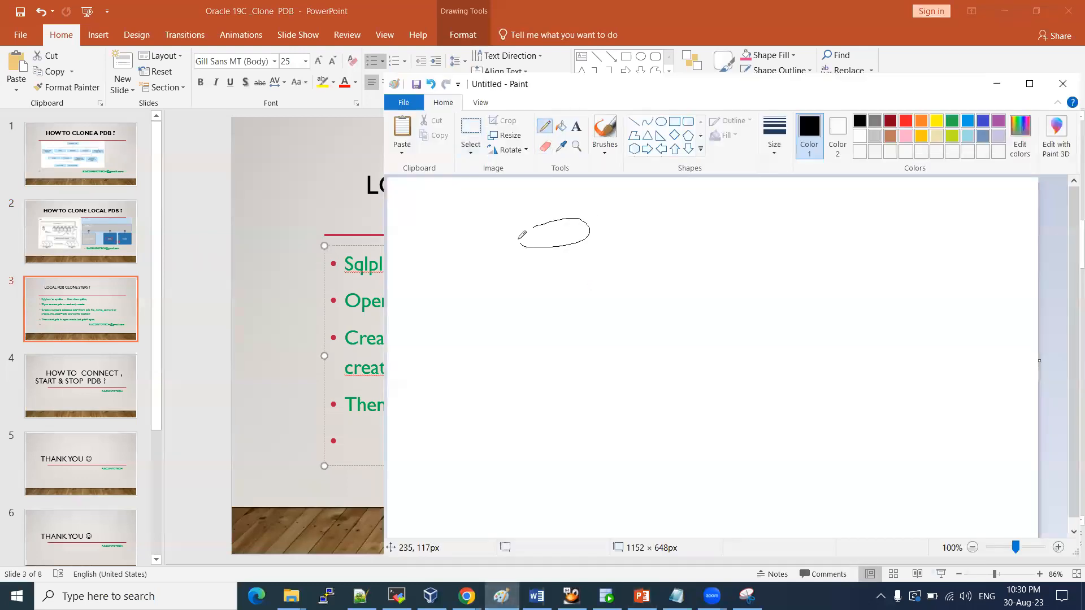
pyautogui.moveTo(561, 228); pyautogui.dragTo(560, 366)
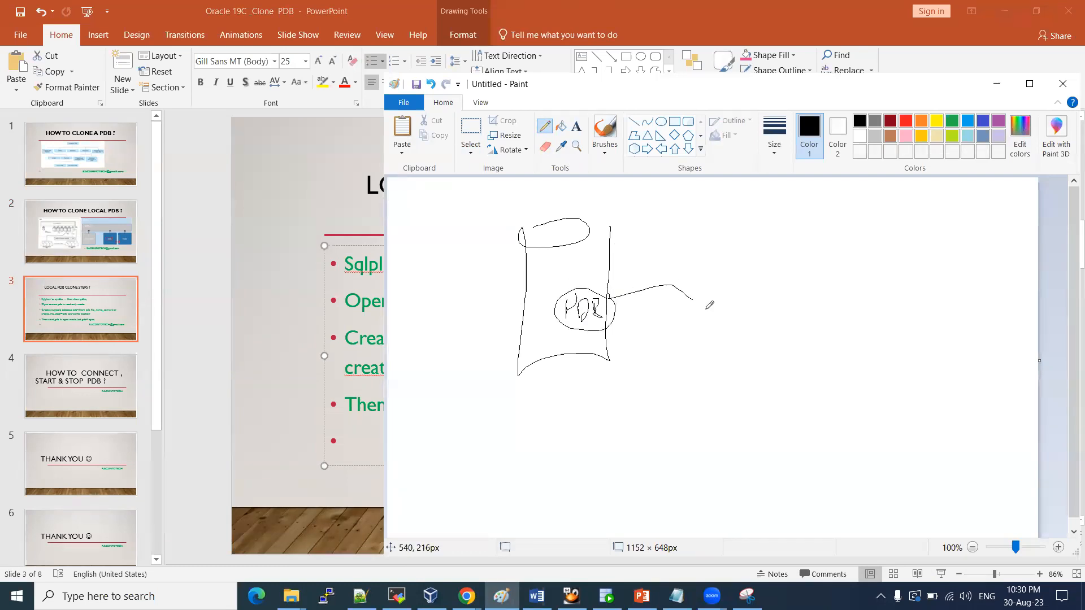
pyautogui.moveTo(691, 298); pyautogui.dragTo(734, 318)
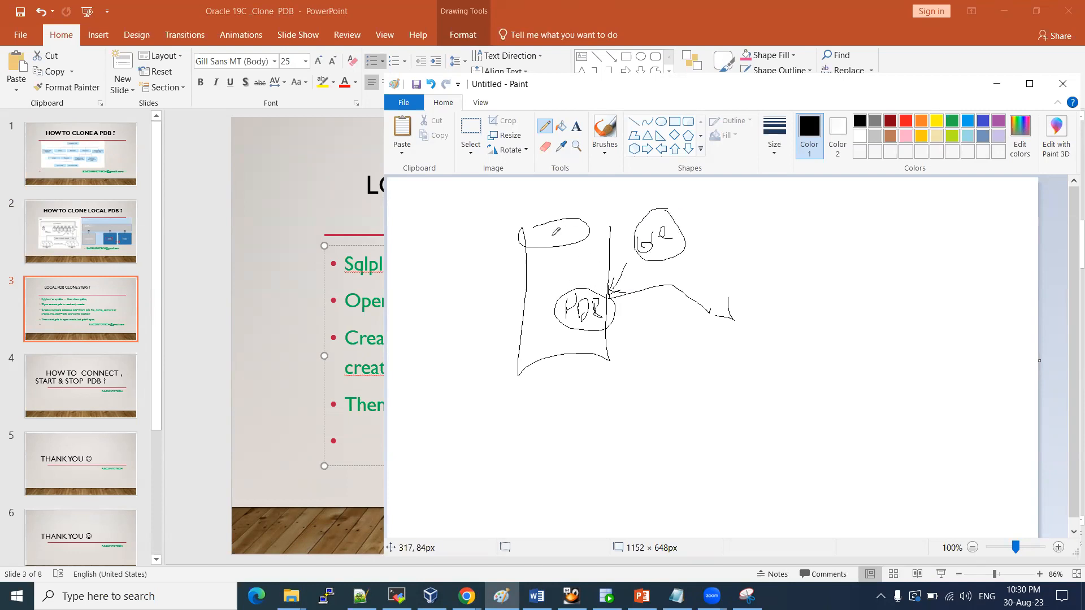
pyautogui.moveTo(598, 201)
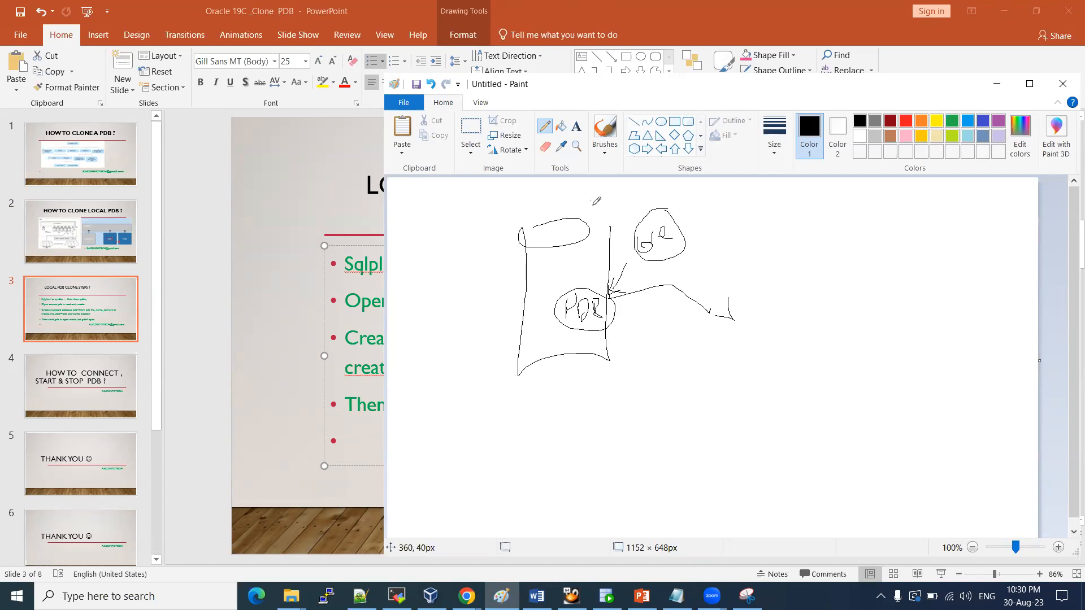
pyautogui.moveTo(585, 200); pyautogui.dragTo(626, 191)
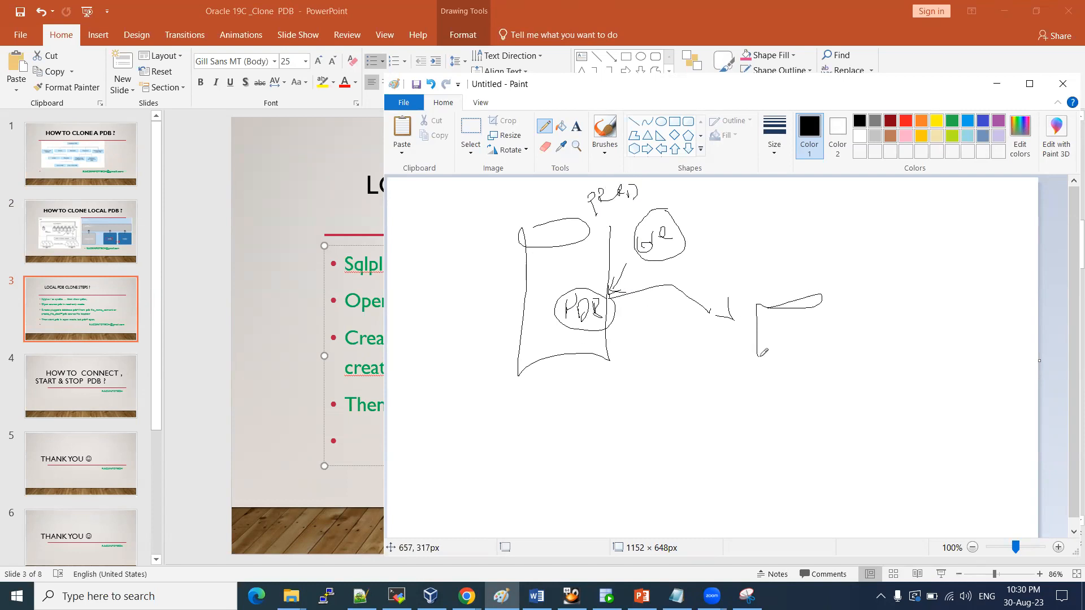
pyautogui.moveTo(775, 298); pyautogui.dragTo(824, 377)
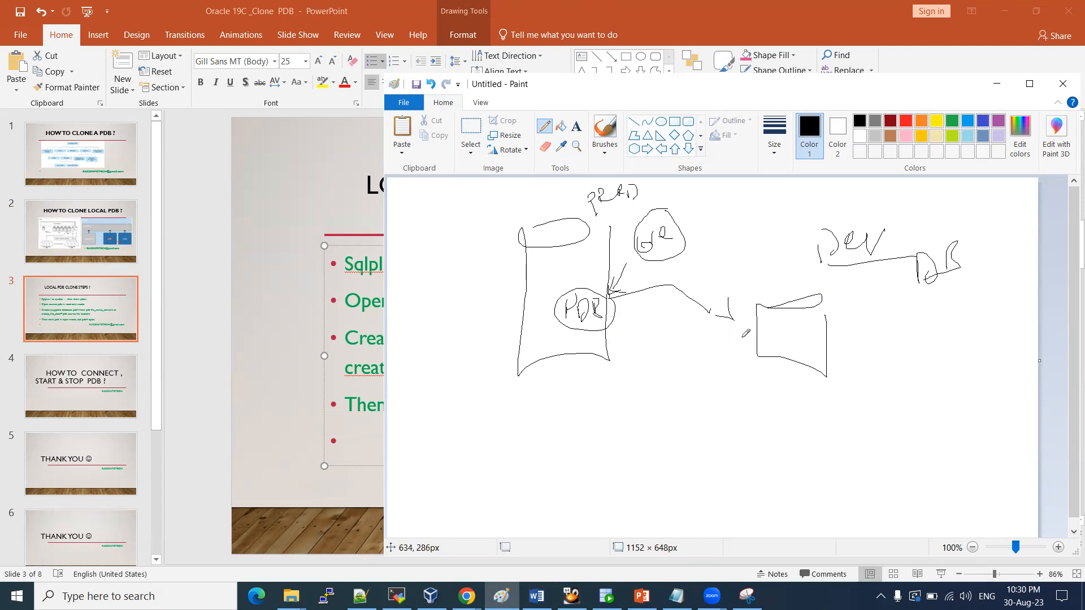
pyautogui.moveTo(775, 326); pyautogui.dragTo(785, 332)
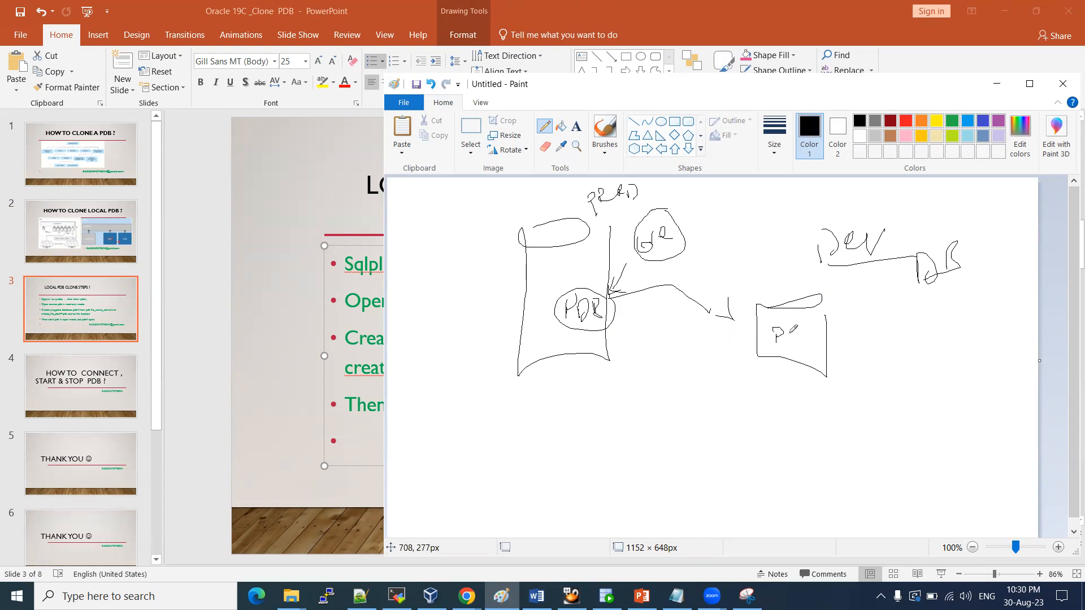
pyautogui.moveTo(785, 336); pyautogui.dragTo(820, 318)
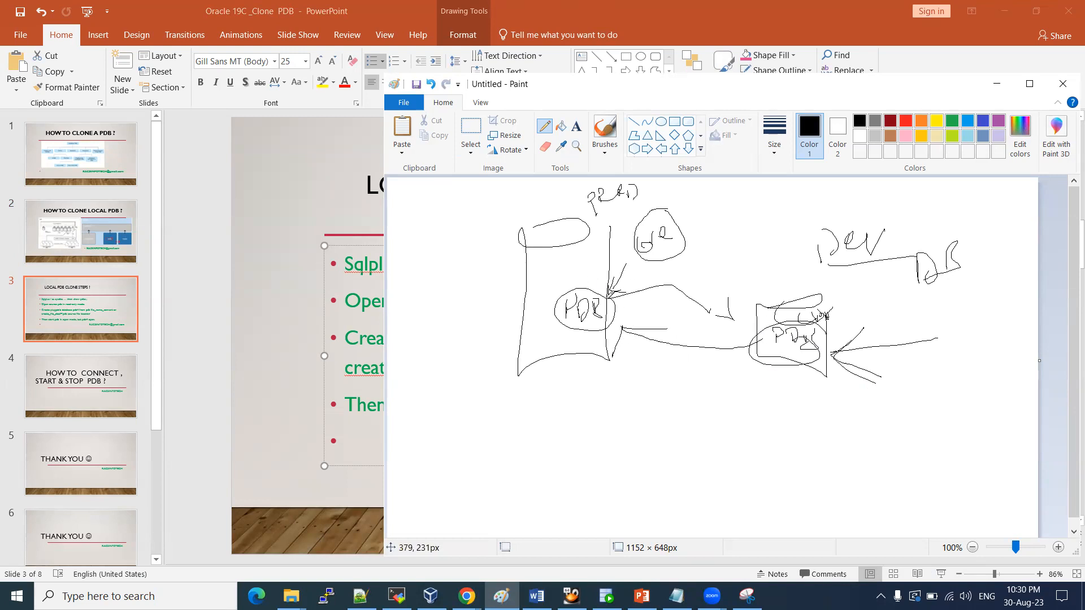
pyautogui.moveTo(589, 439)
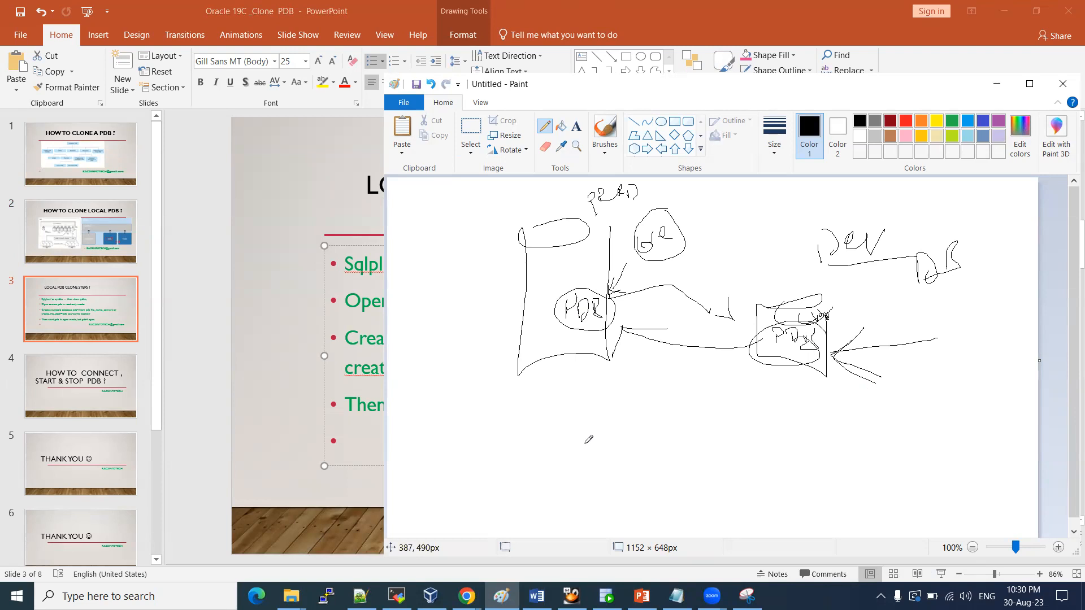
pyautogui.moveTo(464, 279)
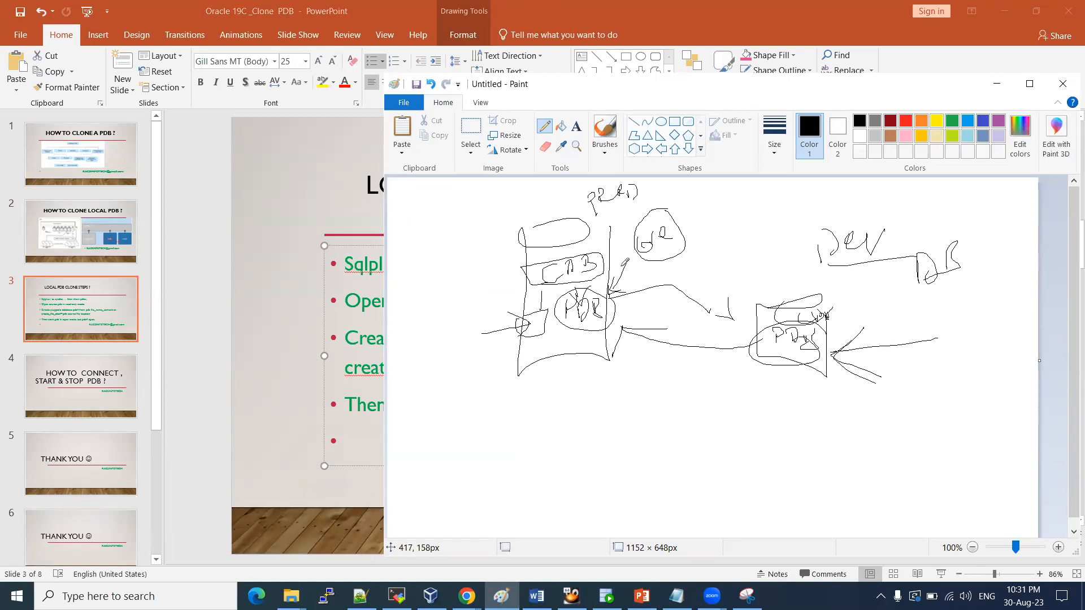
pyautogui.moveTo(667, 438)
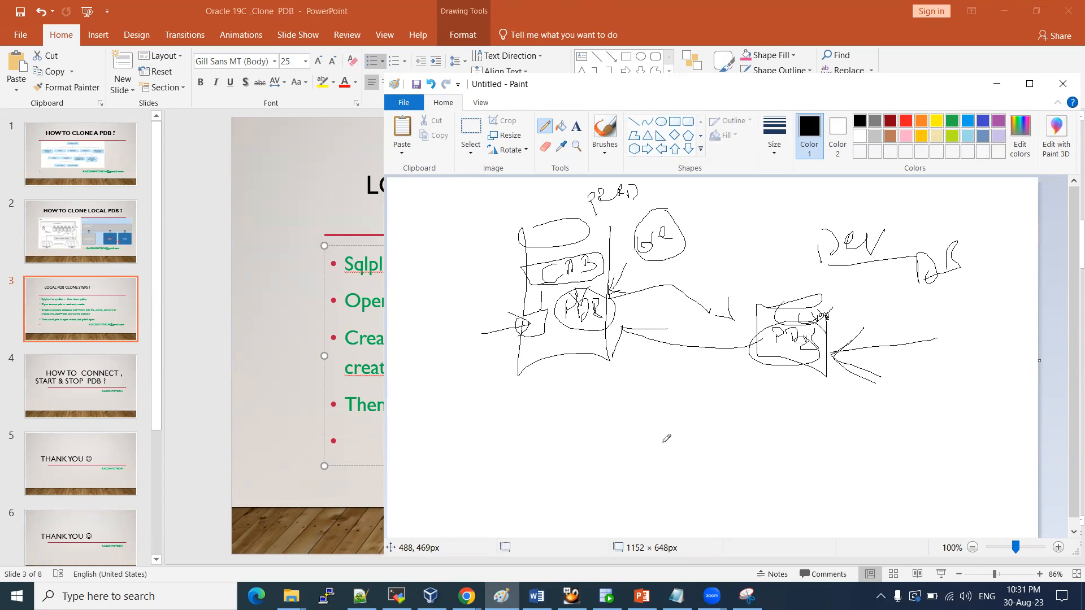
# - Add an arrow, oval, CDB box and labelled circles, then return to the slide
pyautogui.moveTo(629, 408); pyautogui.dragTo(747, 443)
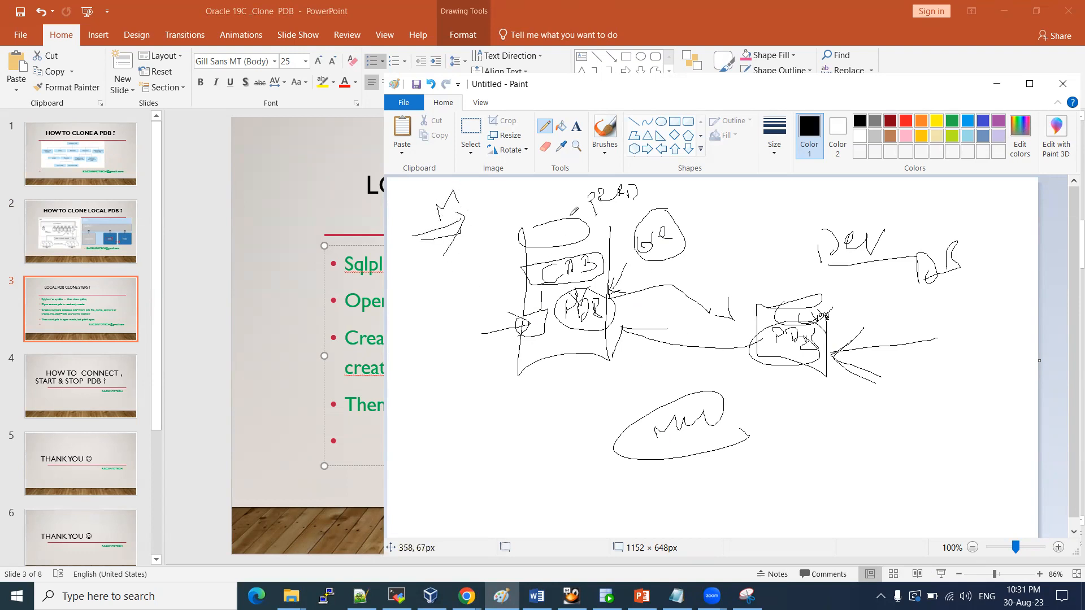
pyautogui.moveTo(538, 317)
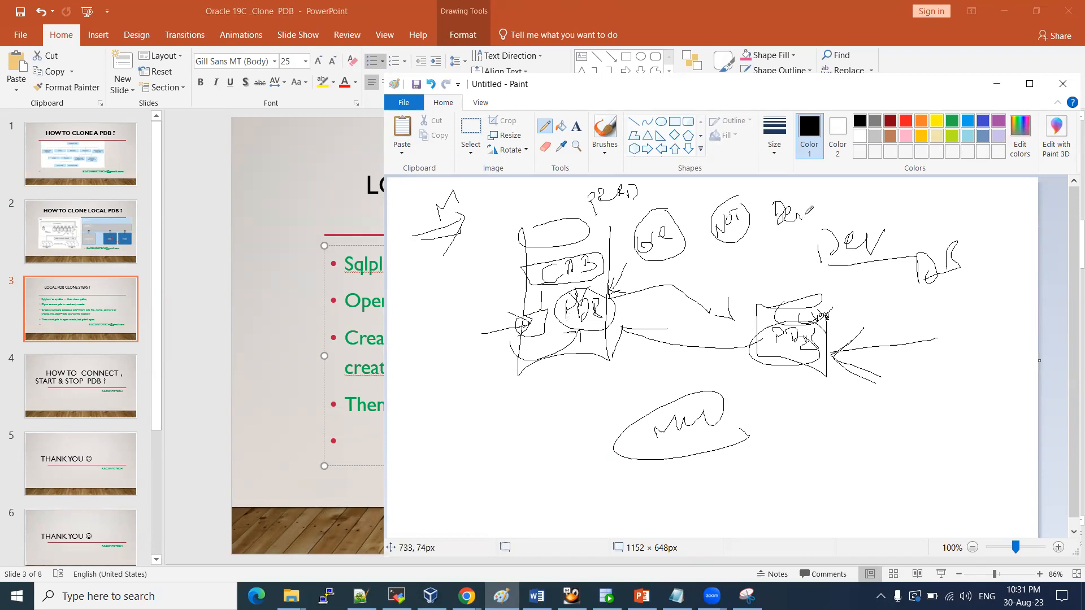
pyautogui.moveTo(768, 201); pyautogui.dragTo(830, 215)
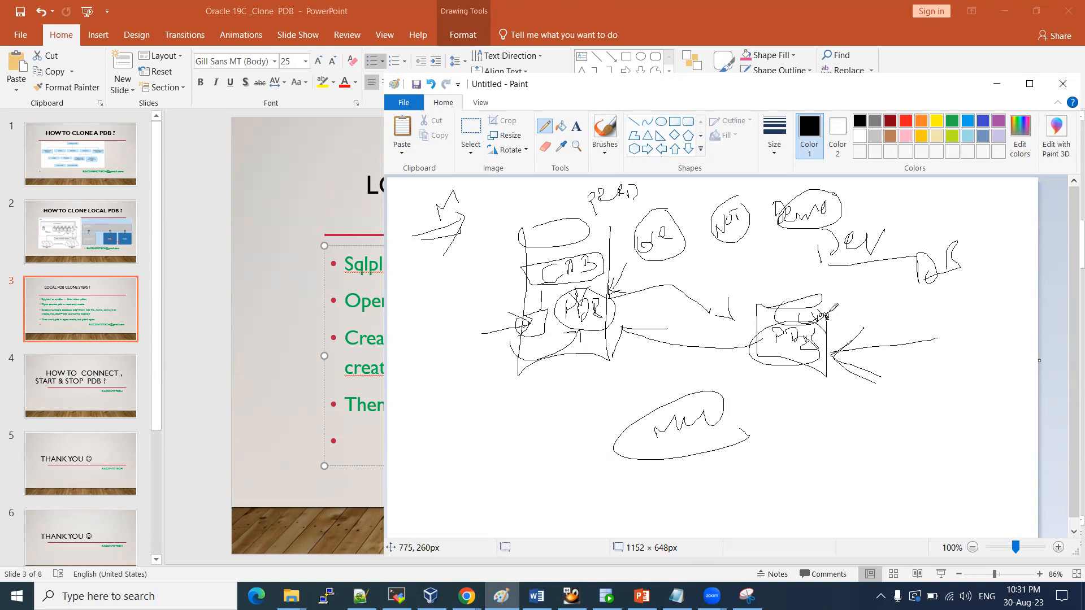
pyautogui.moveTo(782, 235); pyautogui.dragTo(899, 218)
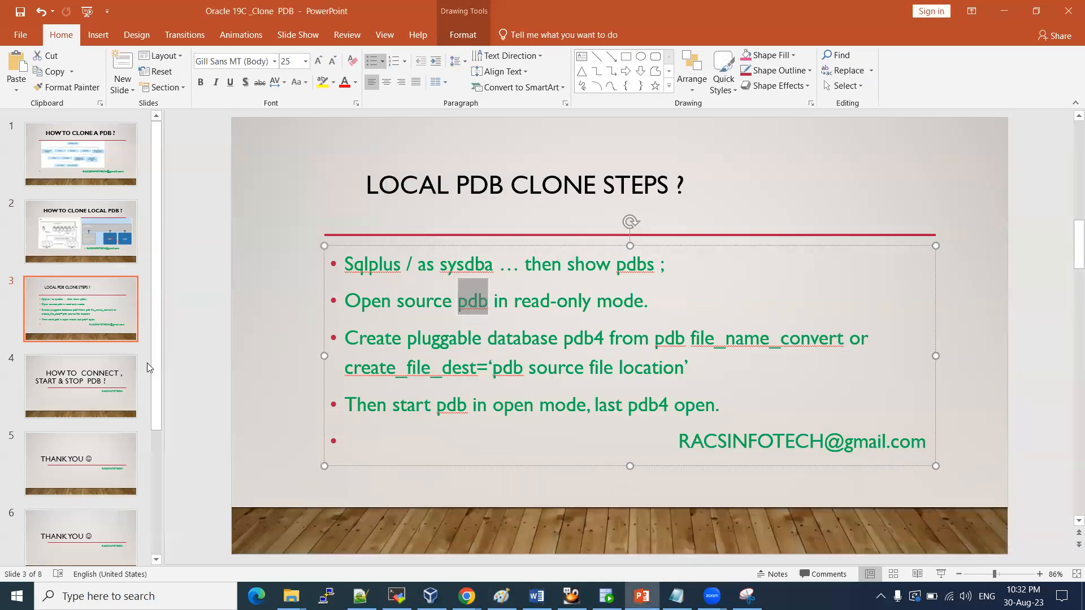
# - Switch to the SQL*Plus session showing PDB$SEED read-only and PDB read-write
pyautogui.click(395, 596)
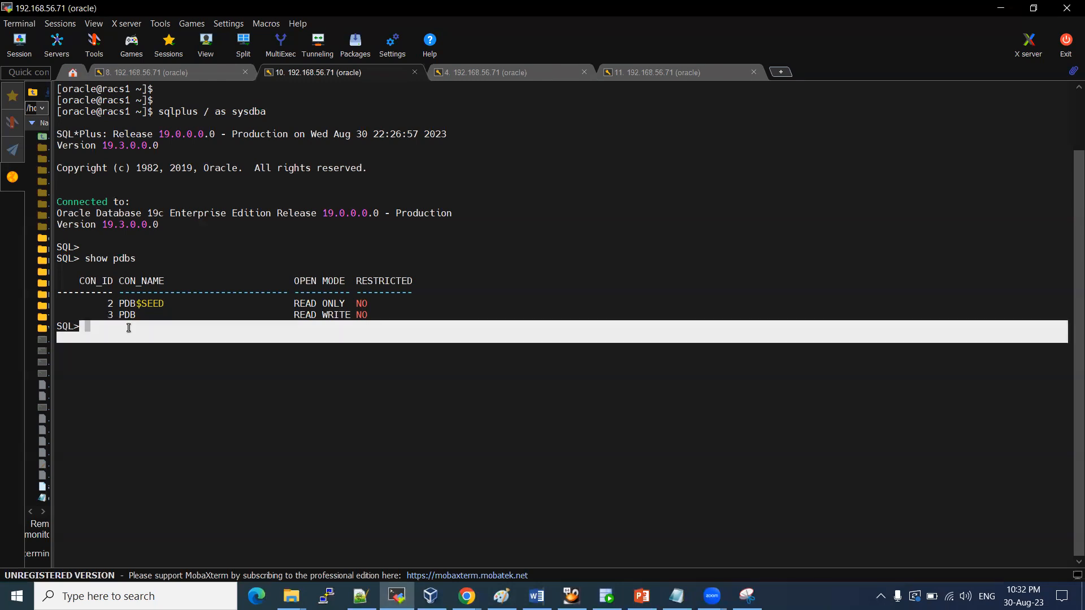
# - Set the session container to PDB and check it with show con_name
pyautogui.doubleClick(127, 315)
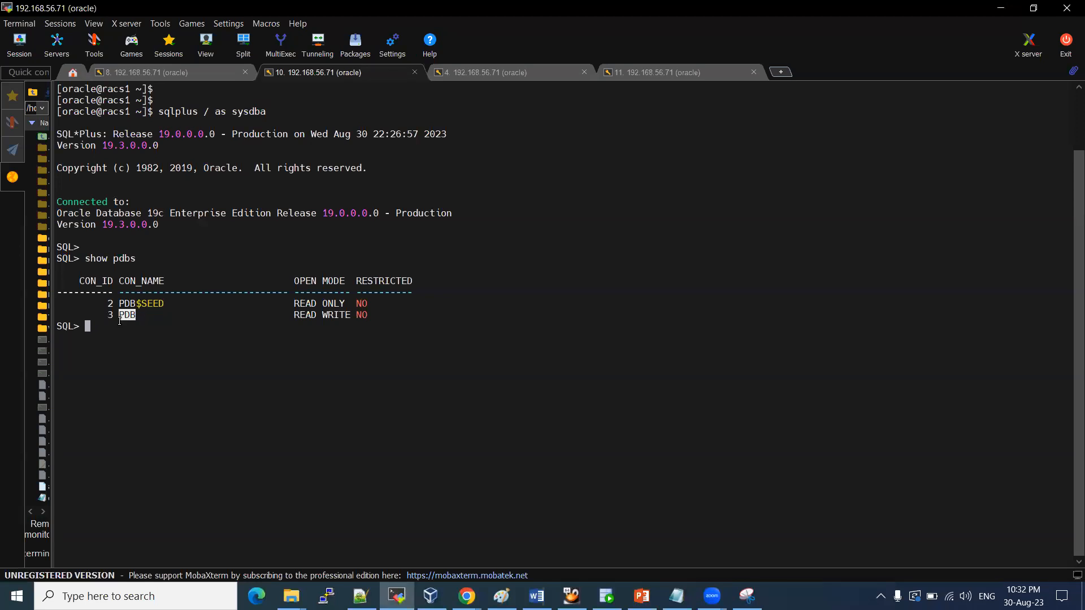
pyautogui.write('alter')
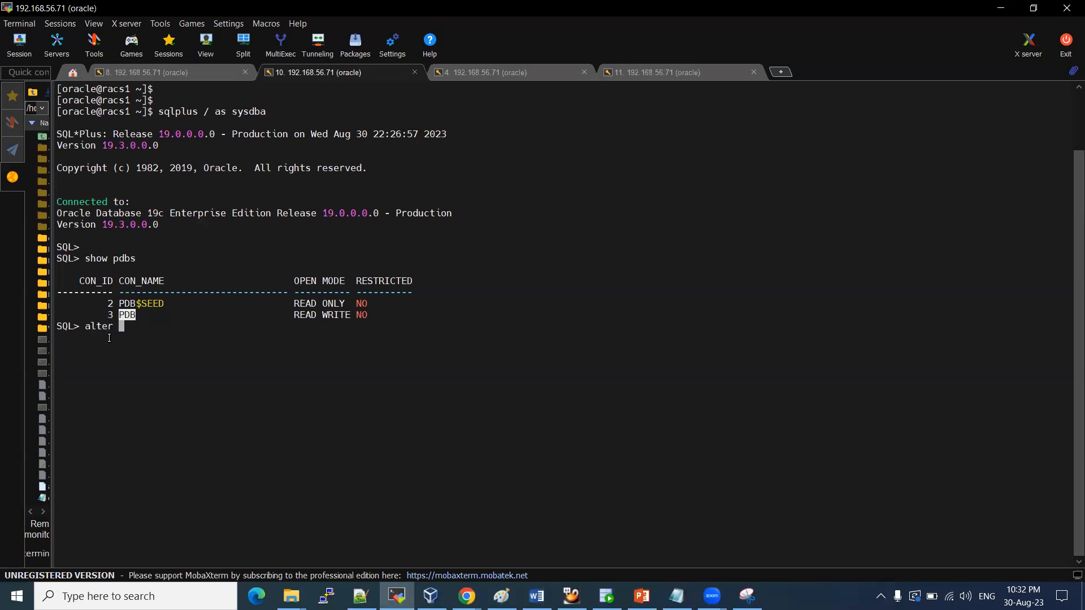
pyautogui.moveTo(135, 318)
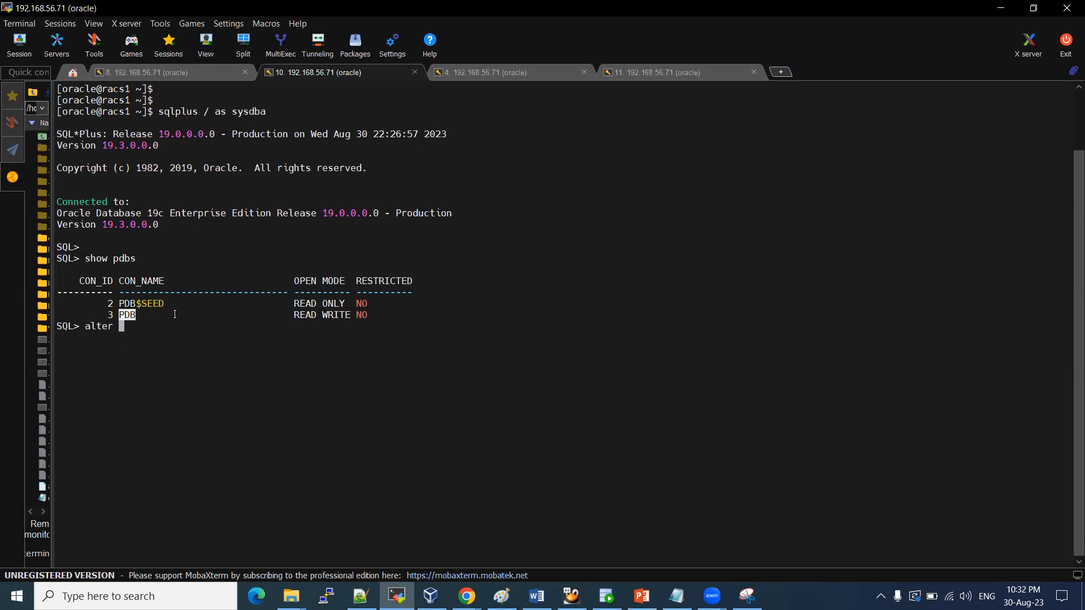
pyautogui.write('session set c')
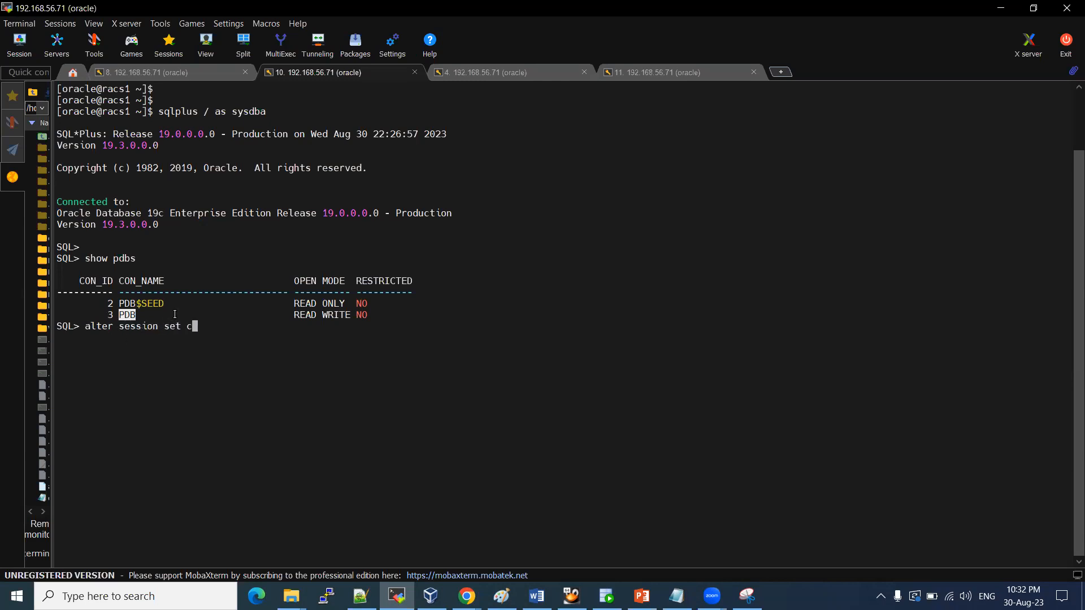
pyautogui.write('ontainer=pdb;')
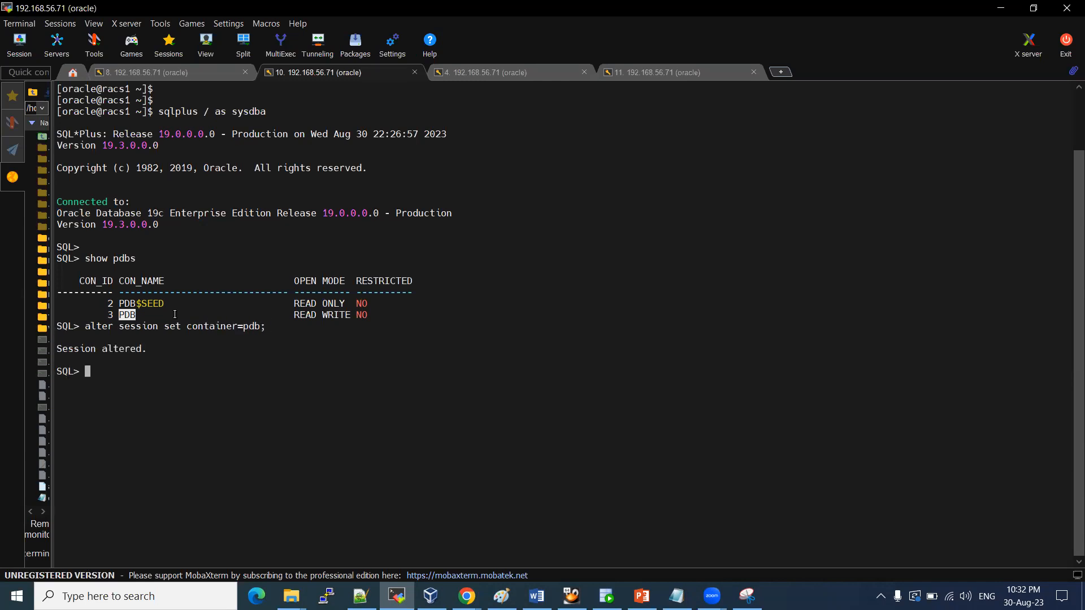
pyautogui.write('show')
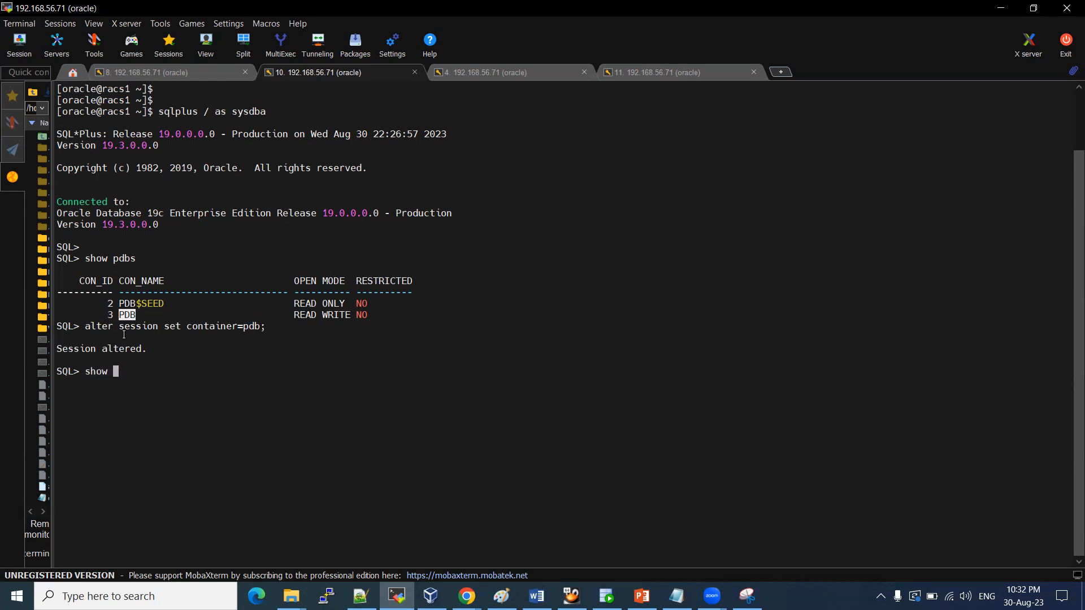
pyautogui.write('con_name')
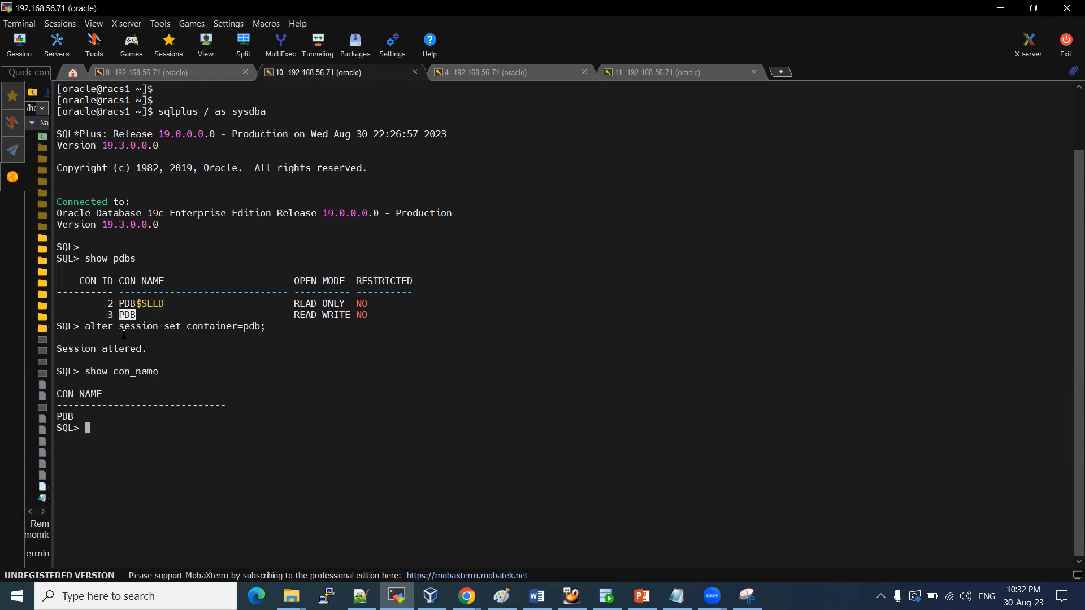
pyautogui.write('s')
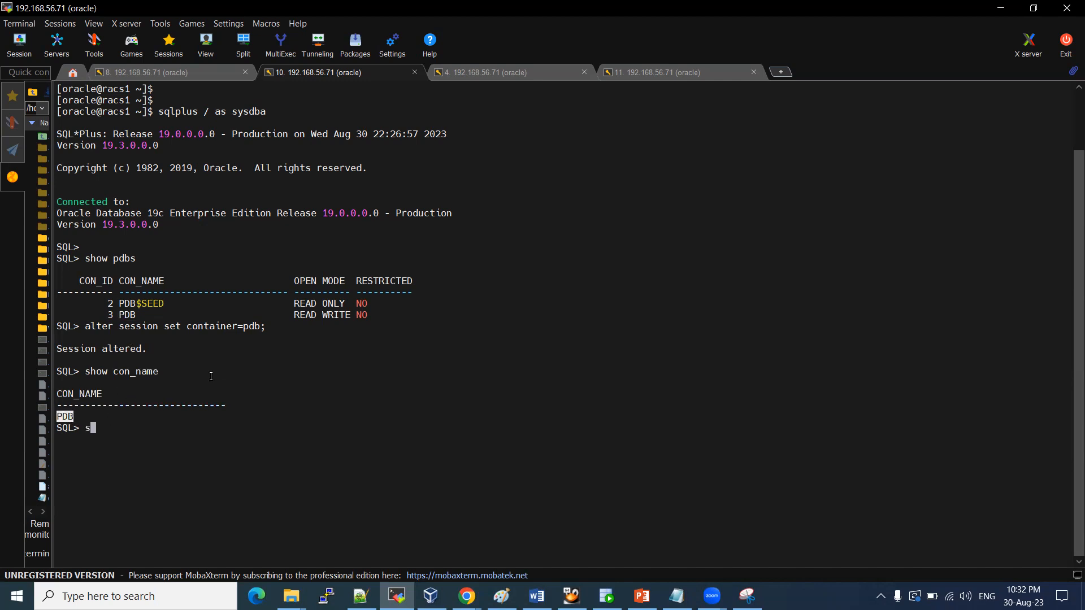
pyautogui.press('BackSpace')
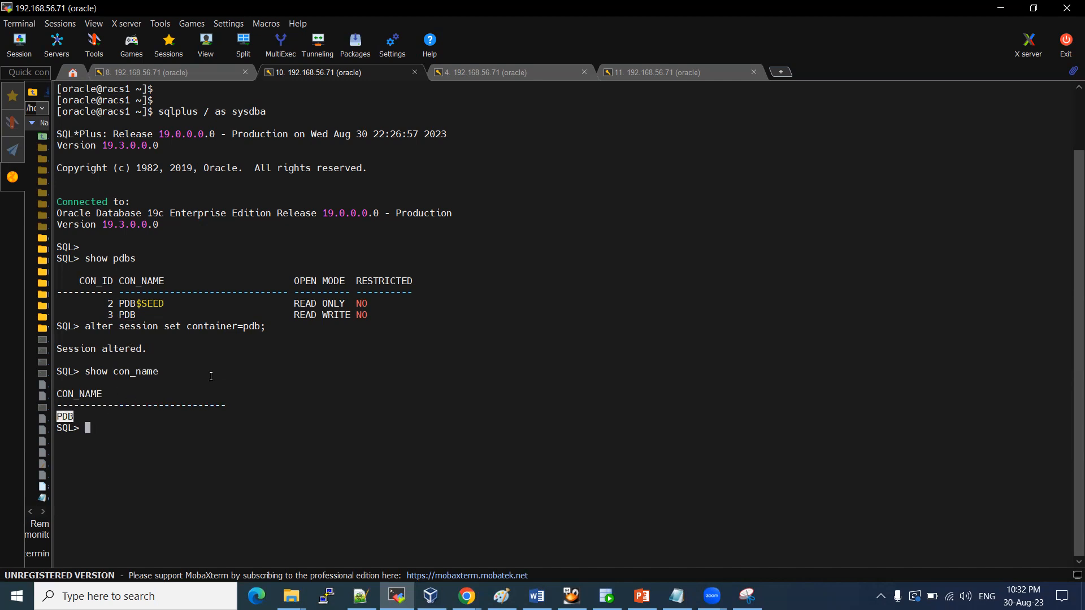
# - Query name from dba_data_files, hitting ORA-00904, then describe dba_data_files
pyautogui.write('select')
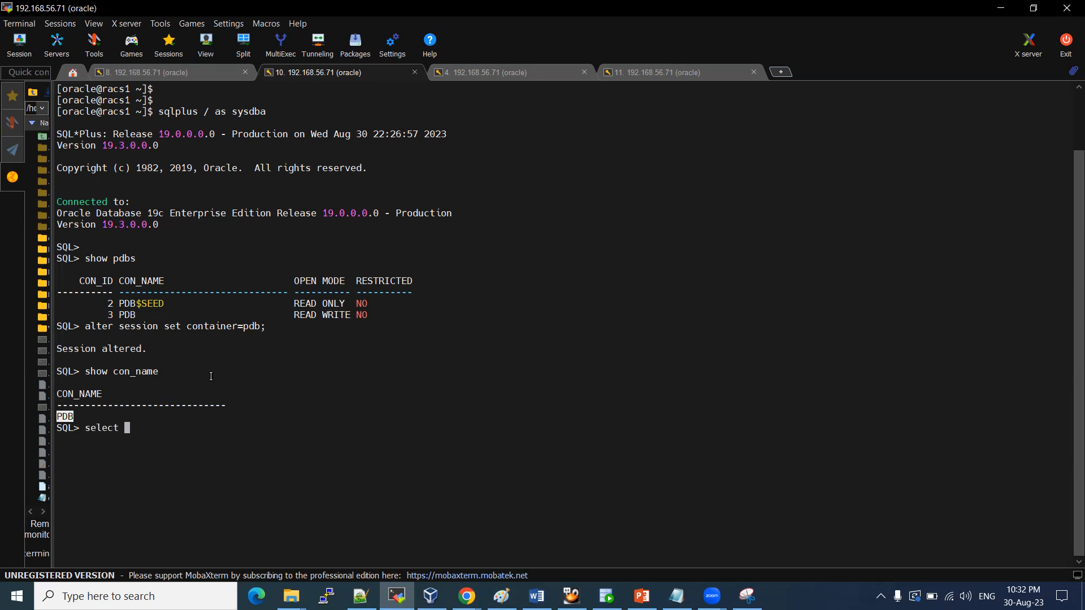
pyautogui.write('name from dba_')
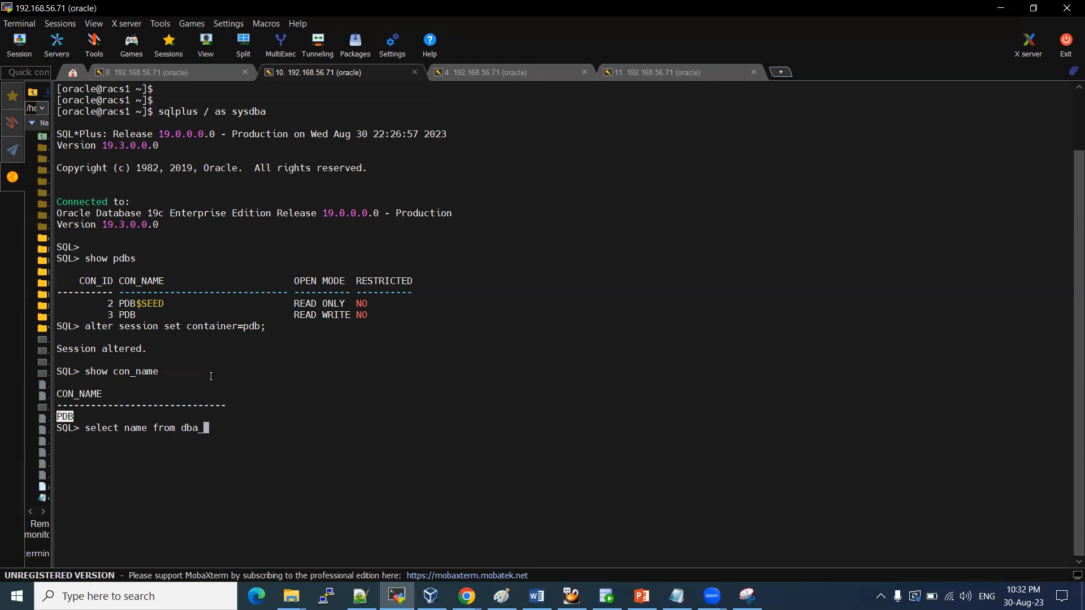
pyautogui.write('data')
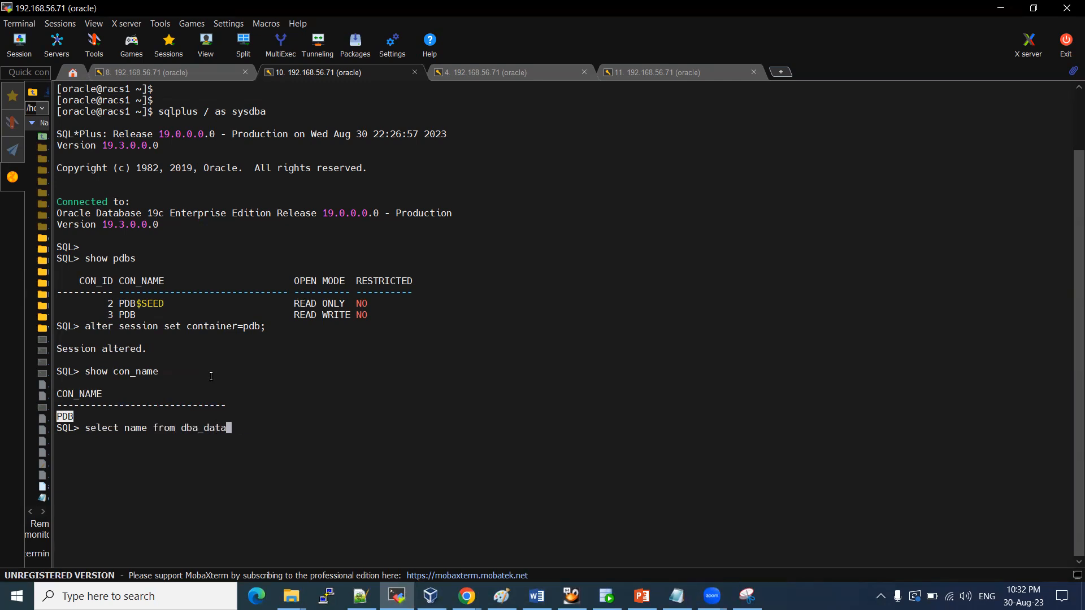
pyautogui.write('_files;')
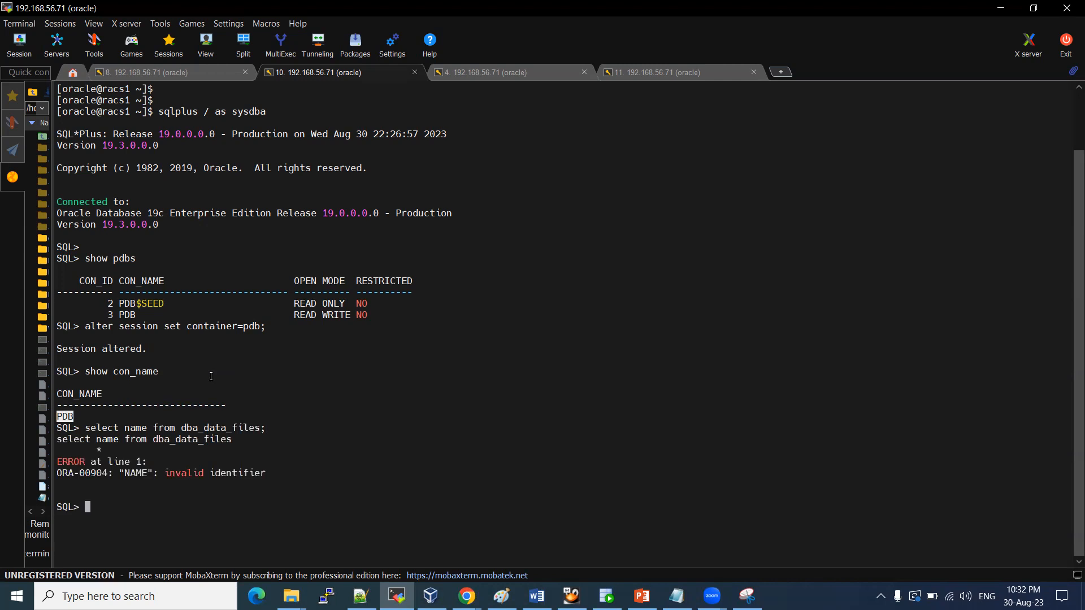
pyautogui.write('select f')
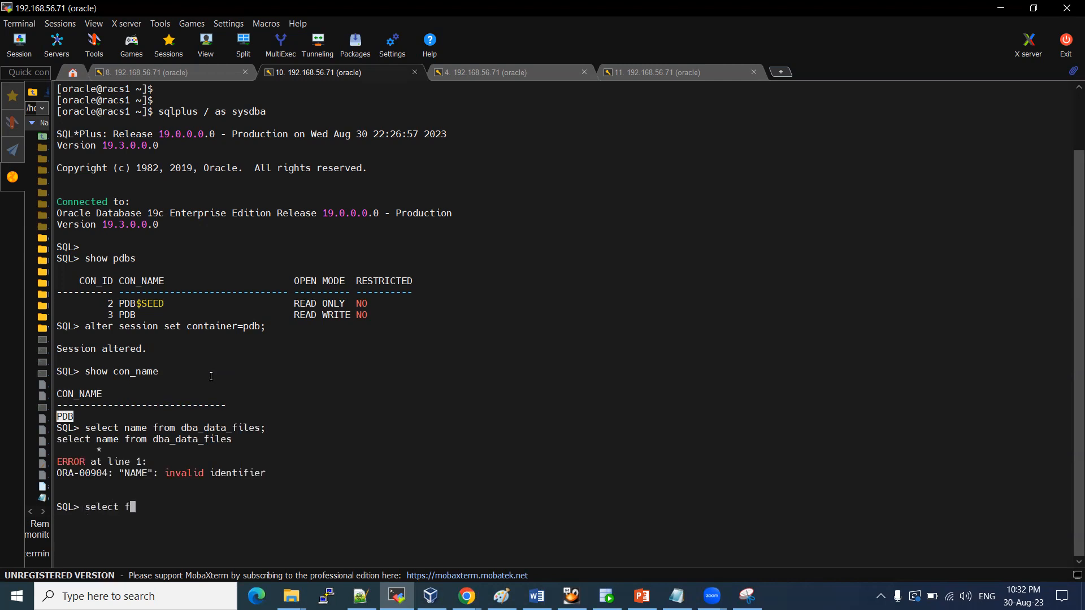
pyautogui.write('il')
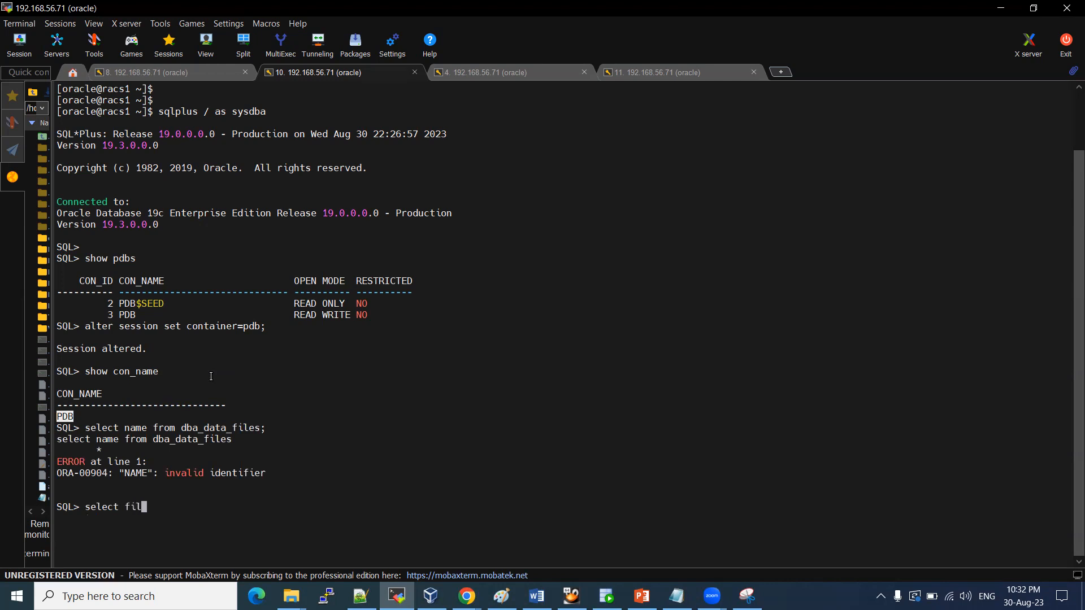
pyautogui.write('desc dba_data_')
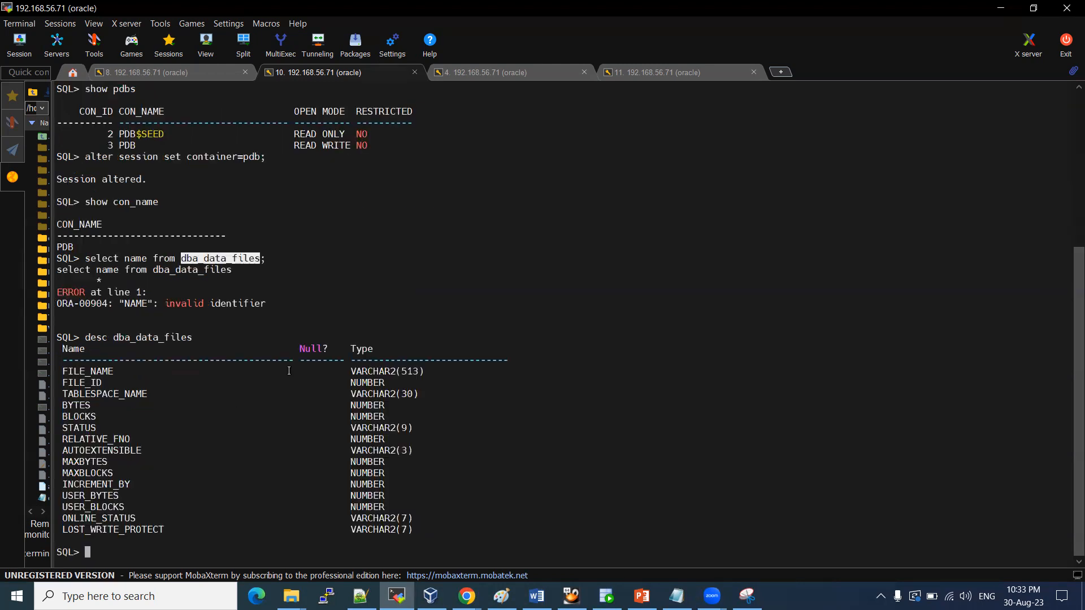
# - List FILE_NAME from dba_data_files: system01, sysaux01, undotbs01 and users01
pyautogui.write('select FILE_NAME')
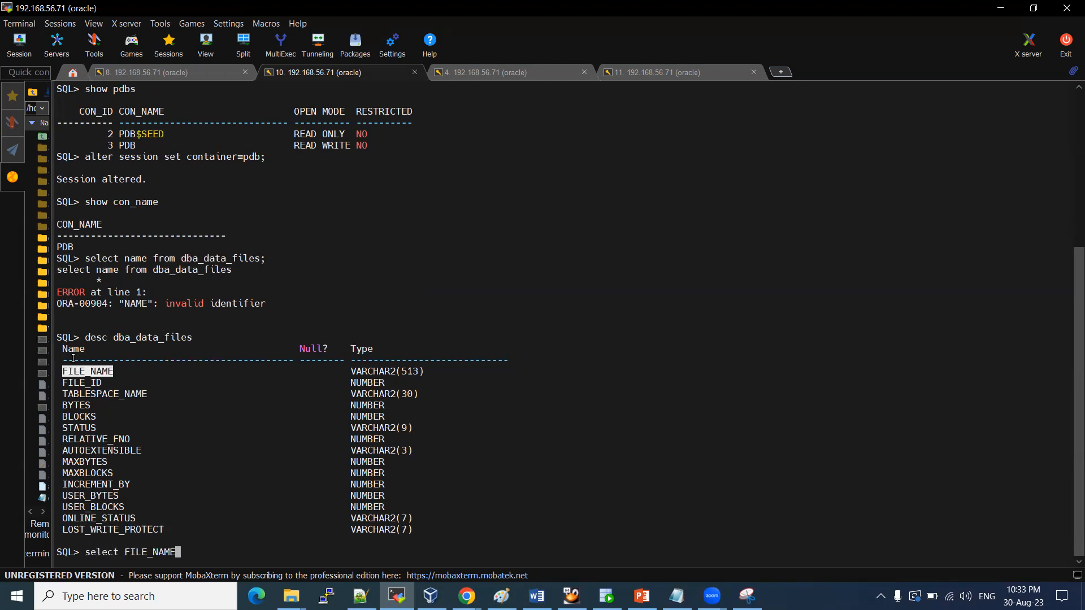
pyautogui.write('from dba_data_files;')
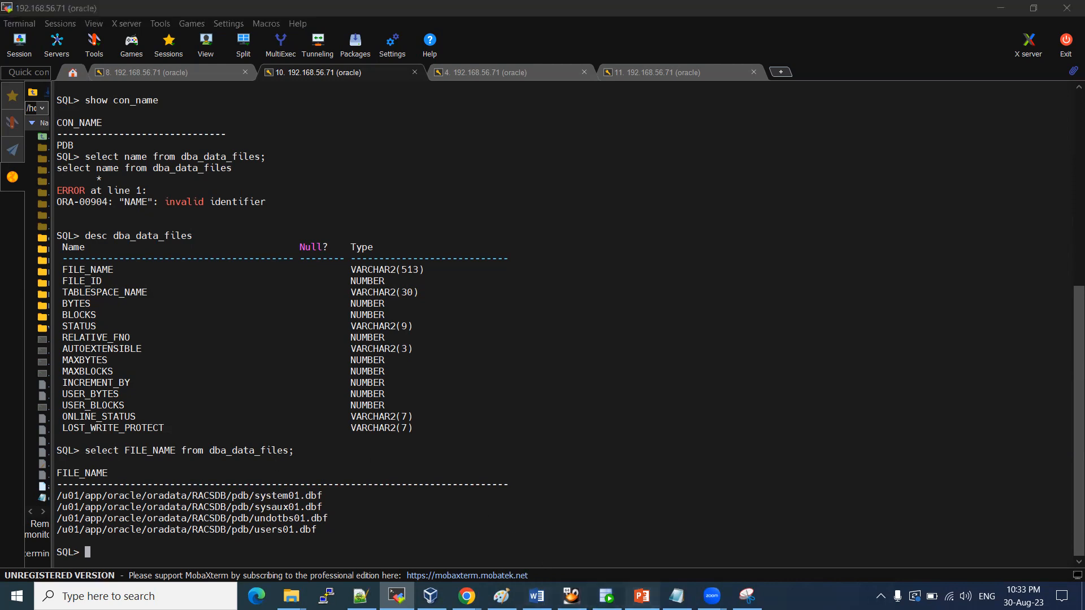
pyautogui.click(641, 595)
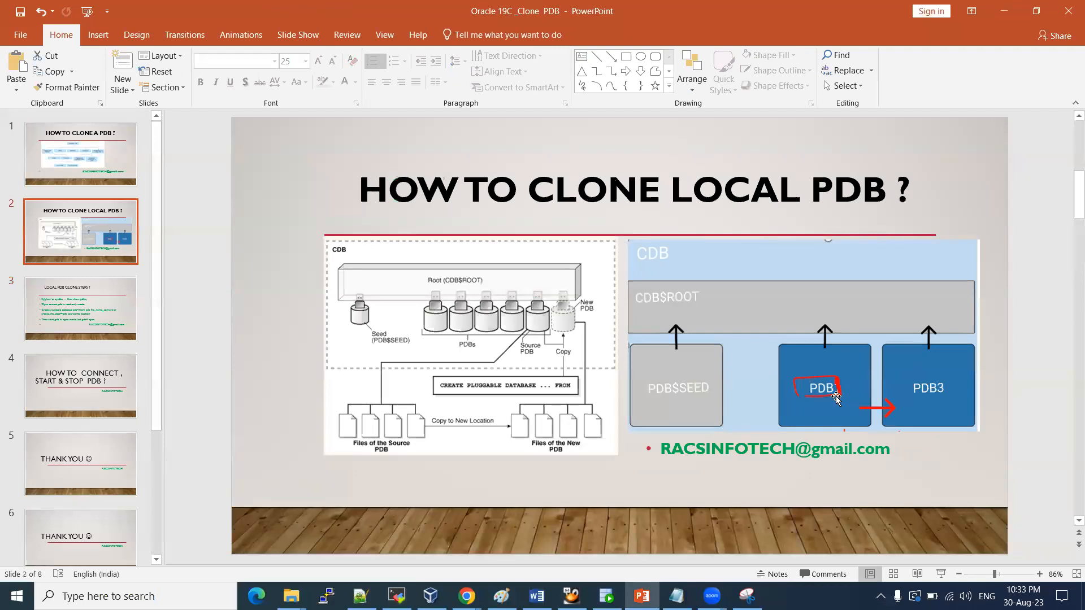
pyautogui.moveTo(908, 403)
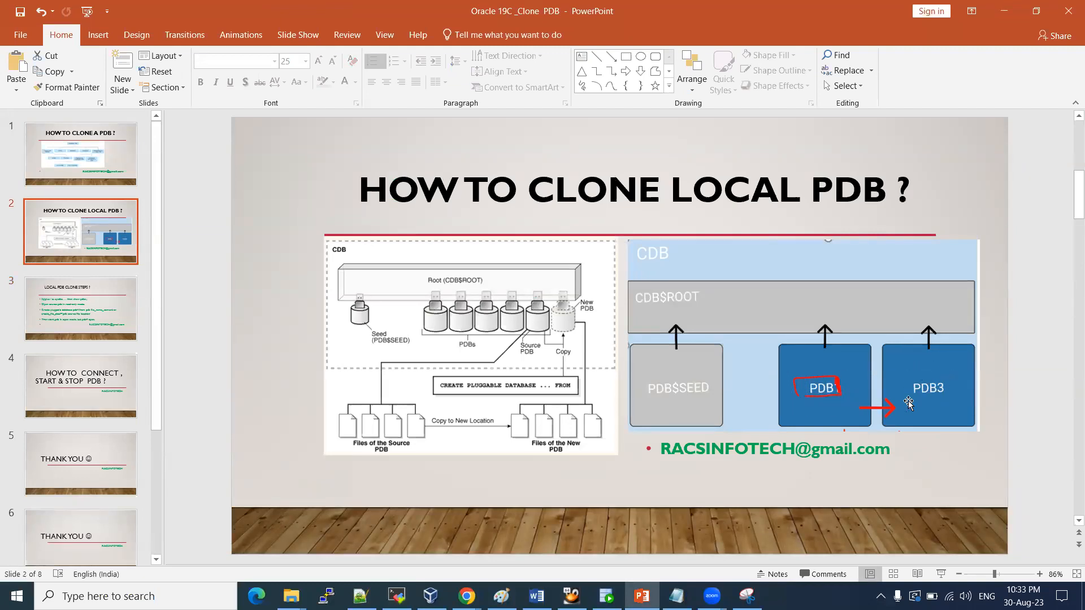
pyautogui.click(395, 596)
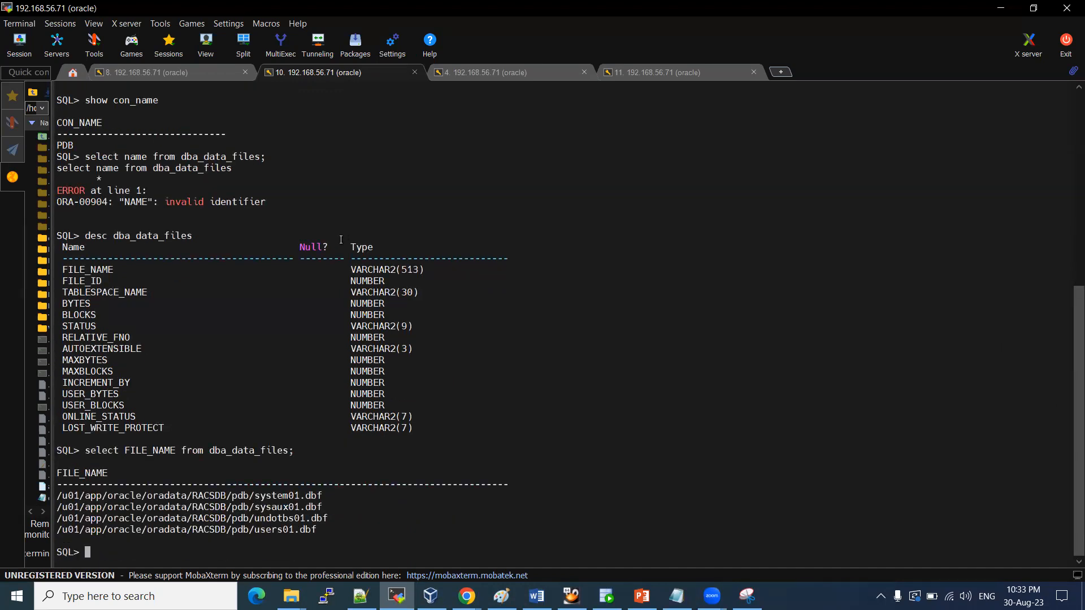
# - Shut PDB immediate, move the session to CDB$ROOT, and show the PDBs
pyautogui.write('shut immediate;')
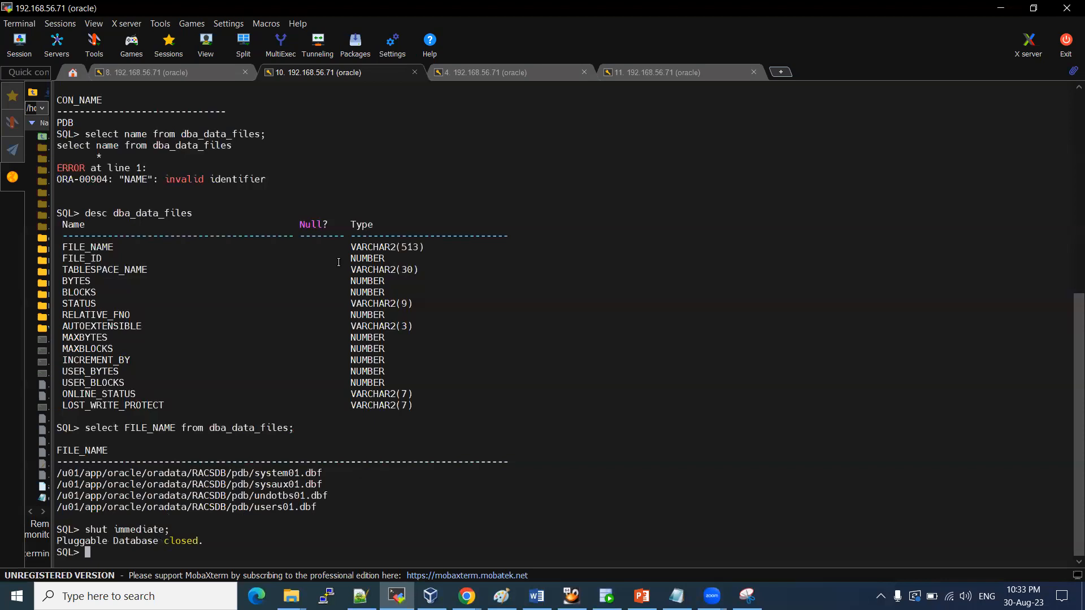
pyautogui.write('show')
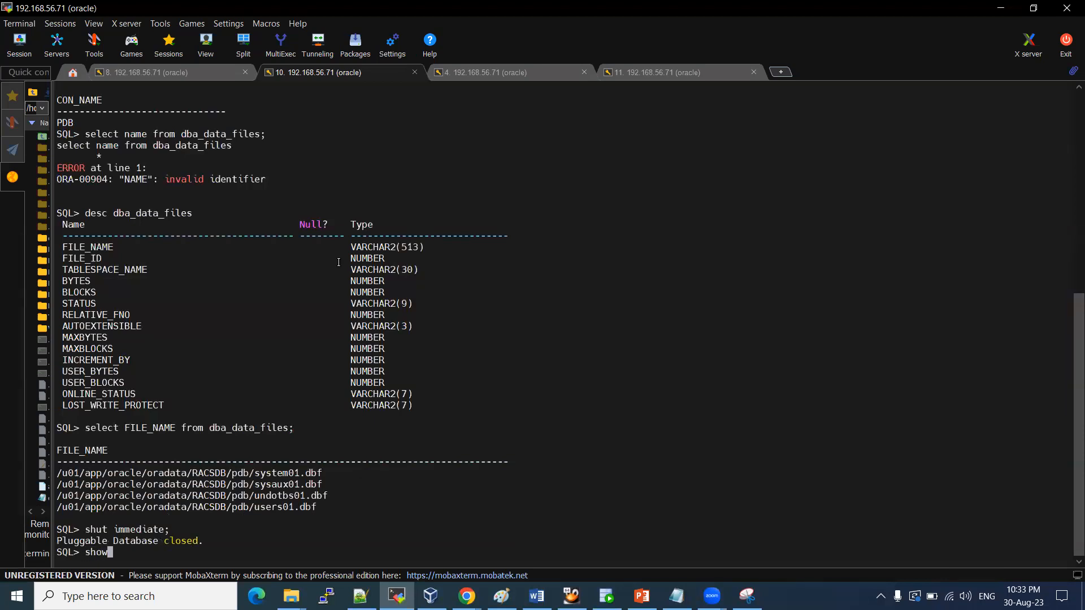
pyautogui.write('con_nma')
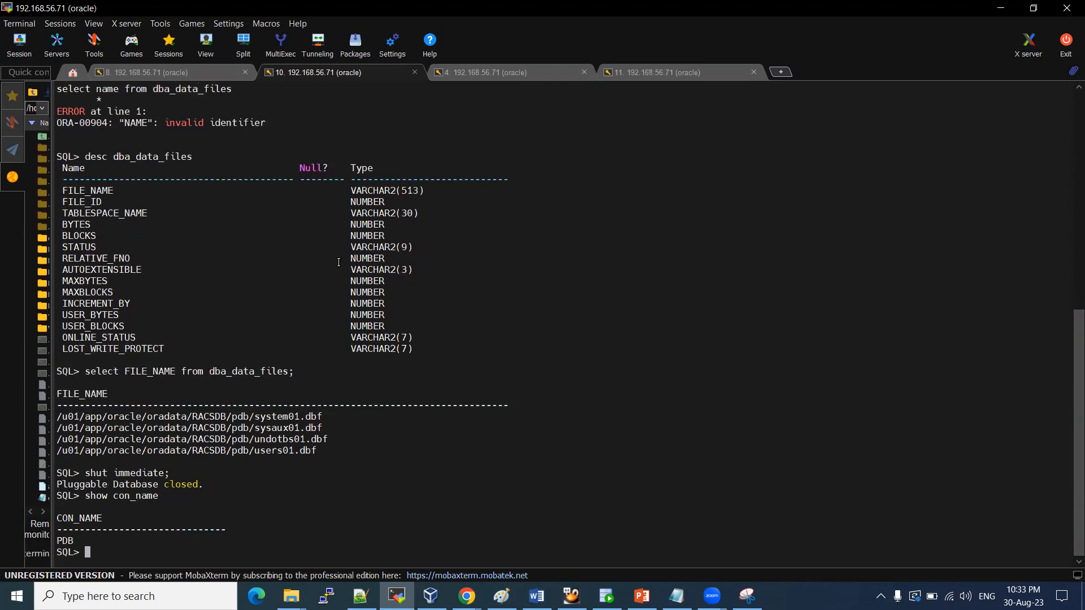
pyautogui.write('alter session set contai')
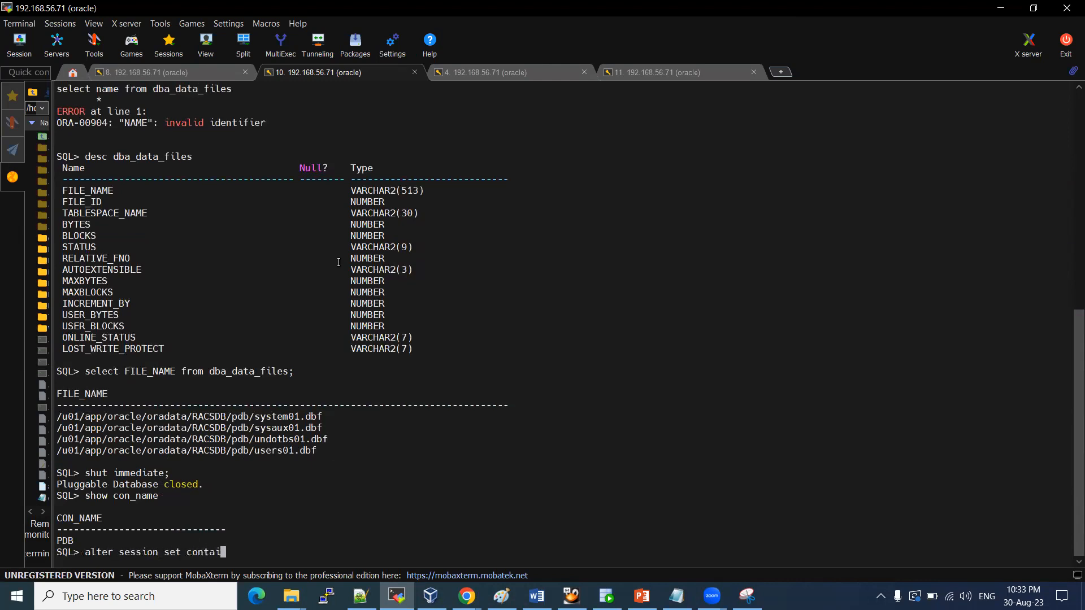
pyautogui.write('ner=cd')
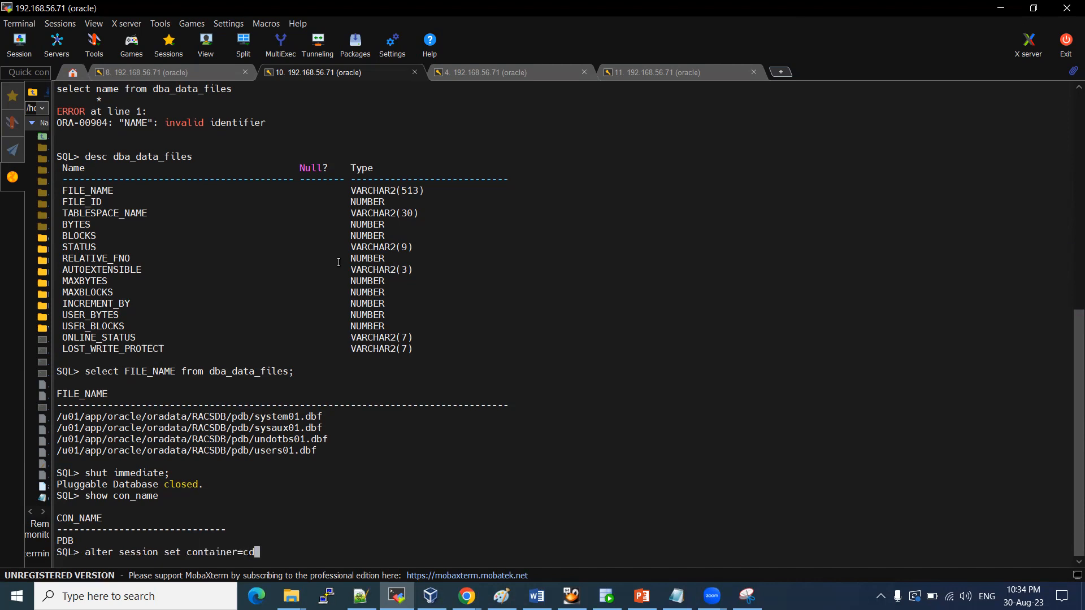
pyautogui.write('b$root;')
pyautogui.write('show con_name')
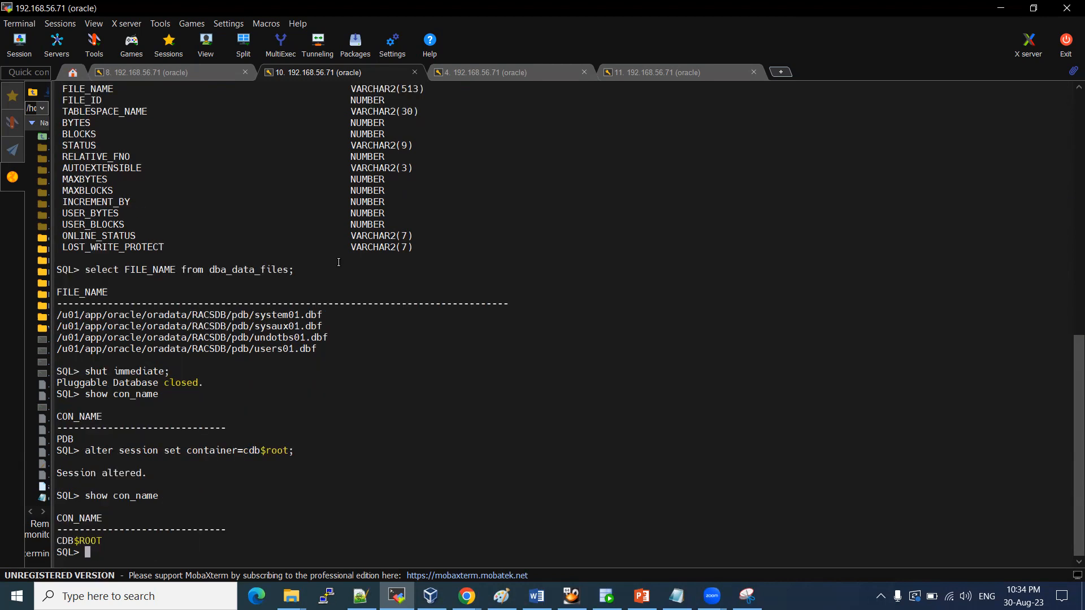
pyautogui.moveTo(249, 450)
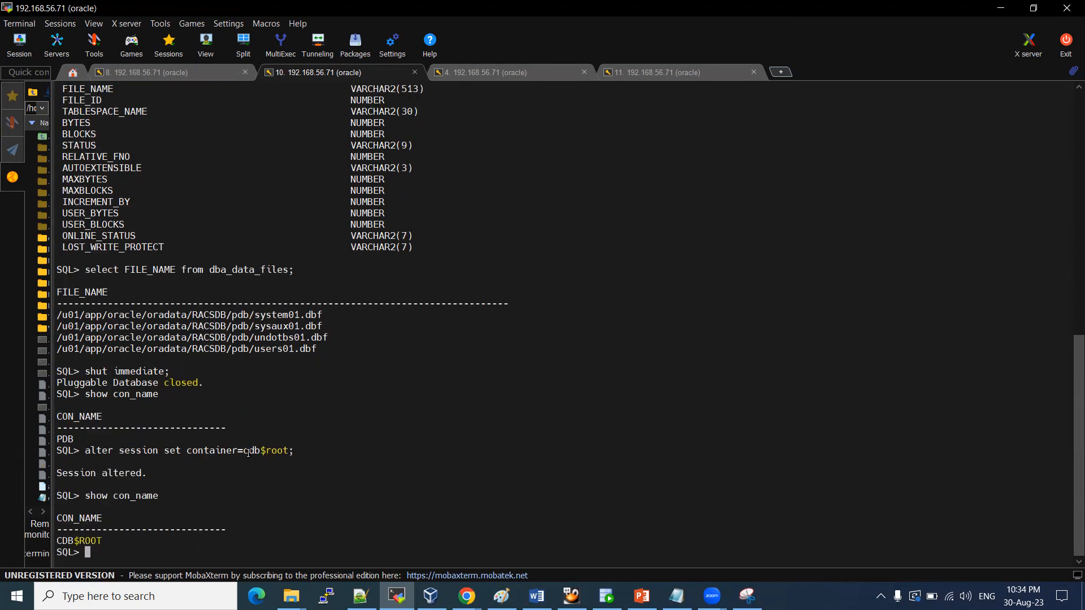
pyautogui.write('show pdbs')
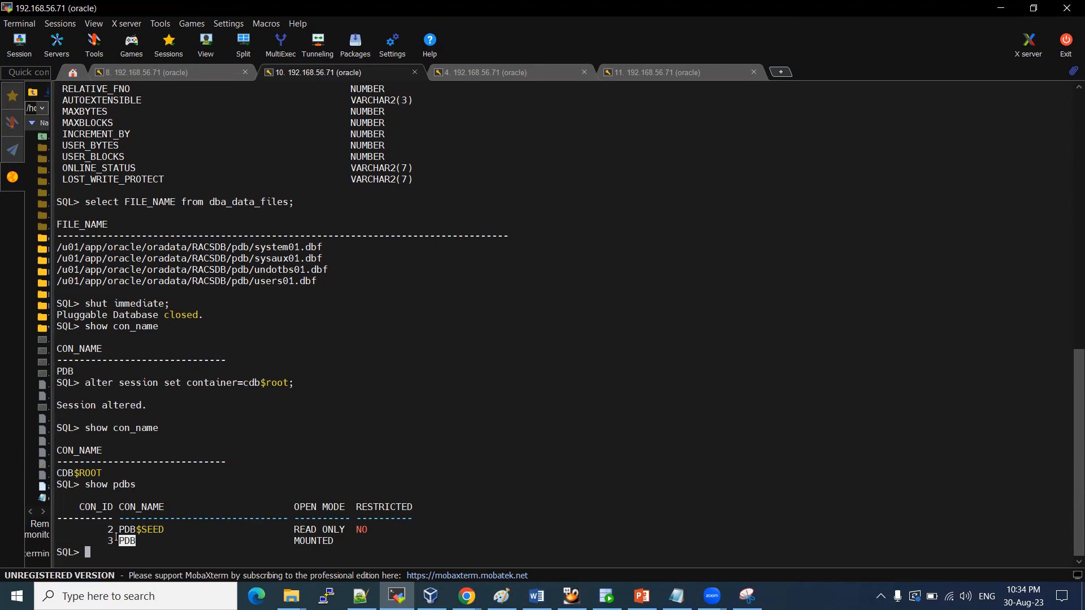
# - Open pluggable database PDB read only and confirm in the PDB list
pyautogui.write('alter')
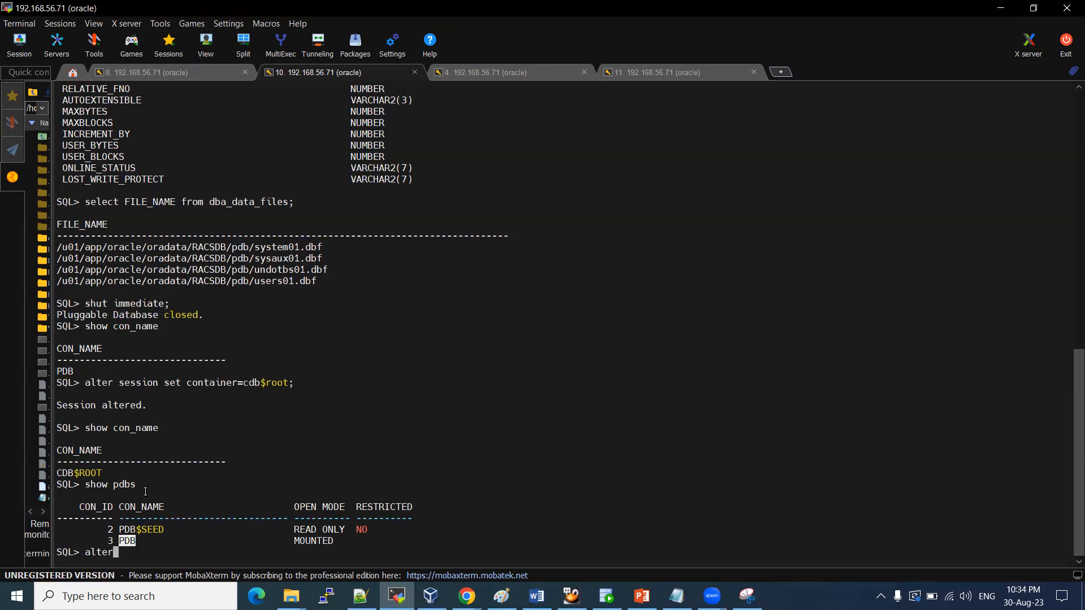
pyautogui.write('pluggable f')
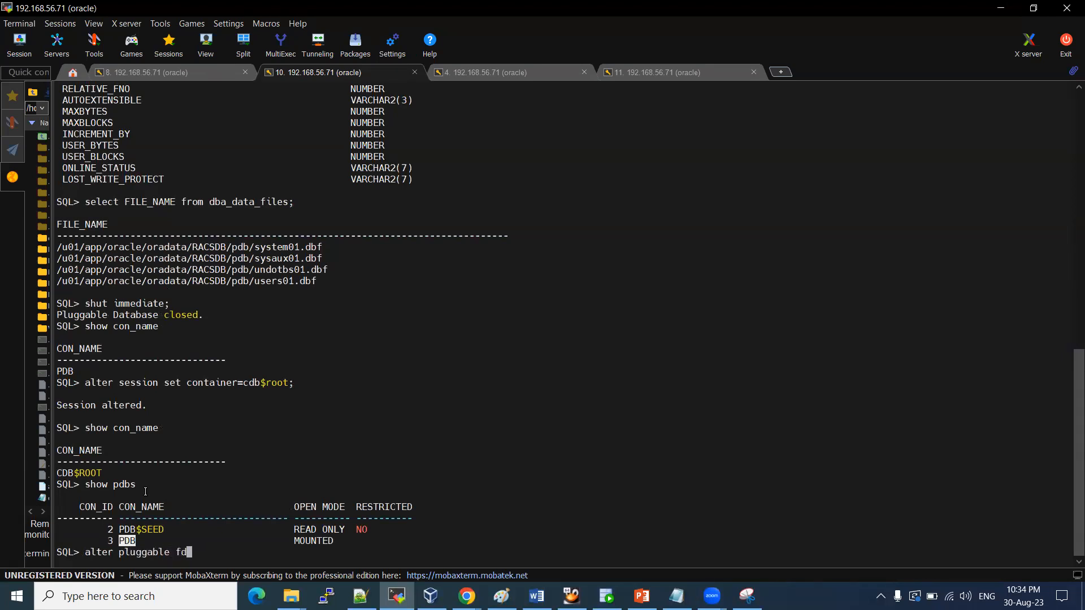
pyautogui.write('database')
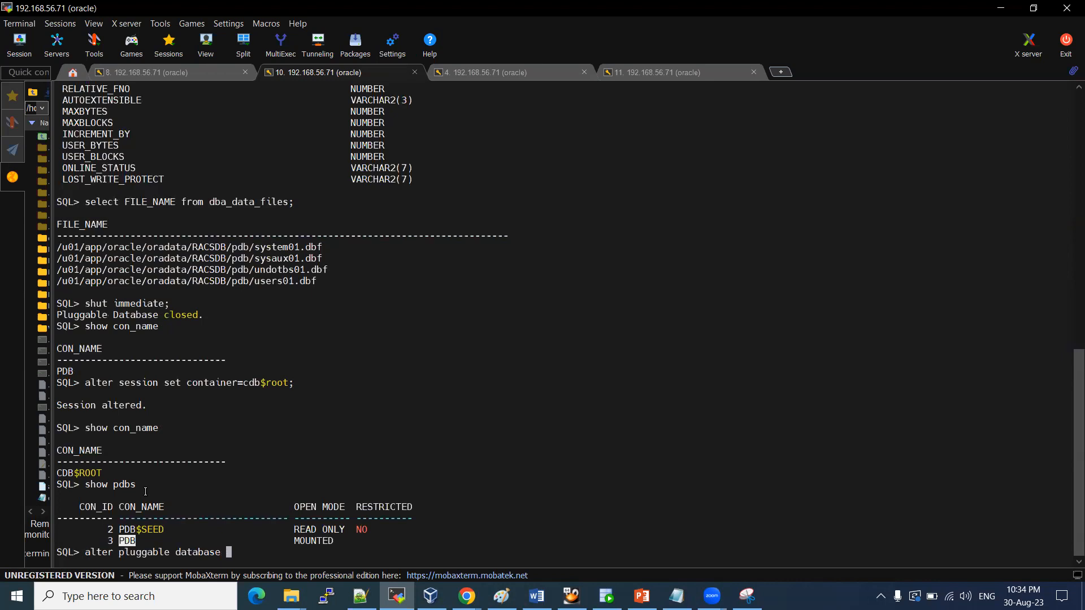
pyautogui.write('pdb')
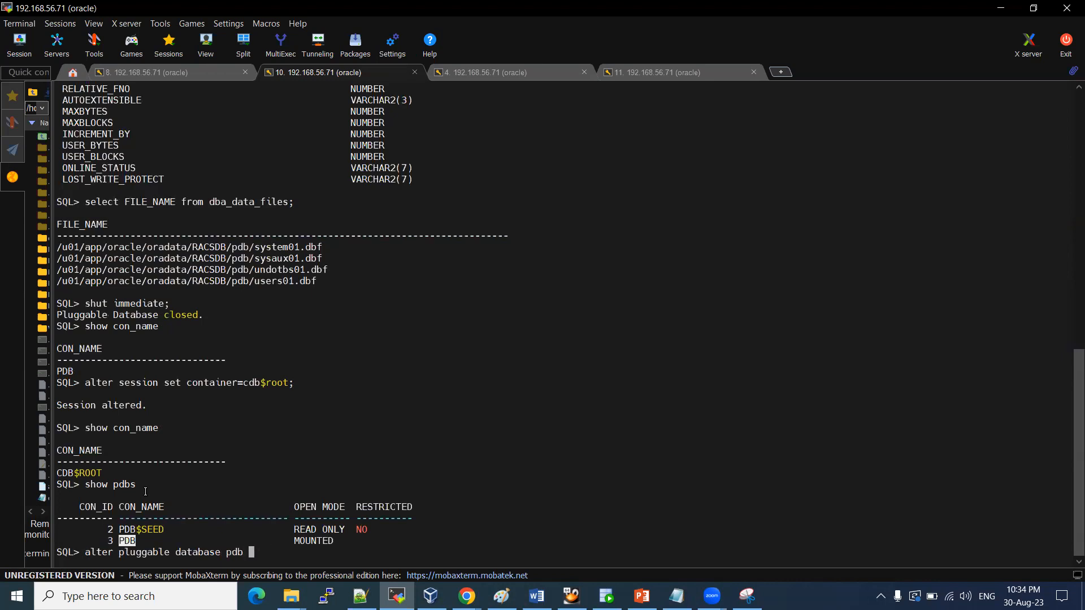
pyautogui.write('open read only;')
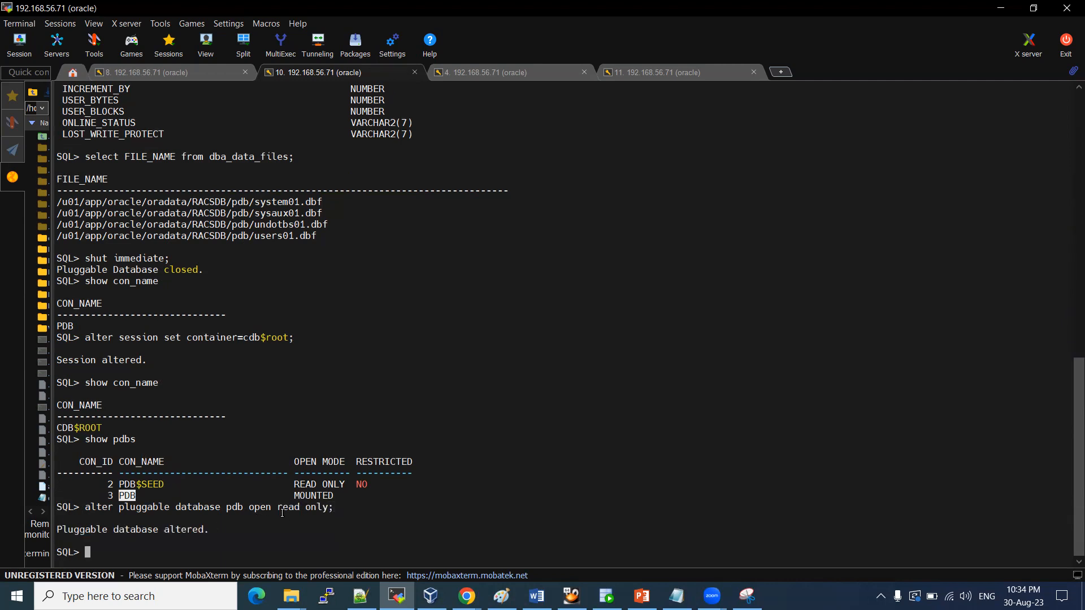
pyautogui.moveTo(92, 439)
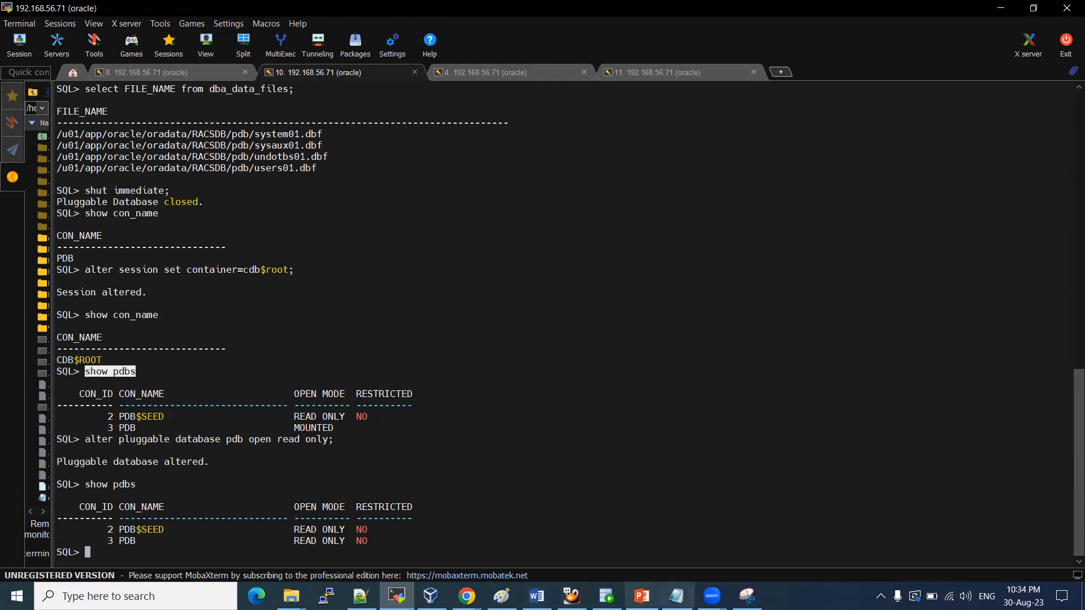
# - Change the Notepad clone statement's target from PDB1 to PDB3 and select it
pyautogui.click(676, 596)
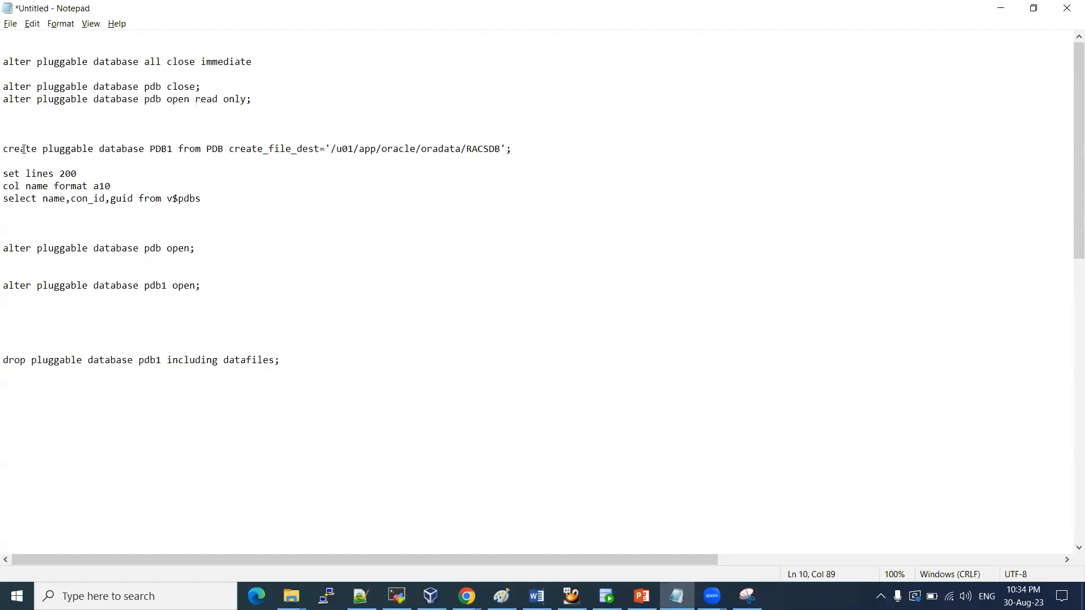
pyautogui.doubleClick(163, 149)
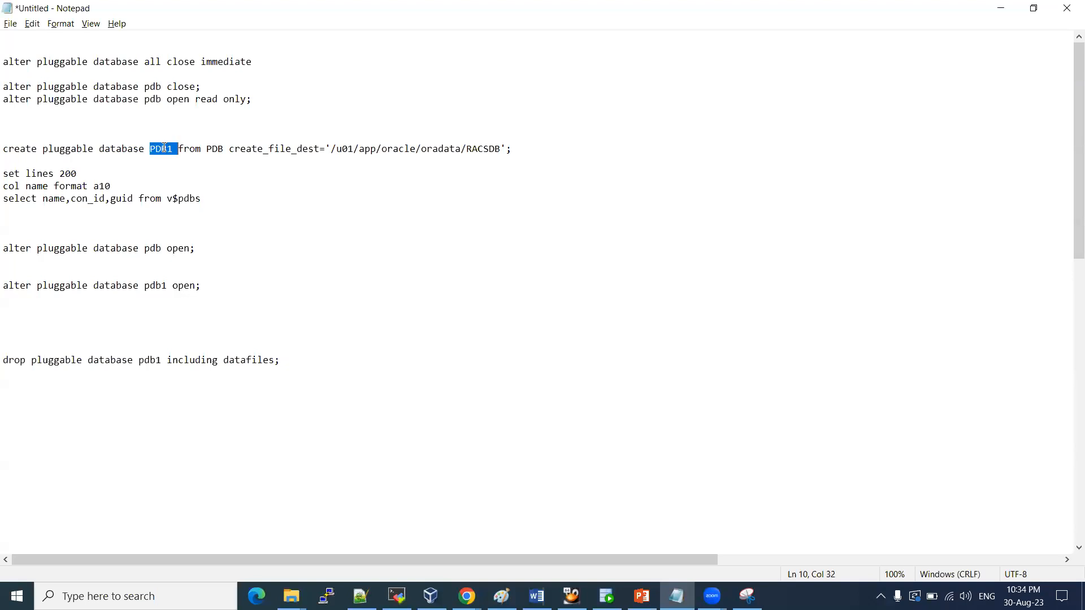
pyautogui.write('PDB3')
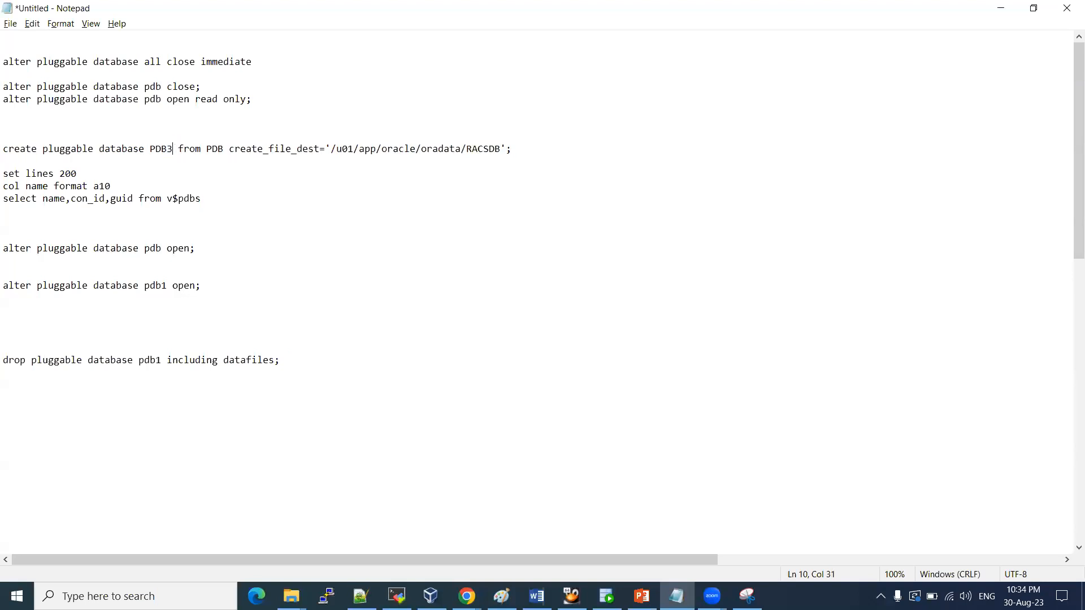
pyautogui.doubleClick(215, 148)
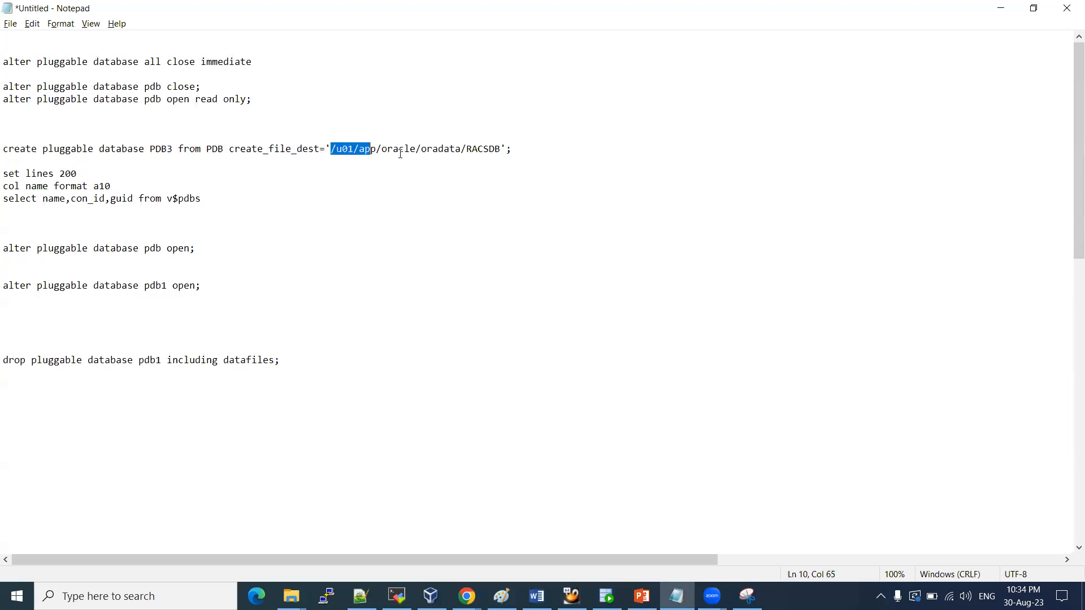
pyautogui.click(396, 597)
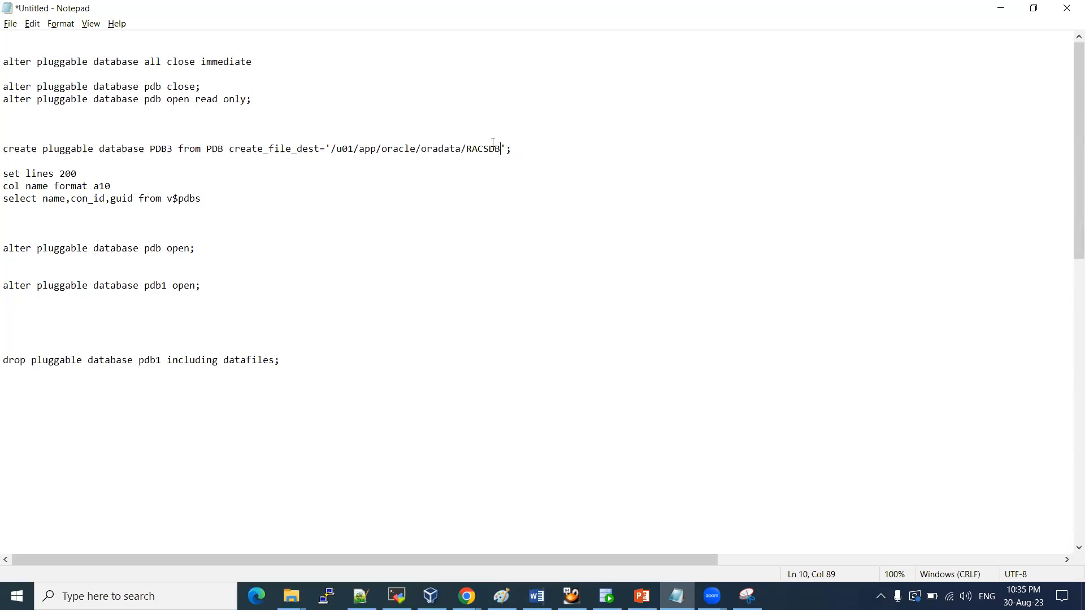
pyautogui.doubleClick(215, 149)
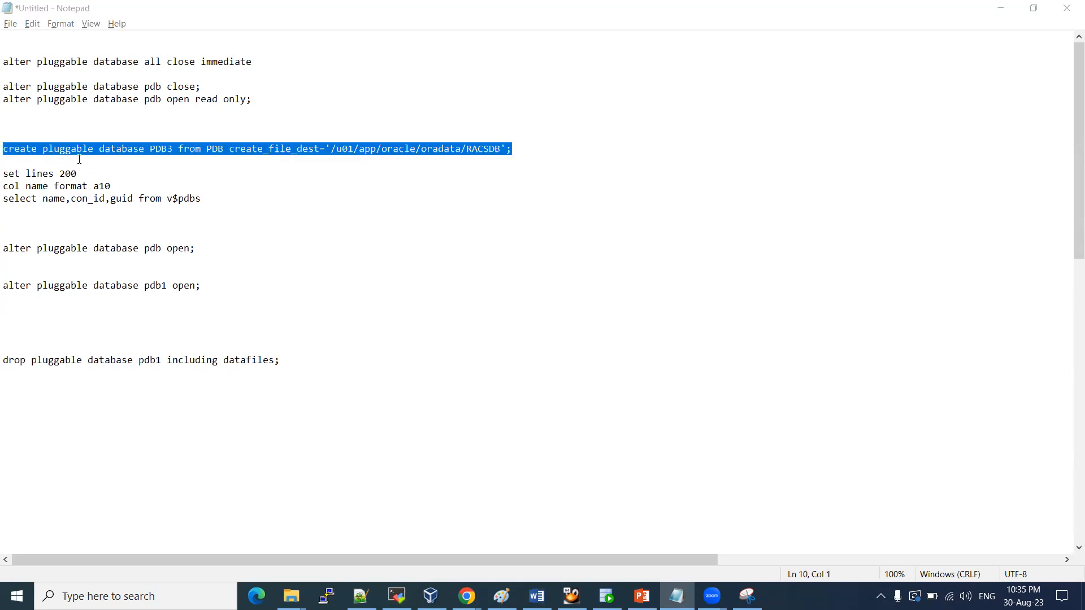
pyautogui.click(396, 595)
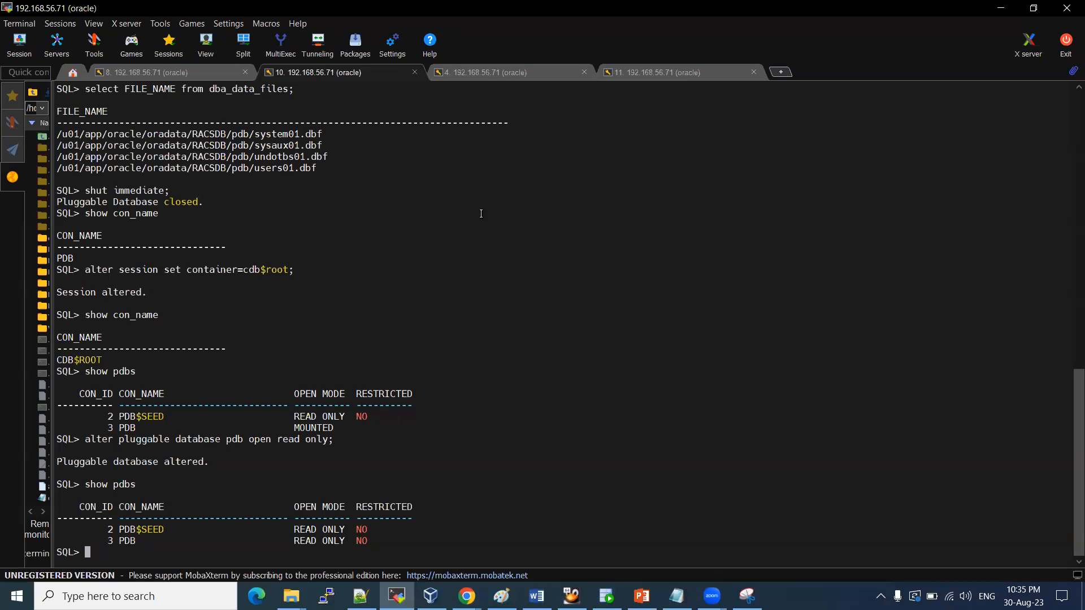
# - Create PDB3 from PDB with create_file_dest under RACSDB, confirming PDB3 is MOUNTED
pyautogui.write("create pluggable database PDB3 from PDB create_file_dest='/u01/app/oracle/oradata/RACSDB';")
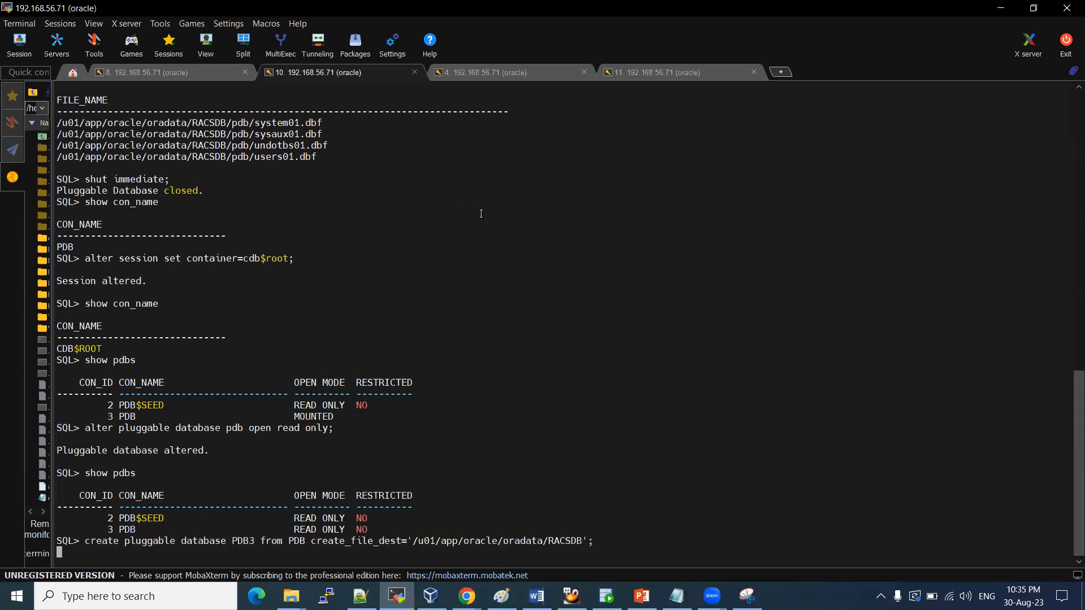
pyautogui.moveTo(282, 453)
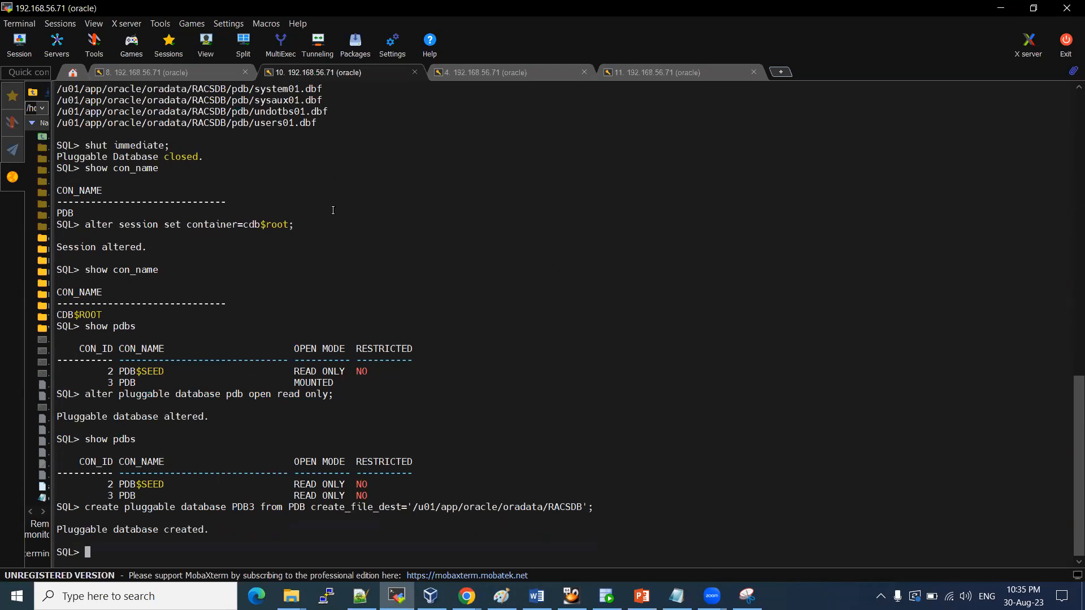
pyautogui.moveTo(92, 441)
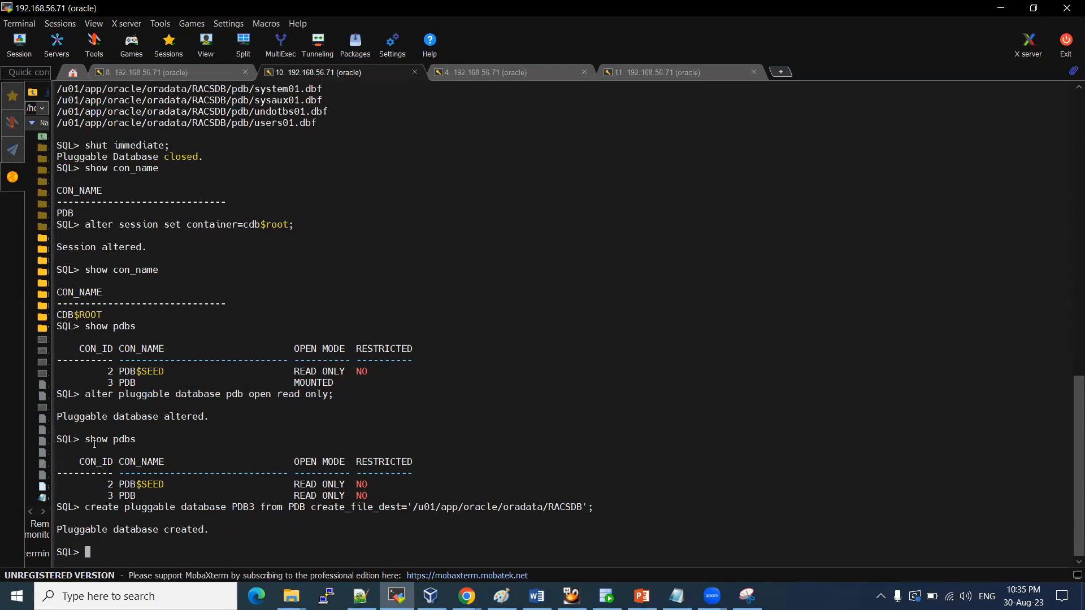
pyautogui.doubleClick(109, 439)
pyautogui.write('show pdbs')
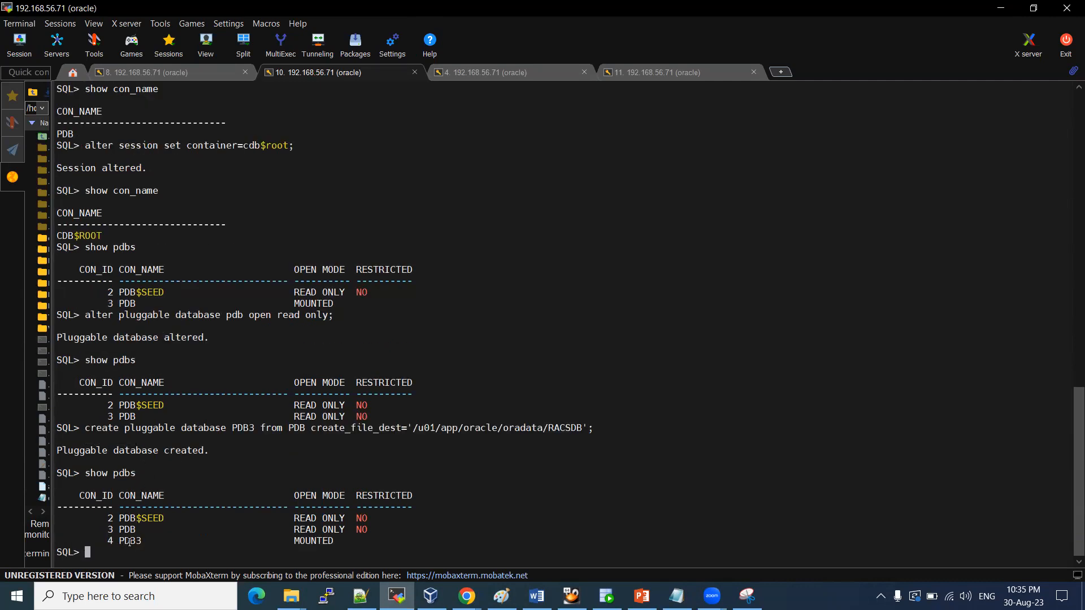
pyautogui.doubleClick(129, 541)
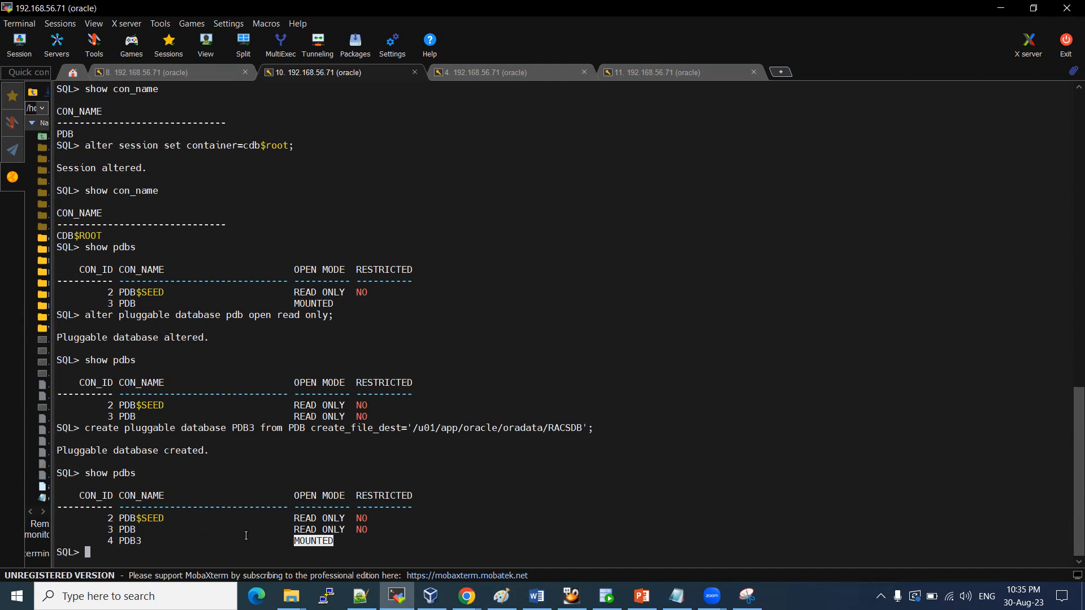
pyautogui.moveTo(276, 504)
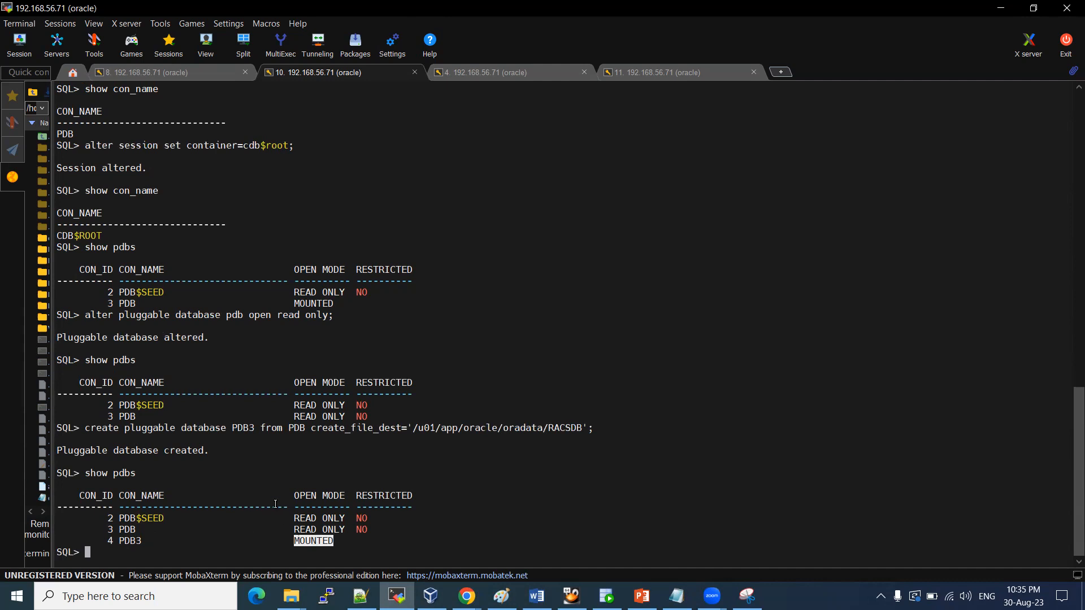
# - Run ALTER PLUGGABLE DATABASE pdb3 OPEN to open the cloned PDB3
pyautogui.write('alter pluggable databae')
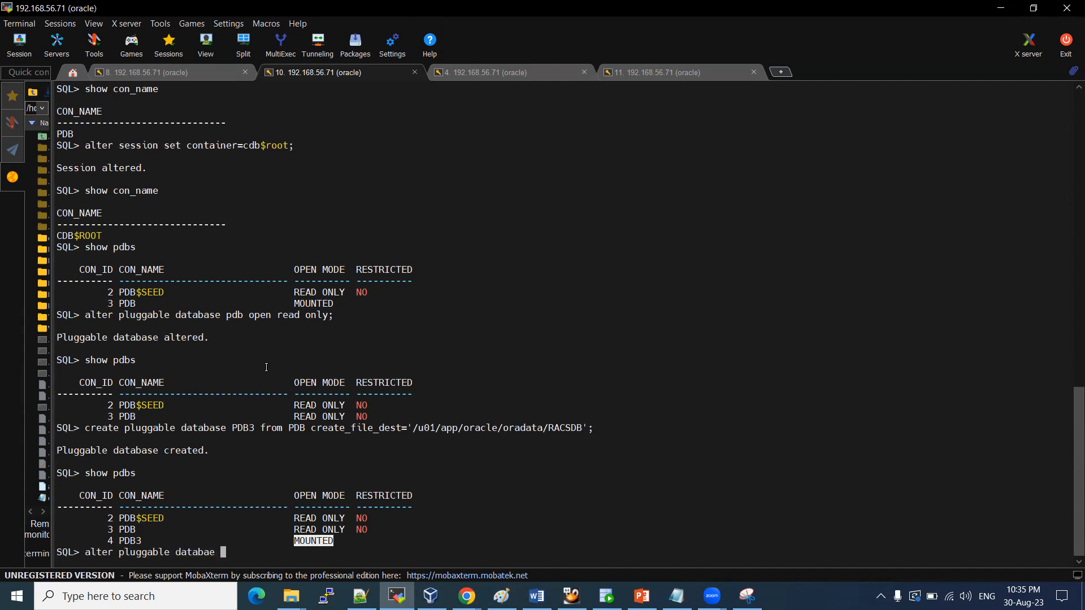
pyautogui.write('pd')
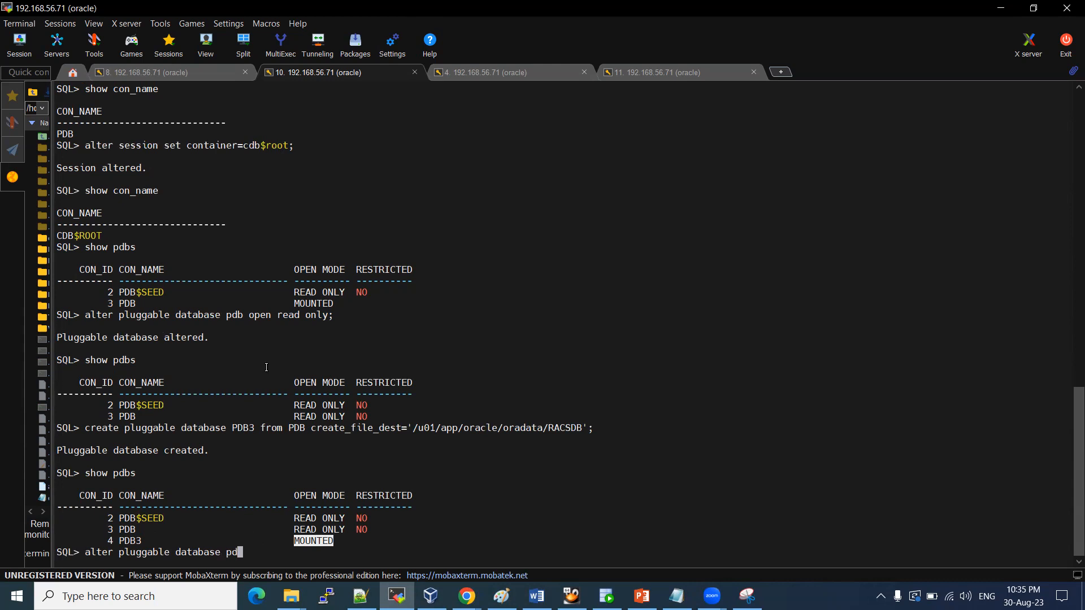
pyautogui.write('b3 open;')
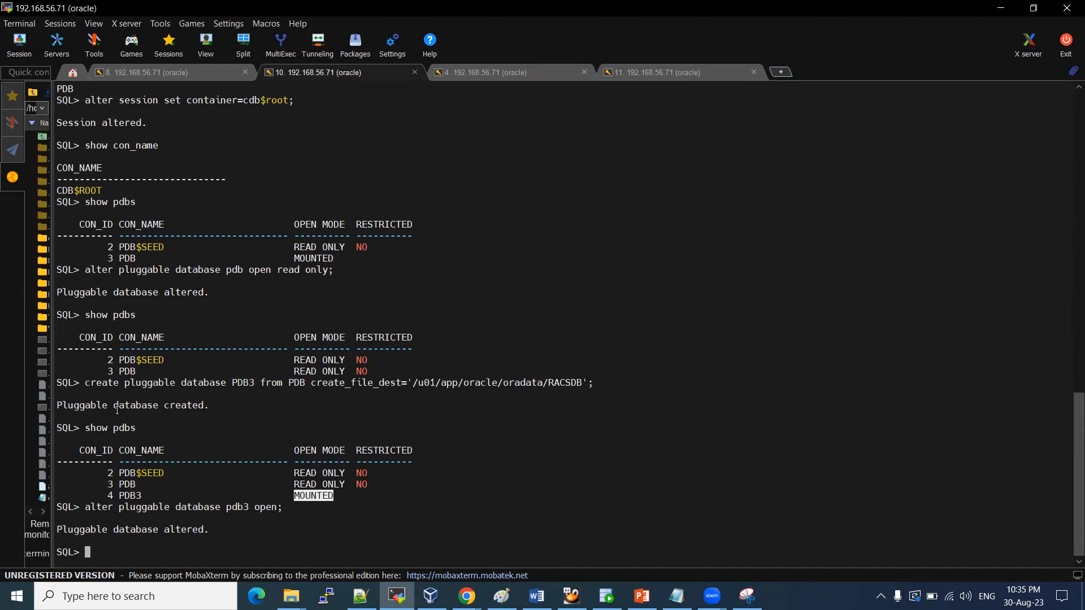
# - Run SHOW PDBS to confirm PDB3 is READ WRITE, and copy the alter command text
pyautogui.write('shwo')
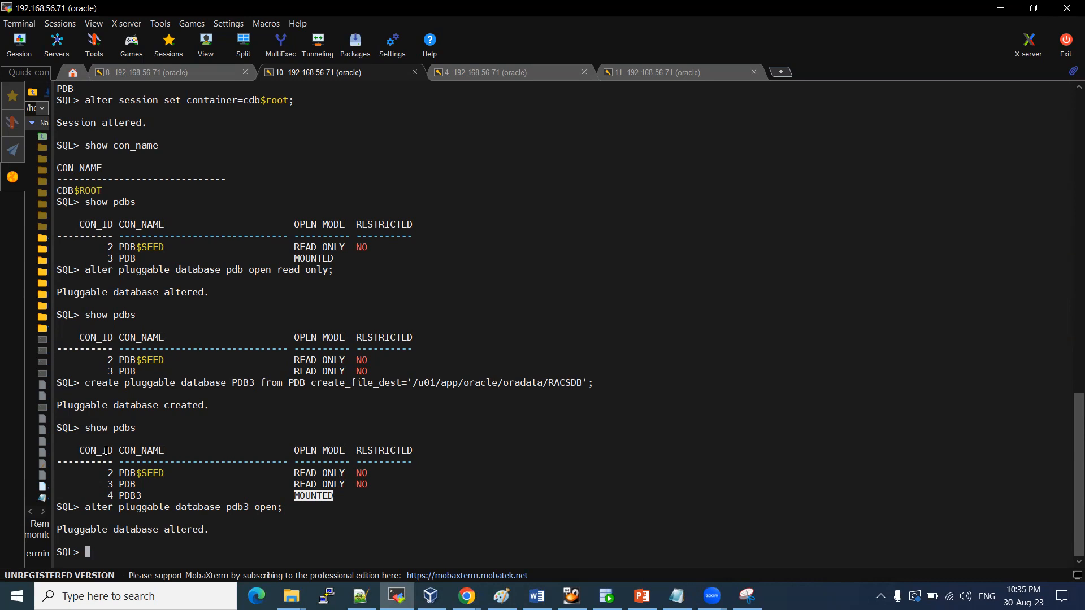
pyautogui.write('show pdbs')
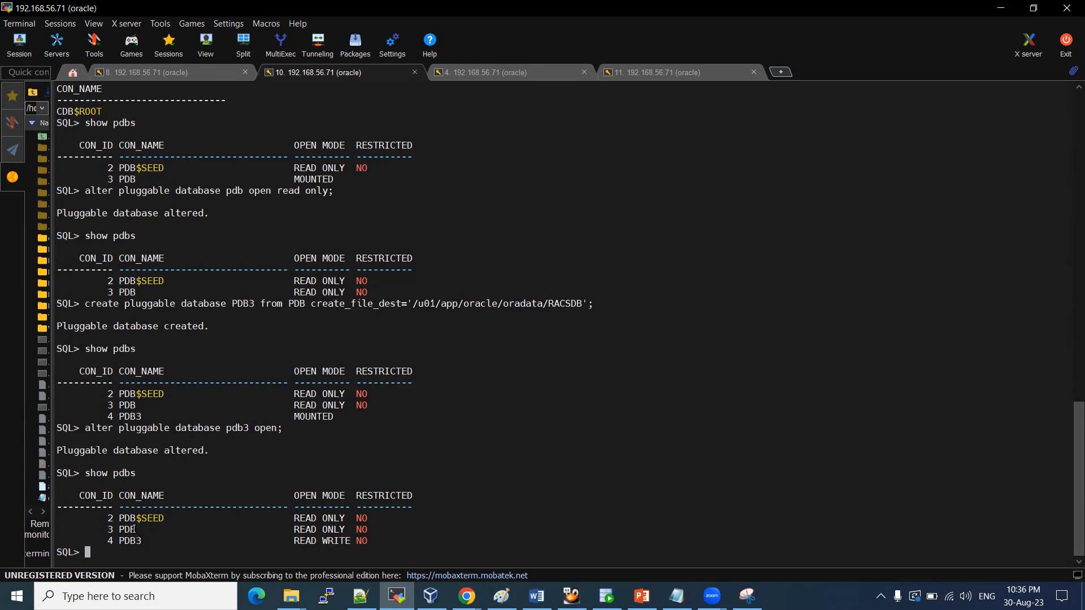
pyautogui.doubleClick(124, 530)
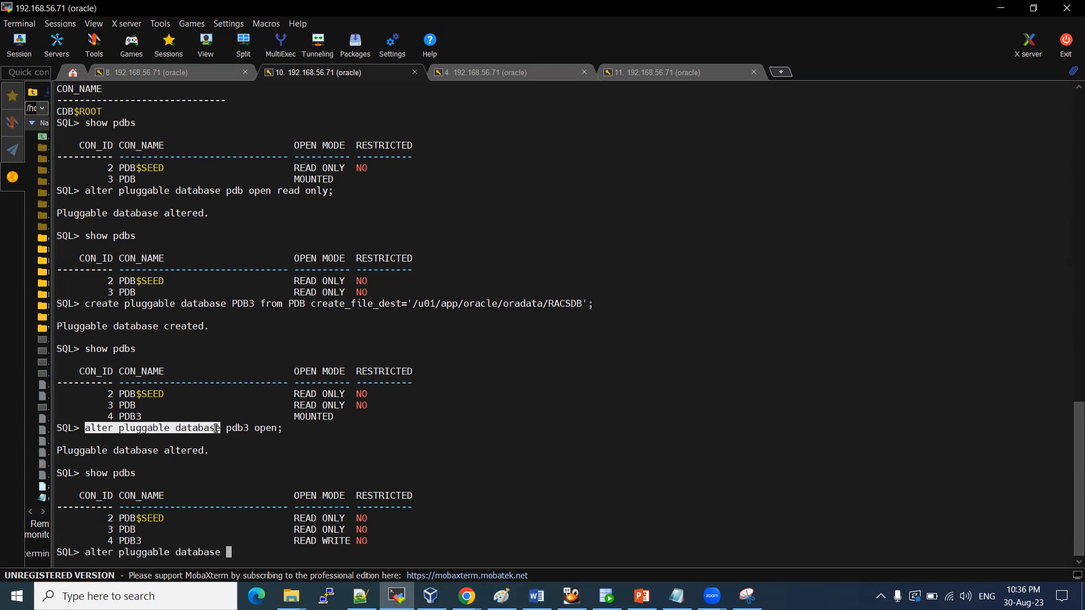
# - Close the source PDB and reopen it, so PDB and PDB3 both list READ WRITE
pyautogui.write('pdb close;')
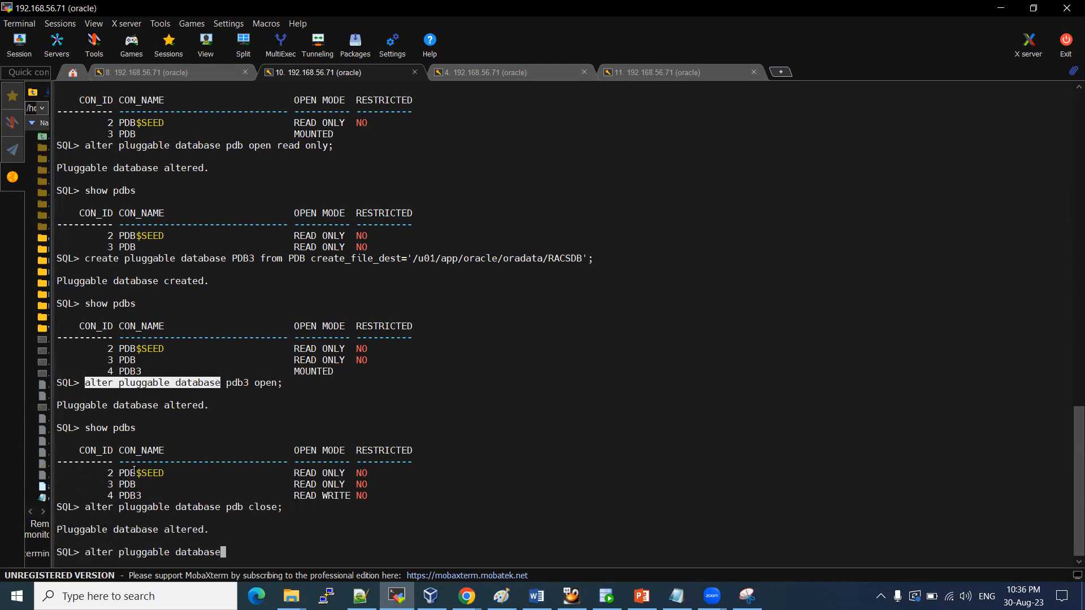
pyautogui.write('pdbs')
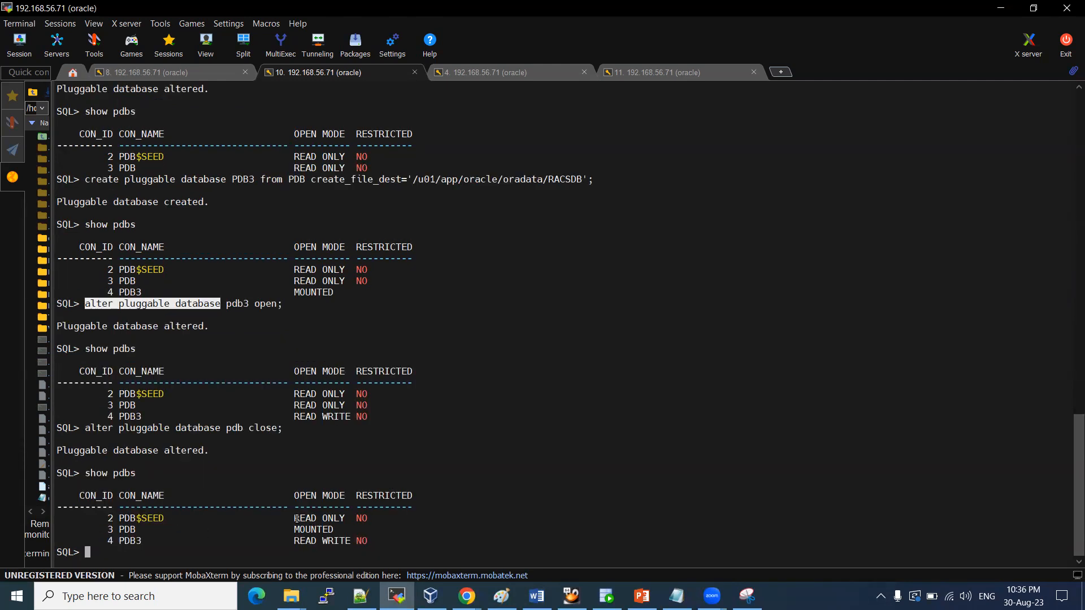
pyautogui.write('alter pluggable database')
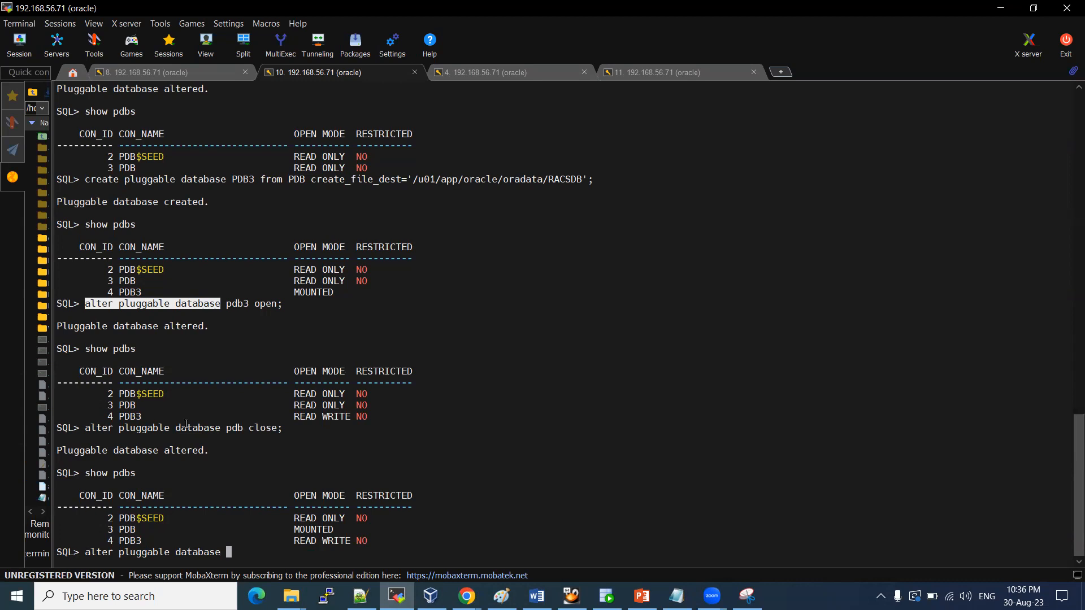
pyautogui.write('pdb op')
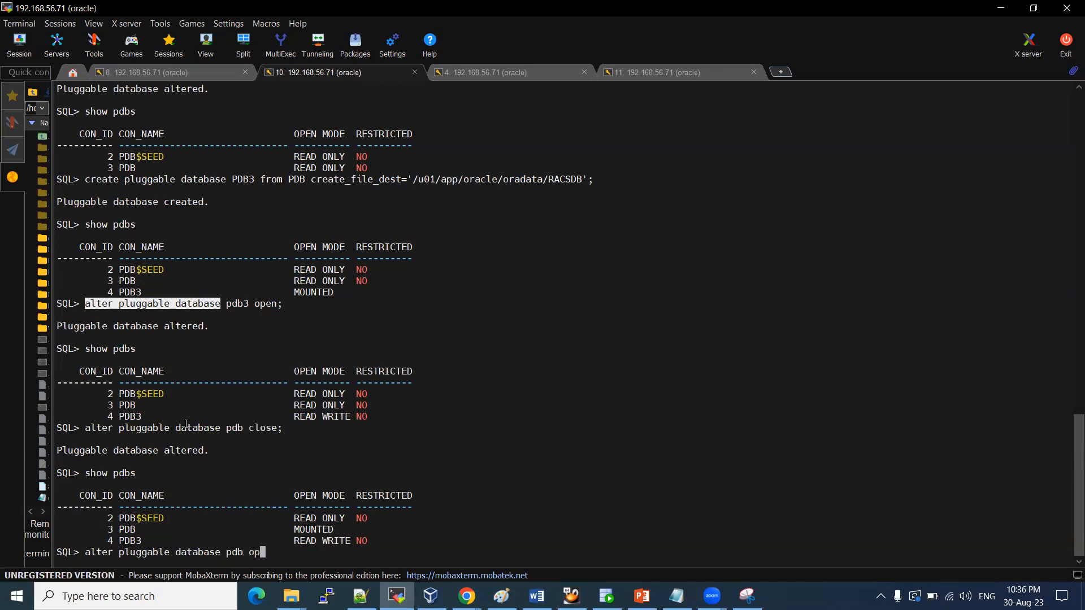
pyautogui.press('Return')
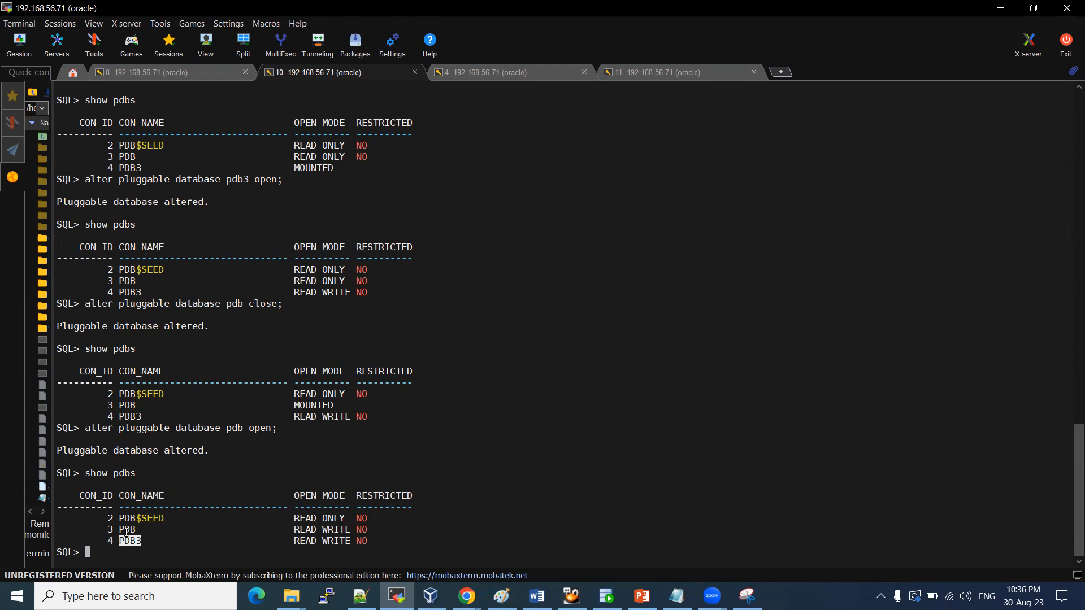
pyautogui.write('alter')
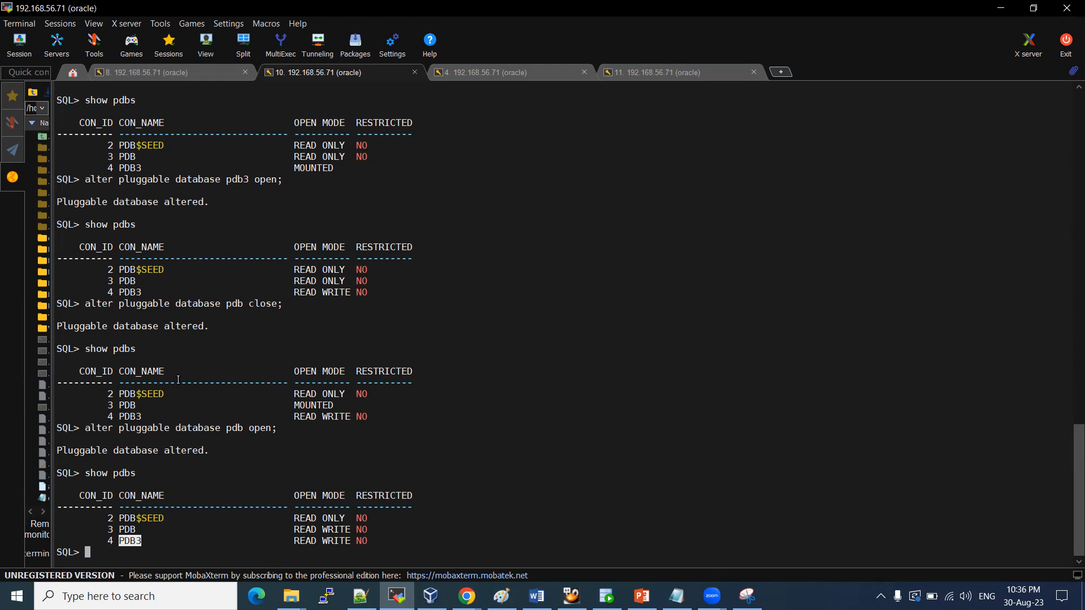
pyautogui.write('alter session set c')
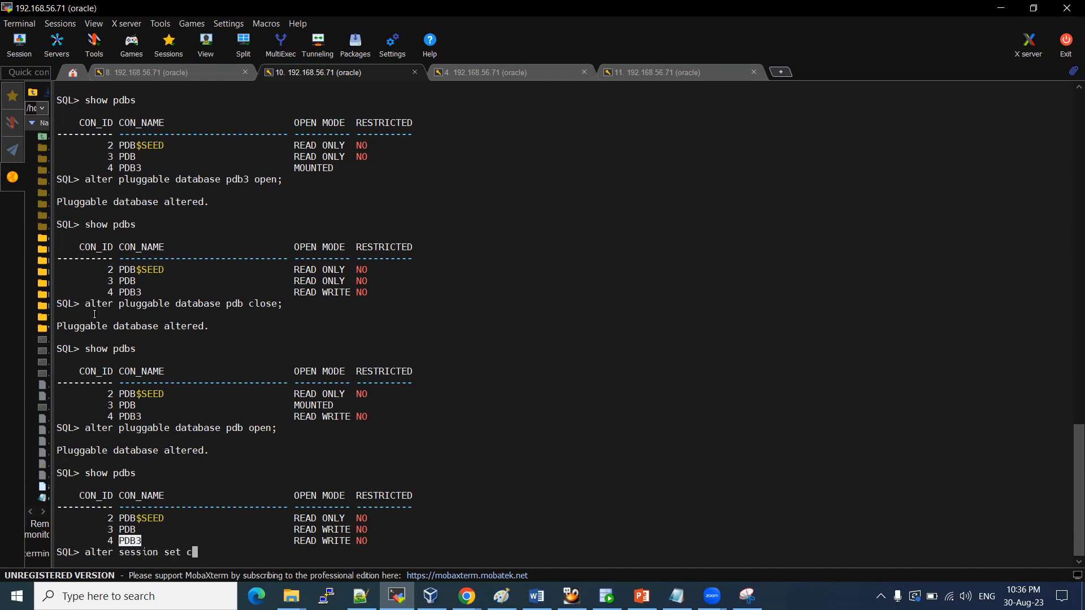
# - Set the session container to pdb3, then confirm with SHOW PDBS and SHOW CON_NAME
pyautogui.write('ontaien')
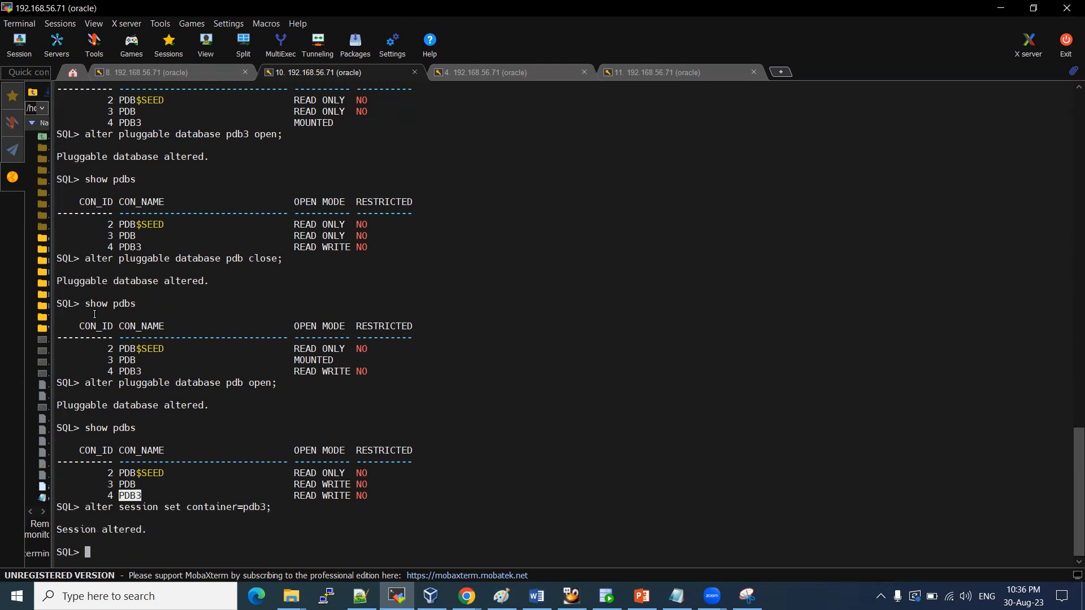
pyautogui.write('show pdbs')
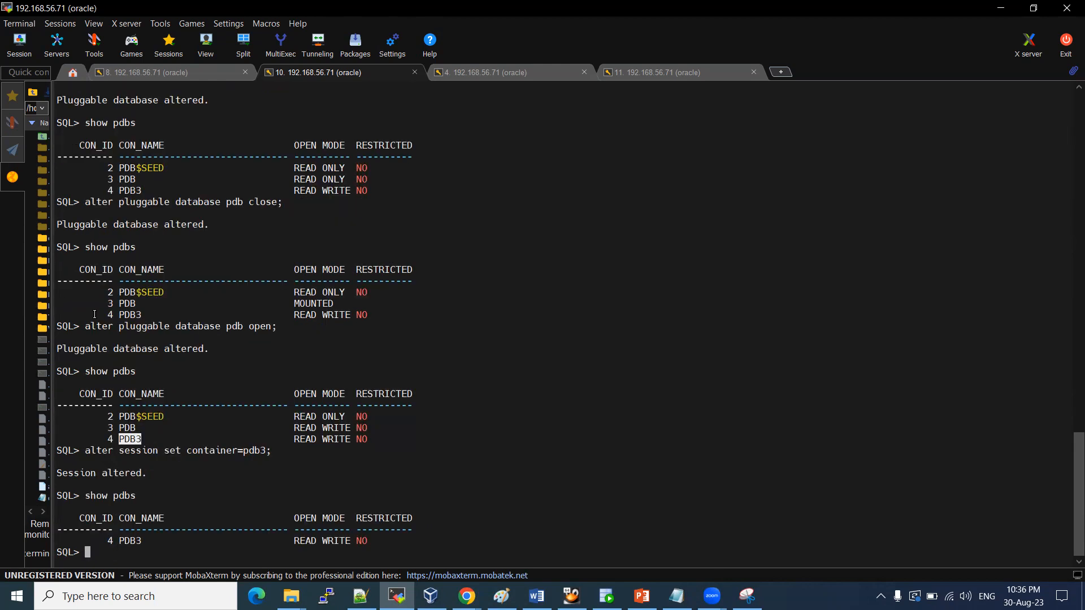
pyautogui.write('show con_')
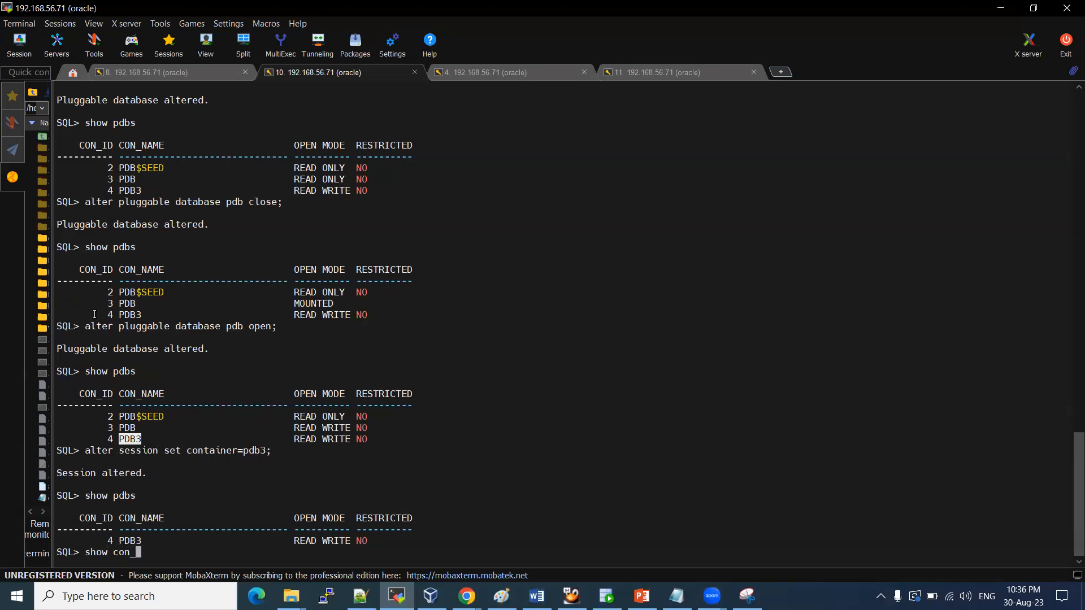
pyautogui.write('name')
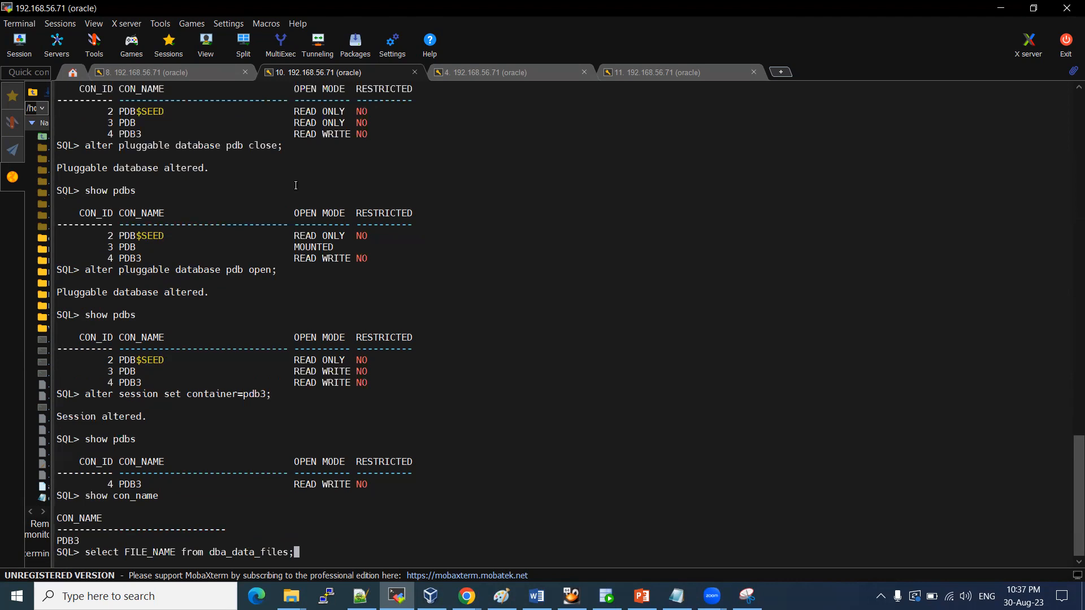
# - List PDB3's datafiles from dba_data_files and highlight the RACSDB paths and PDB names
pyautogui.press('Return')
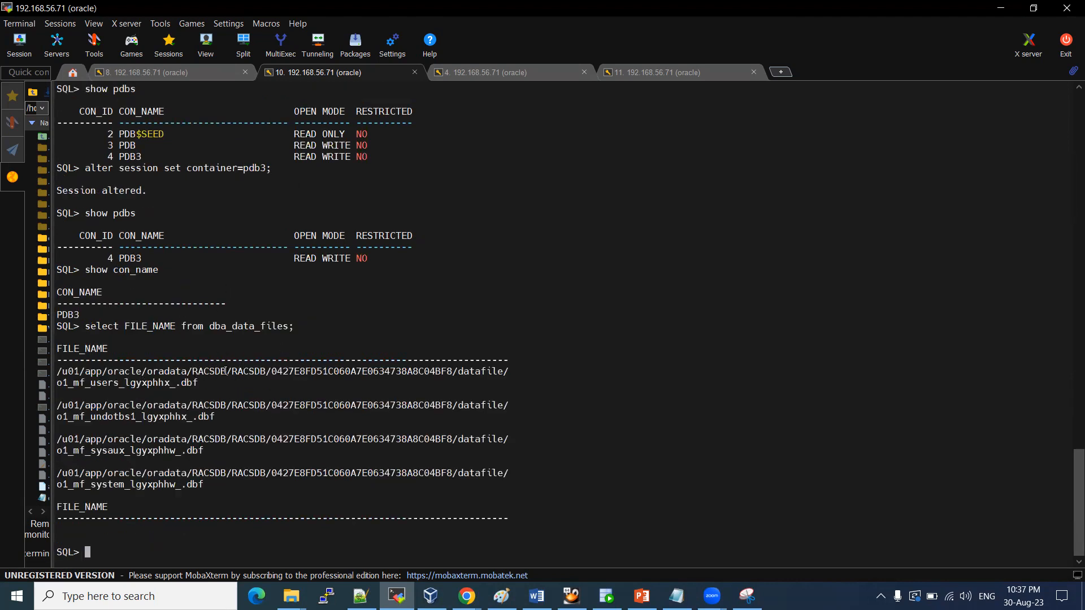
pyautogui.doubleClick(209, 371)
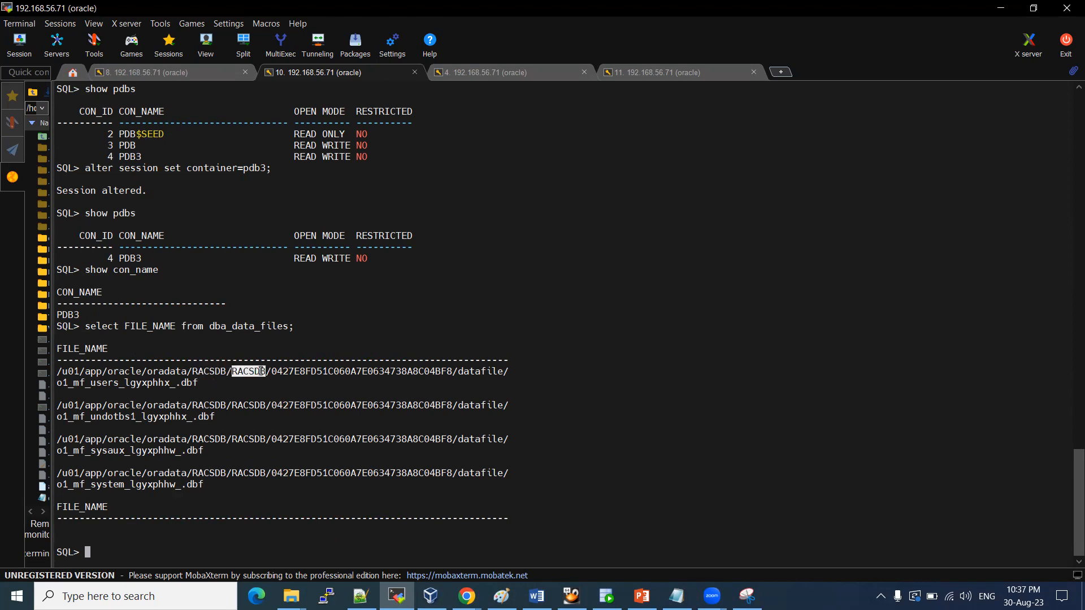
pyautogui.moveTo(275, 372); pyautogui.dragTo(413, 371)
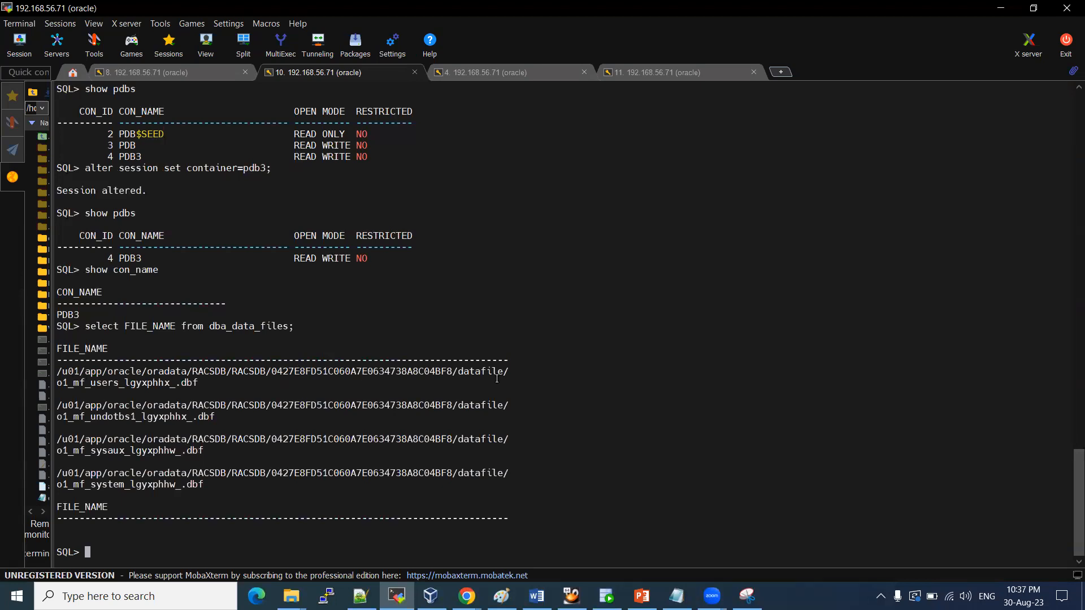
pyautogui.moveTo(204, 373)
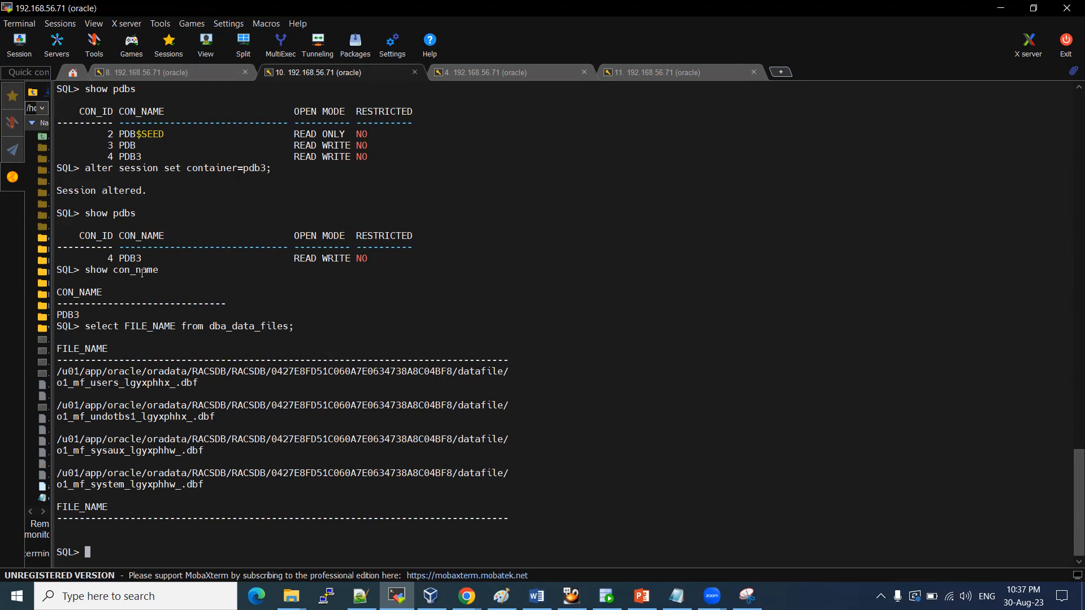
pyautogui.doubleClick(126, 146)
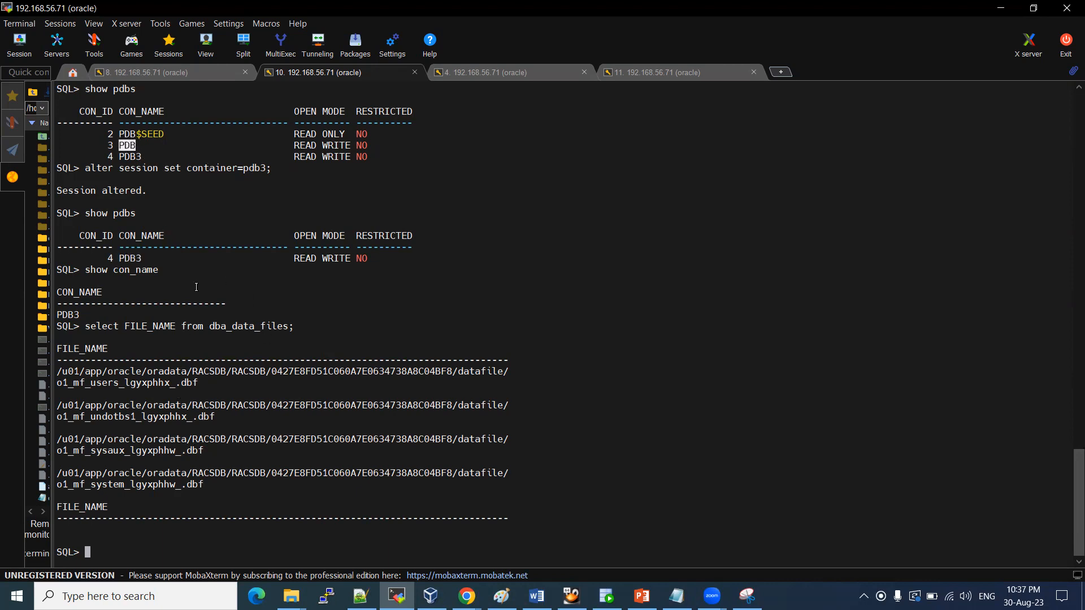
pyautogui.moveTo(217, 282)
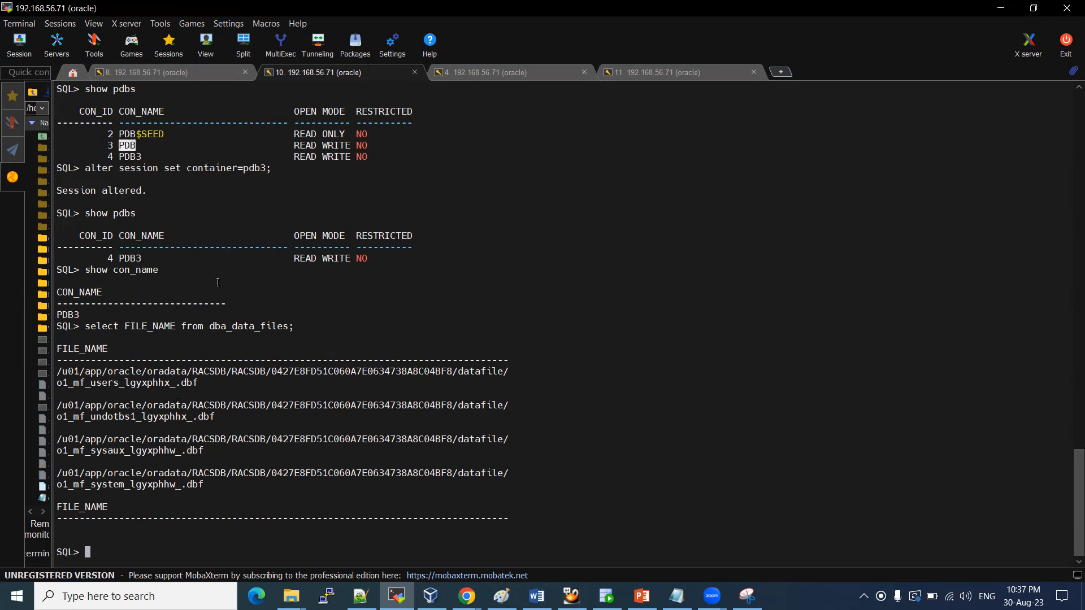
pyautogui.moveTo(280, 233)
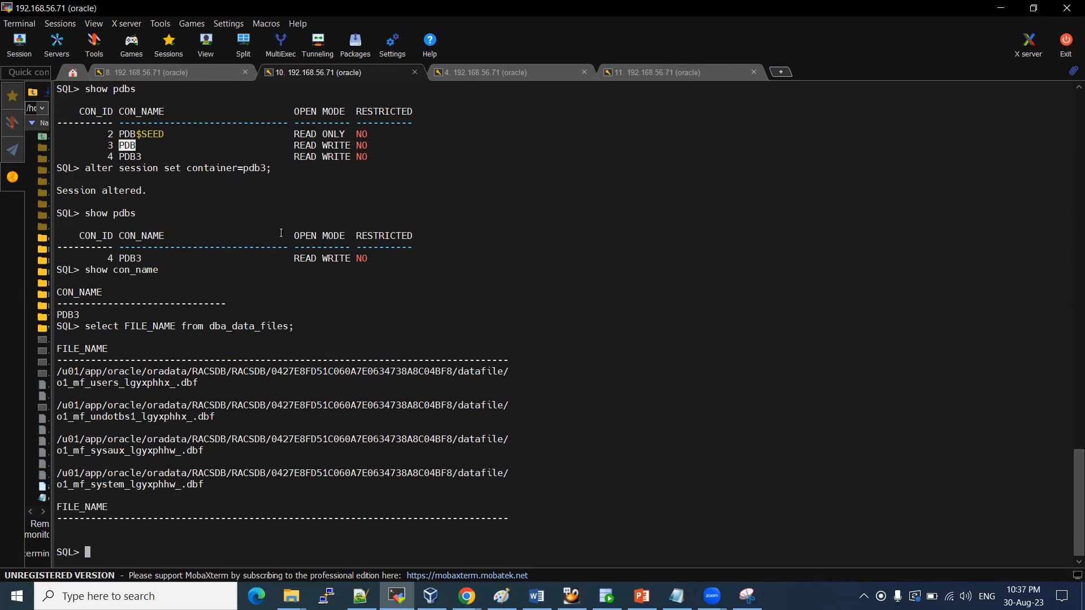
pyautogui.doubleClick(129, 258)
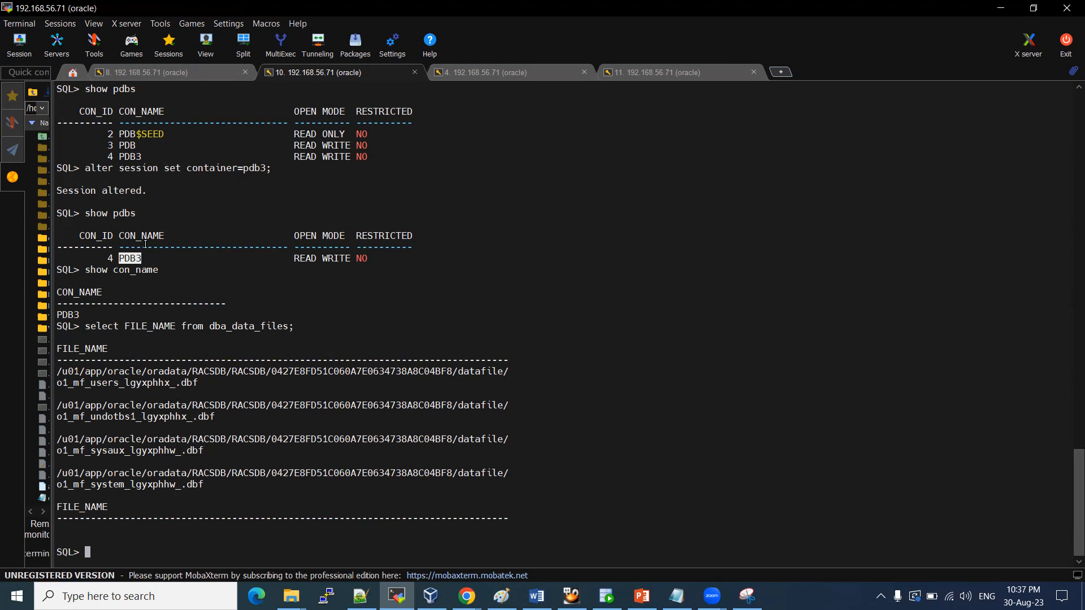
pyautogui.moveTo(211, 307)
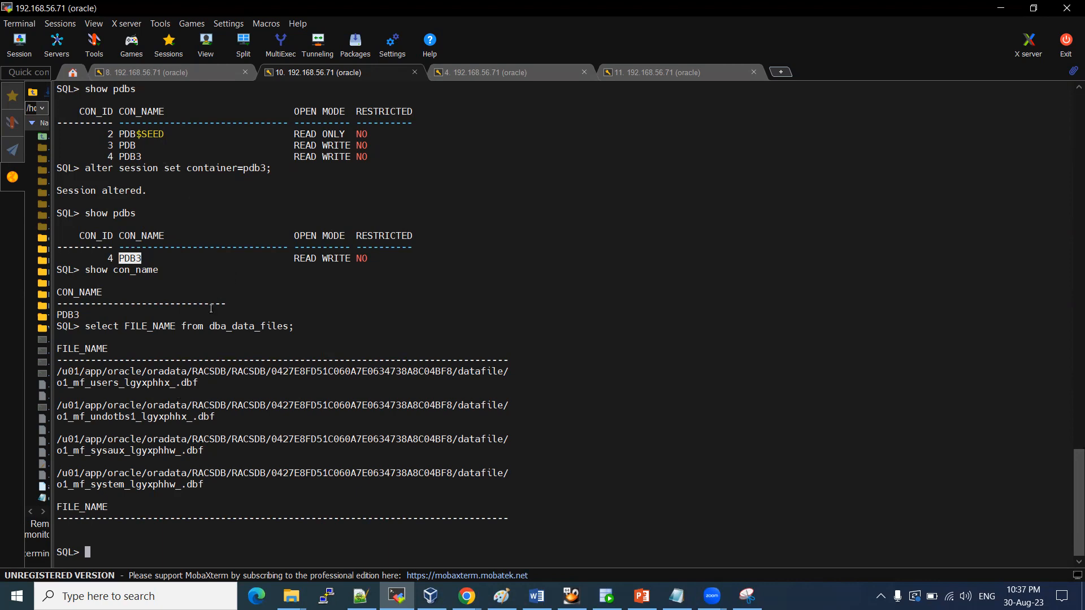